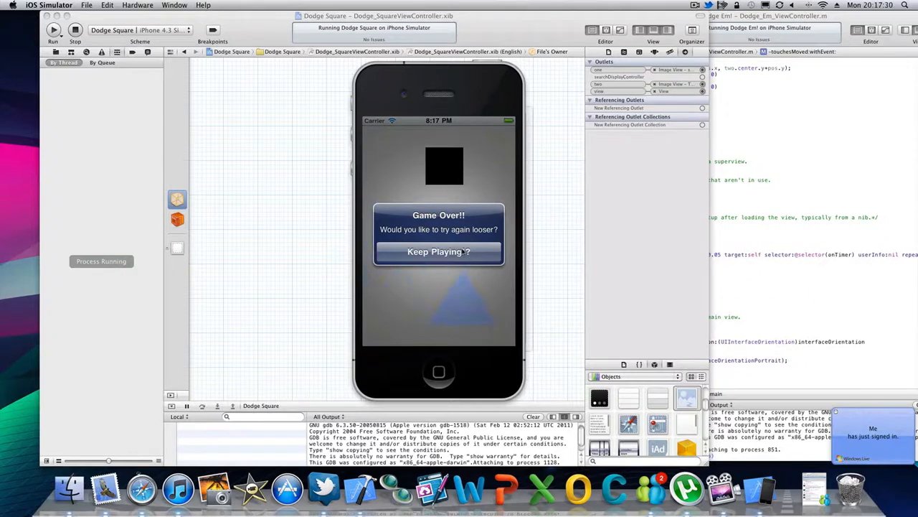
Dismiss the Game Over alert with Keep Playing so the dodge game resumes.
click(438, 252)
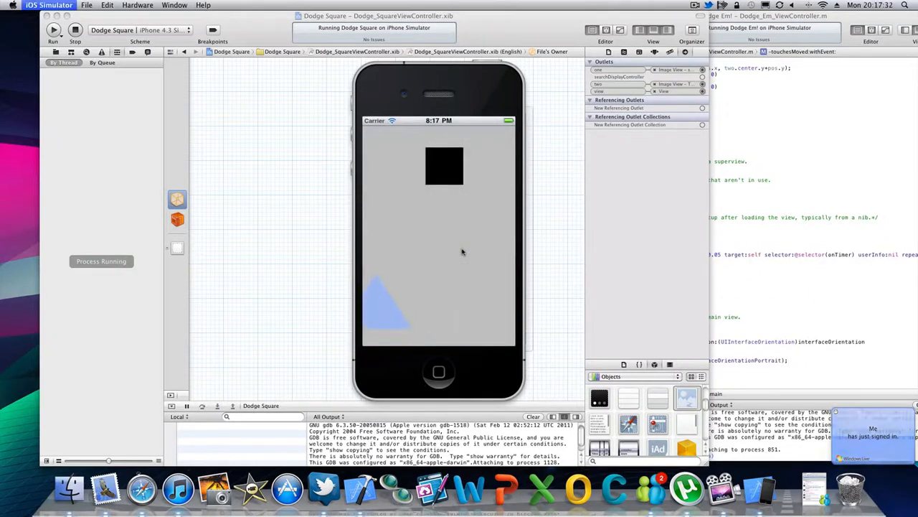
click(75, 29)
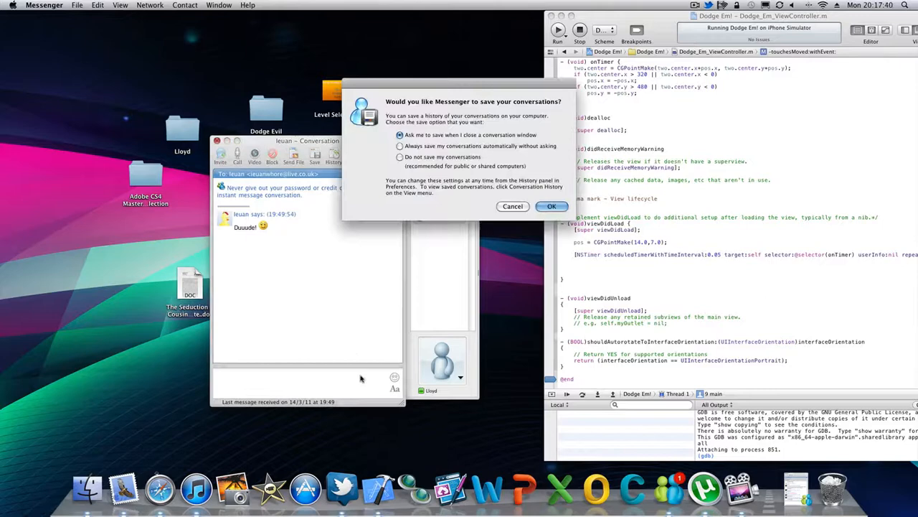
Have Messenger always save conversations automatically, then launch the App Store.
click(400, 147)
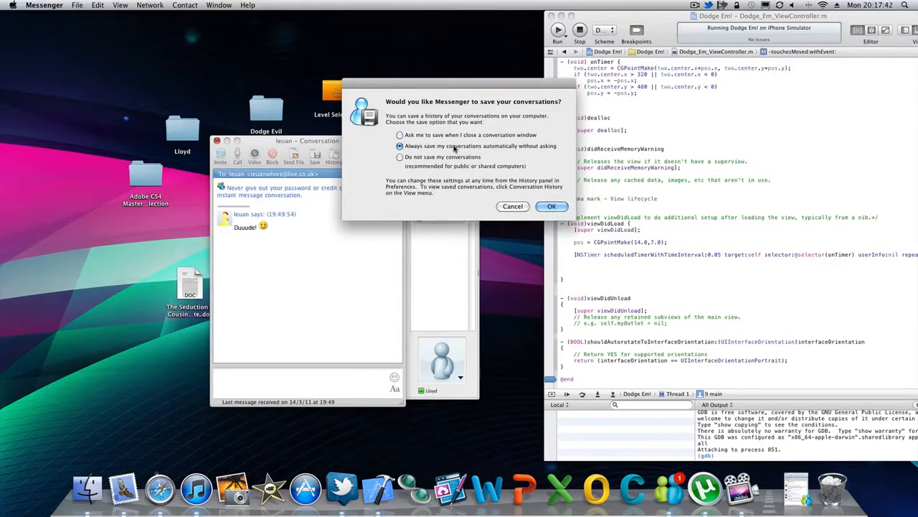
click(552, 206)
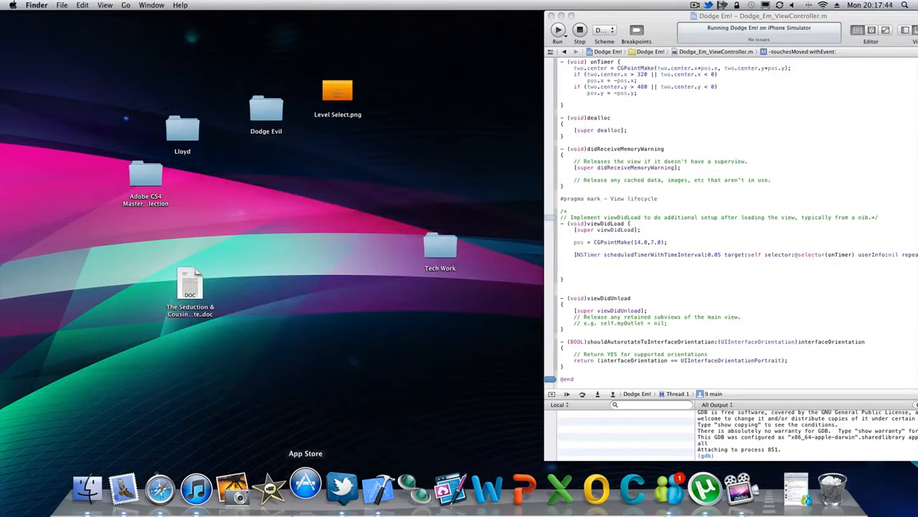
click(306, 488)
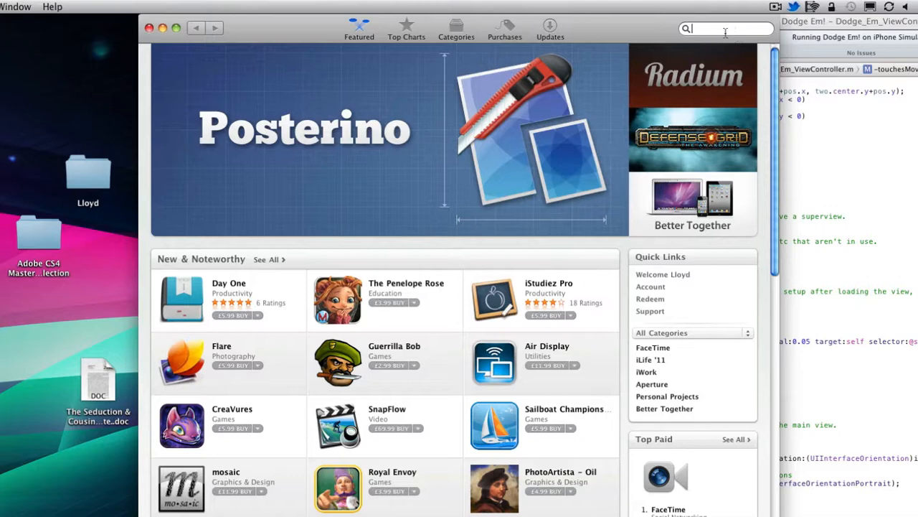
Search the App Store for xCode to bring up its Developer Tools listing.
text(xCode)
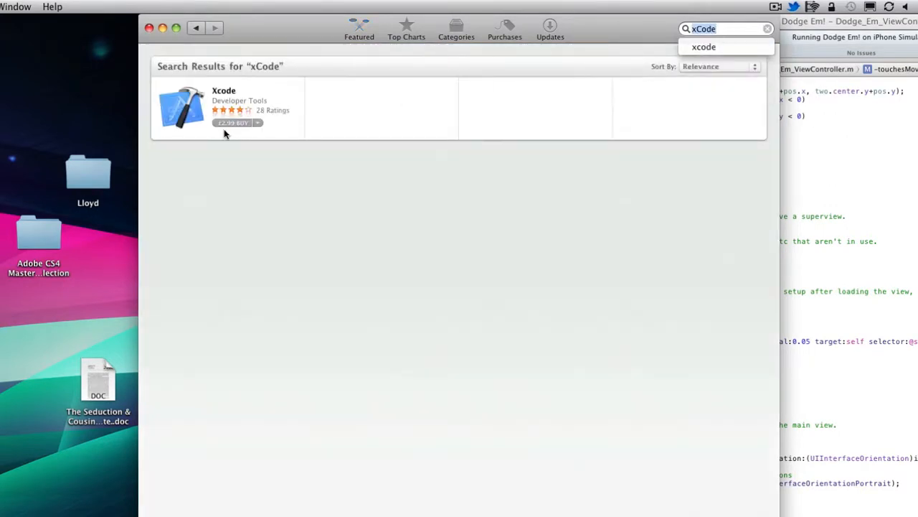
click(149, 27)
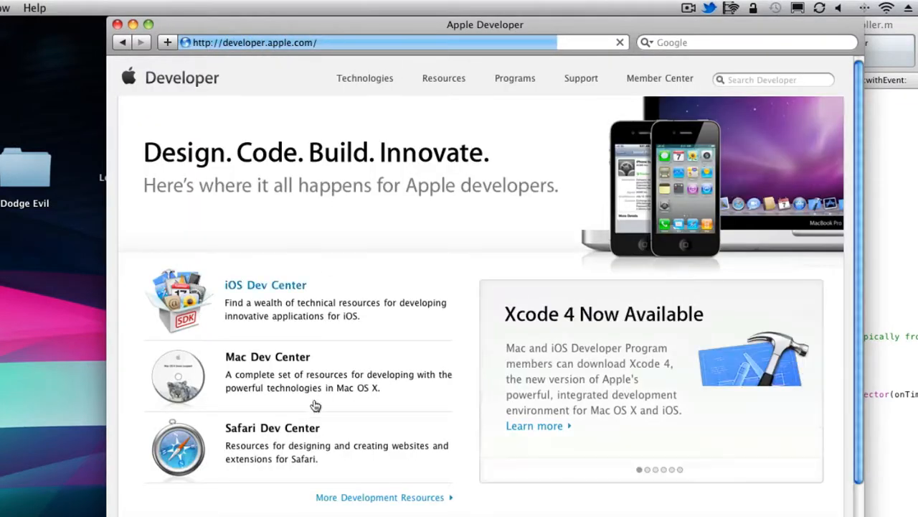
Go to the iOS Dev Center and scroll to the Downloads listing Xcode 4 and iOS SDK 4.3.
click(265, 285)
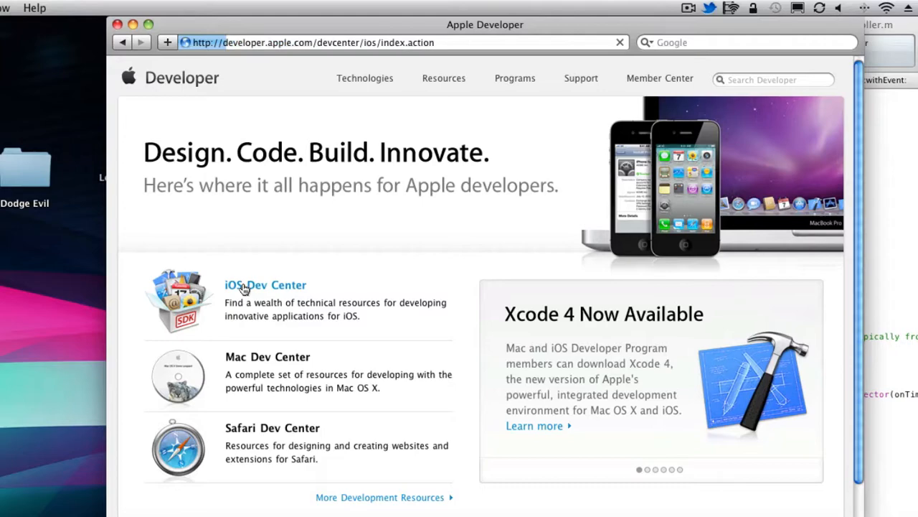
click(265, 285)
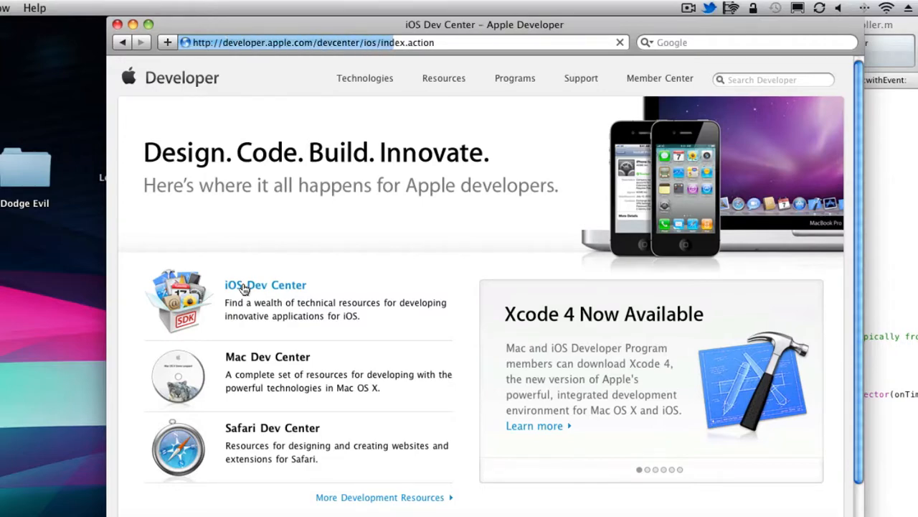
click(265, 285)
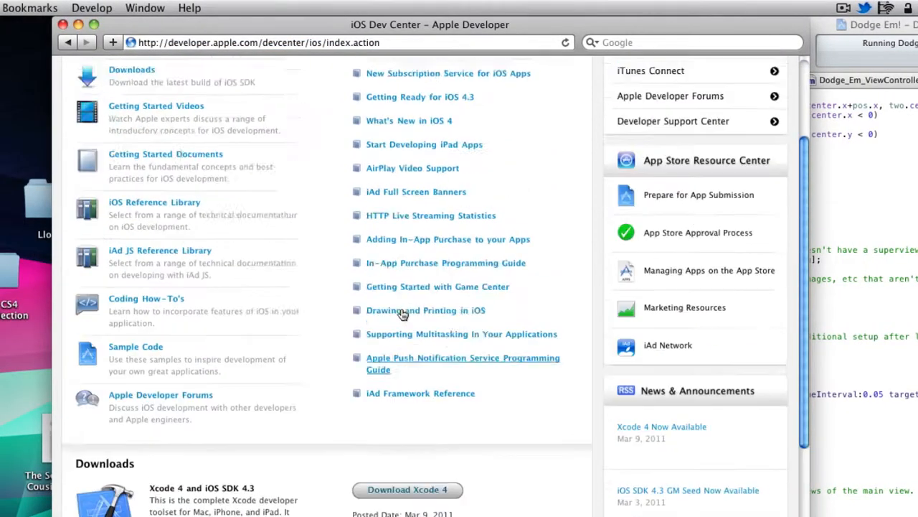
scroll(down, 3)
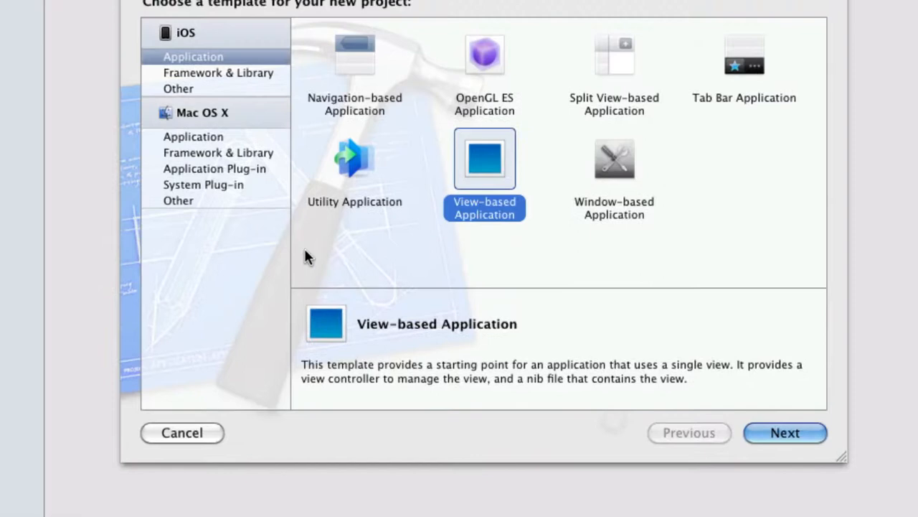
mouse_move(480, 297)
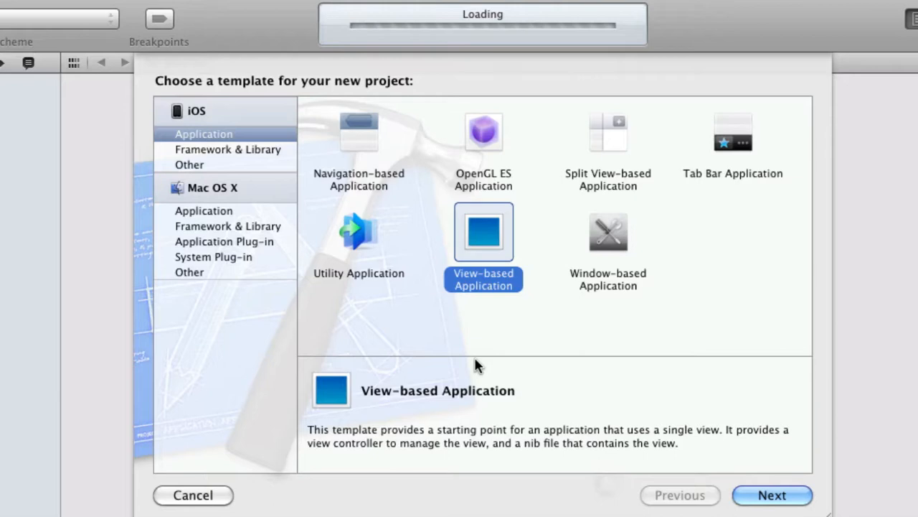
Choose the iOS View-based Application template over Navigation-based and OpenGL ES, and continue.
click(358, 131)
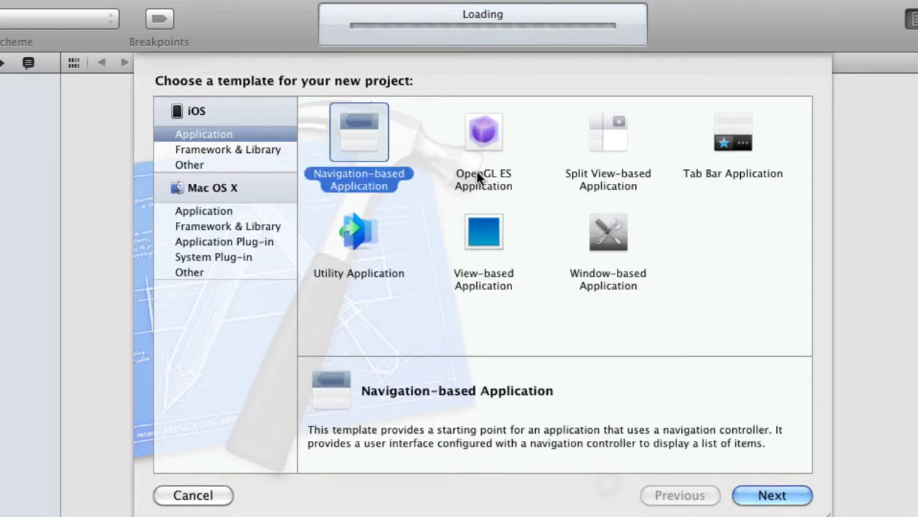
click(483, 232)
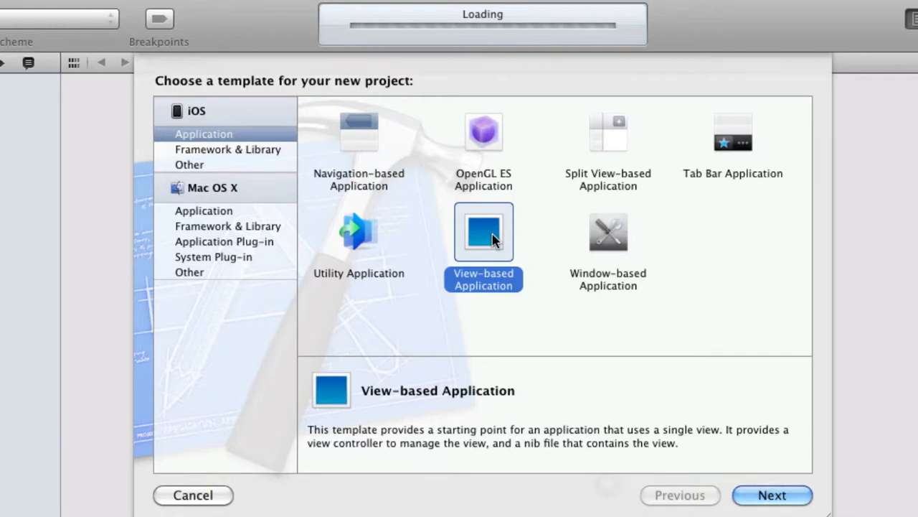
mouse_move(556, 164)
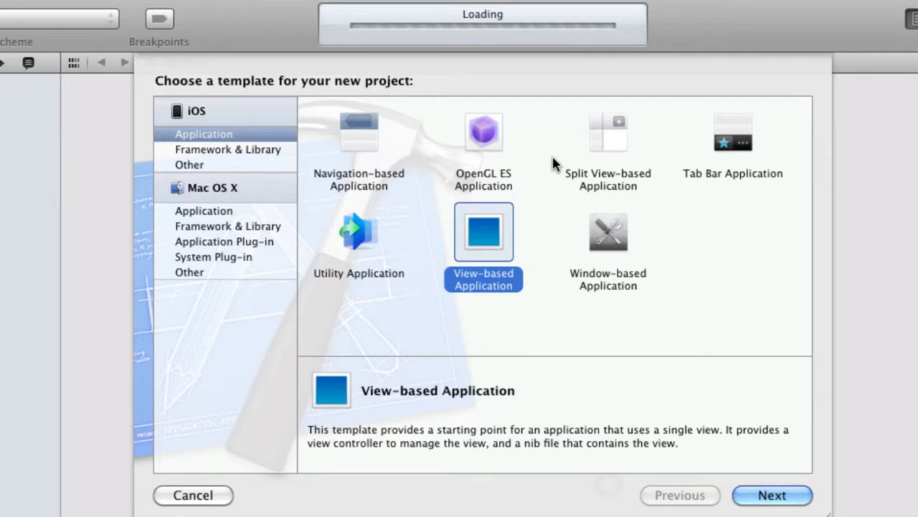
click(483, 131)
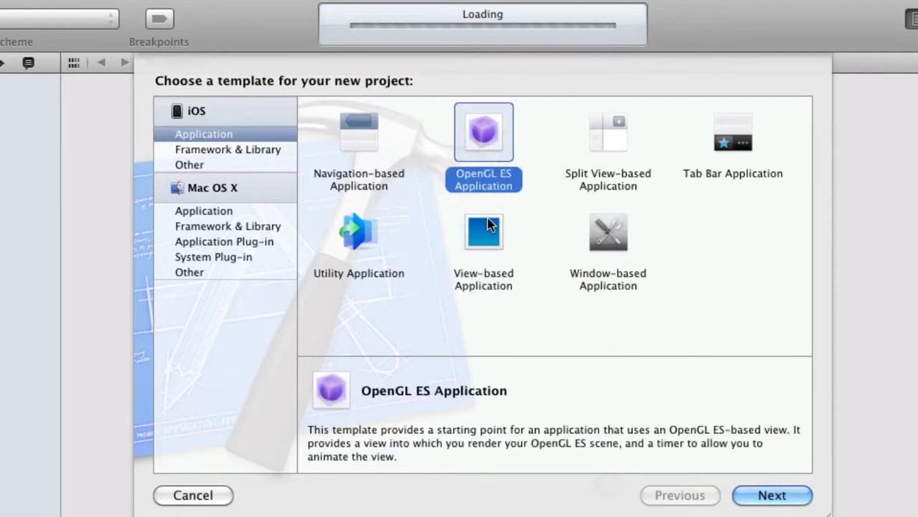
click(483, 231)
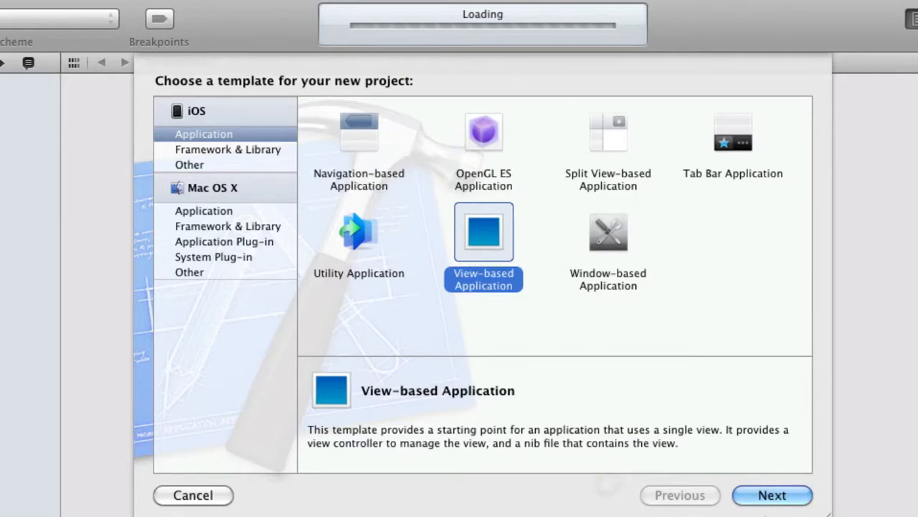
click(772, 495)
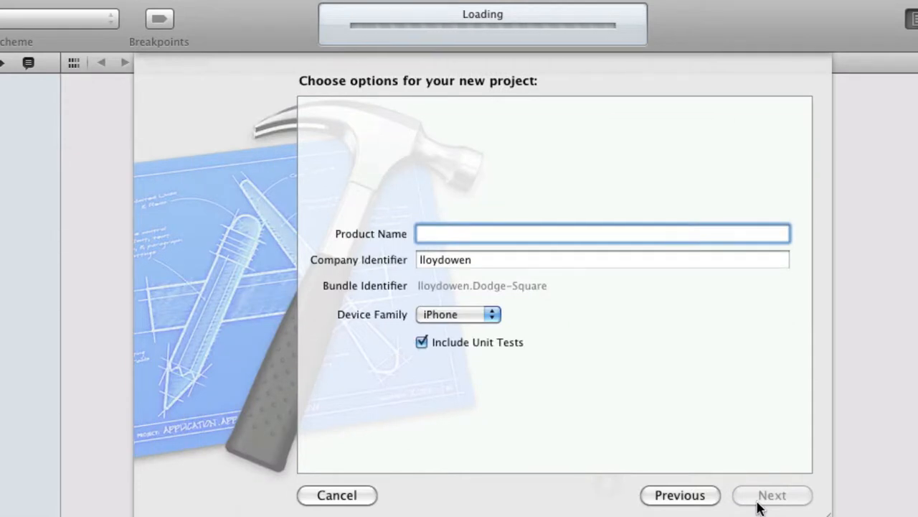
Name the product 'Dodge Shit' and proceed to choosing a save location.
click(602, 233)
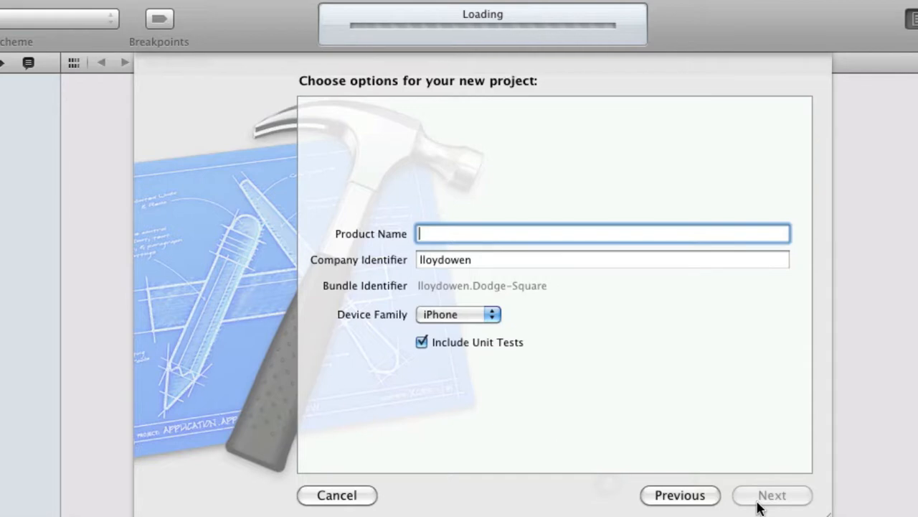
text(Dodge)
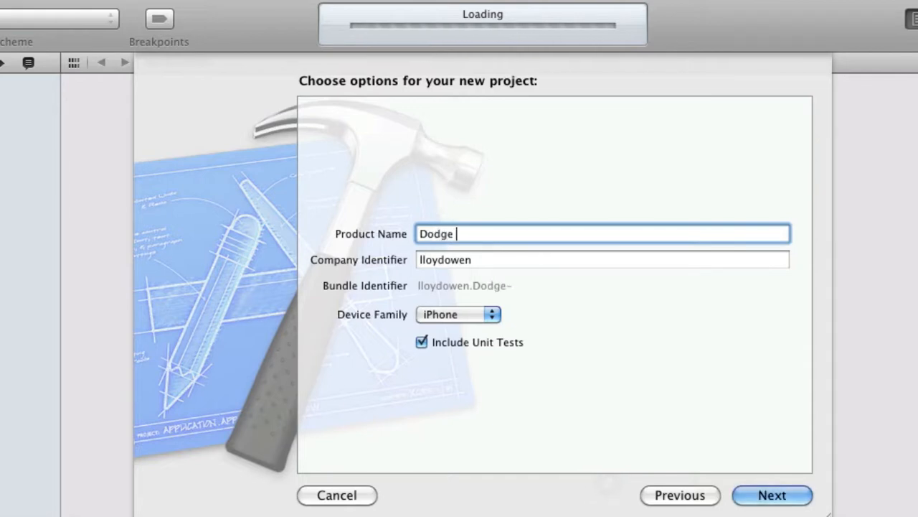
text(Shit)
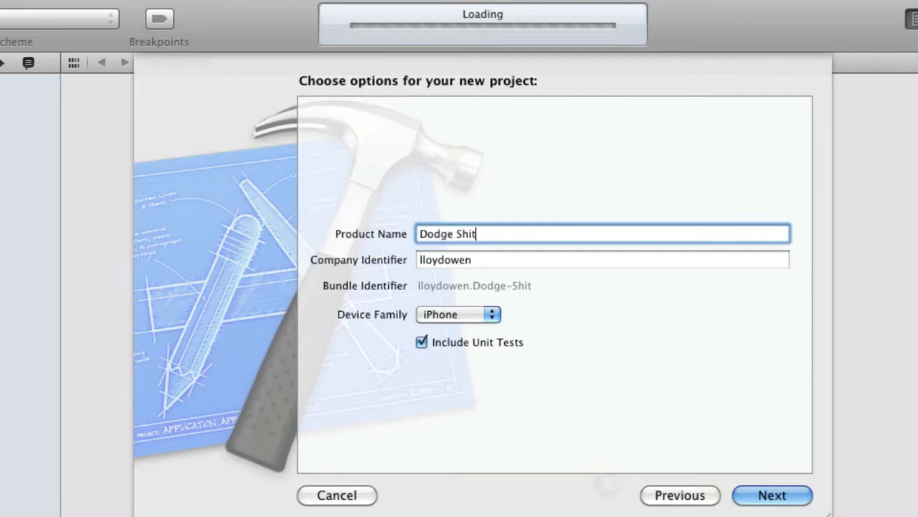
mouse_move(772, 495)
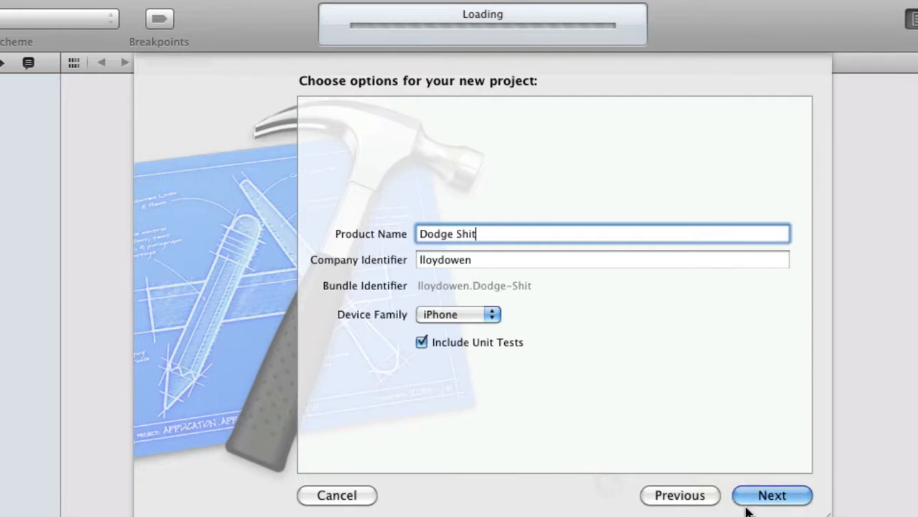
click(772, 495)
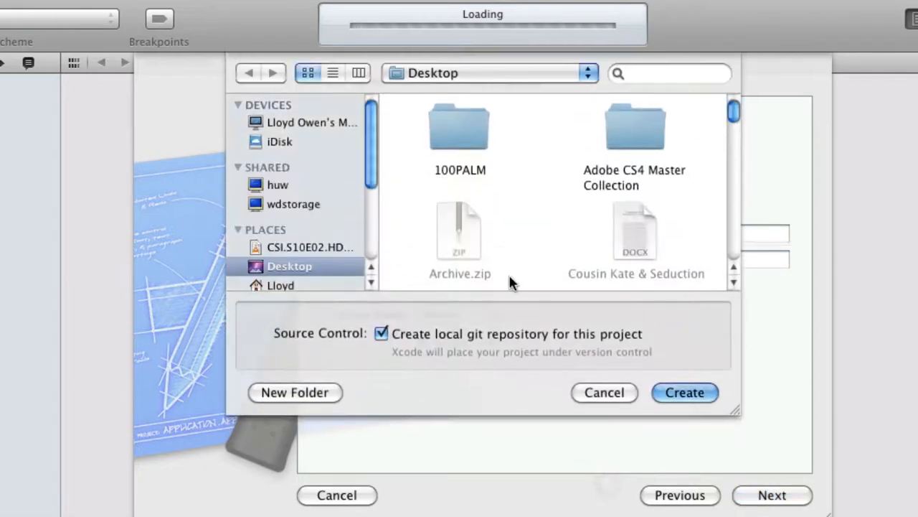
Create the project in the Desktop folder.
click(685, 393)
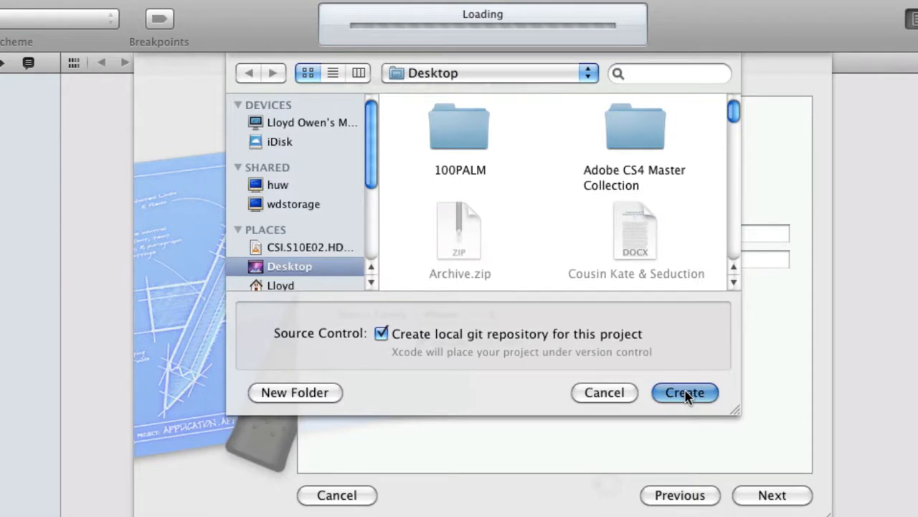
click(683, 392)
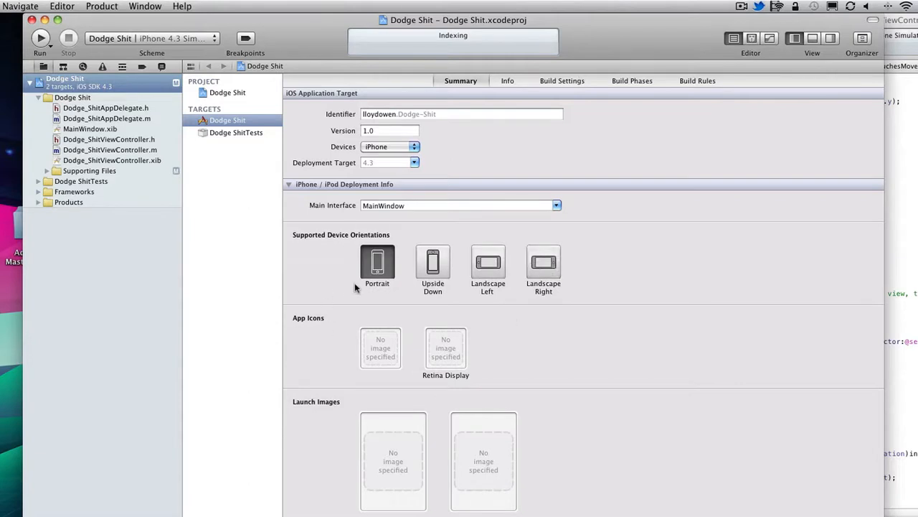
Keep deployment target 4.3 and devices iPhone-only, then select the view controller's .xib.
click(390, 162)
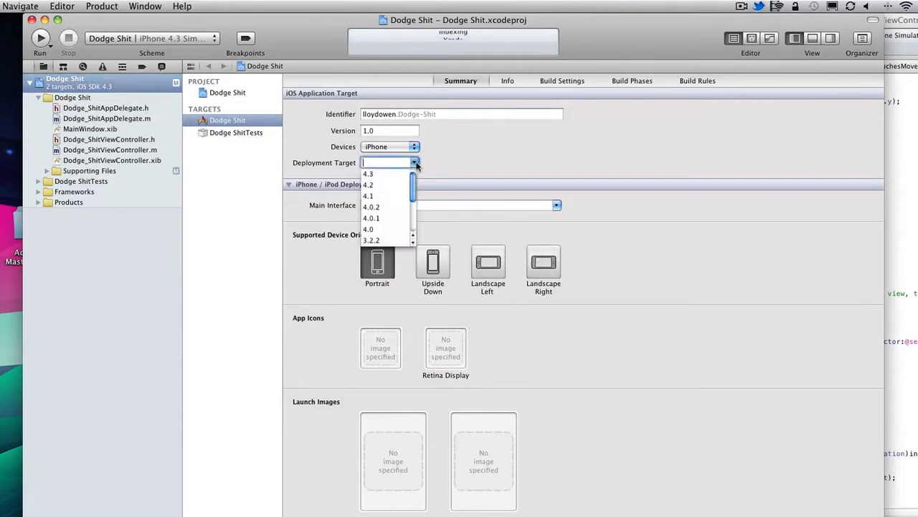
click(368, 174)
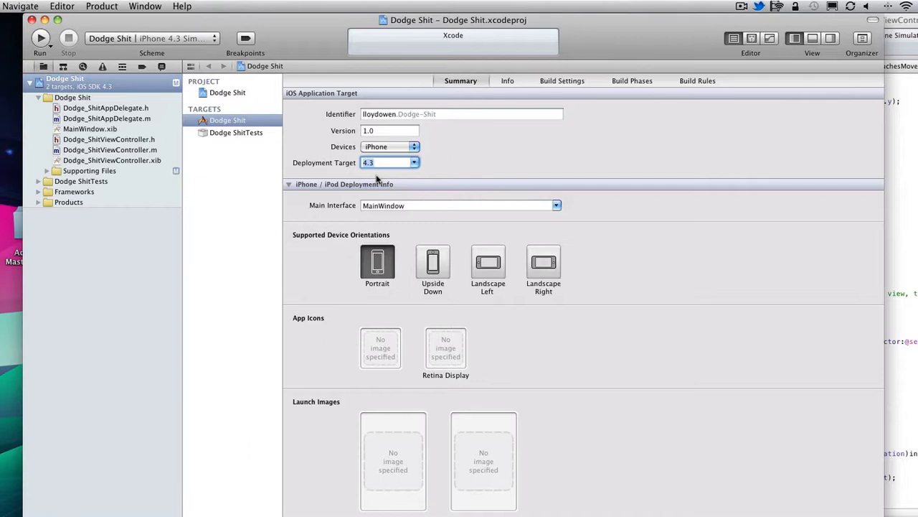
click(414, 146)
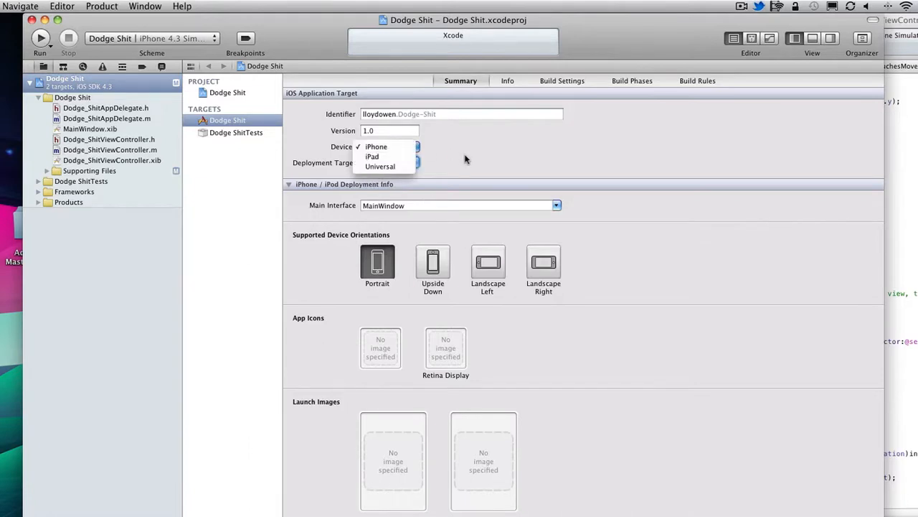
click(376, 147)
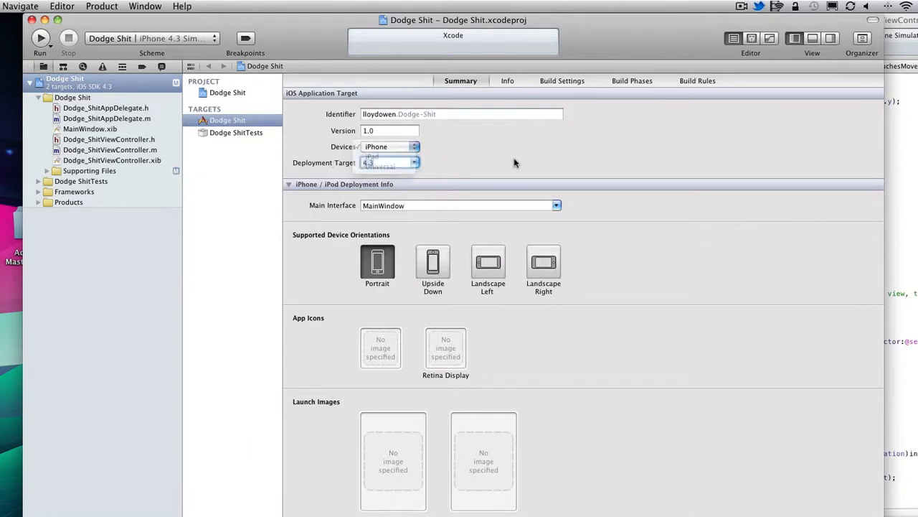
click(390, 162)
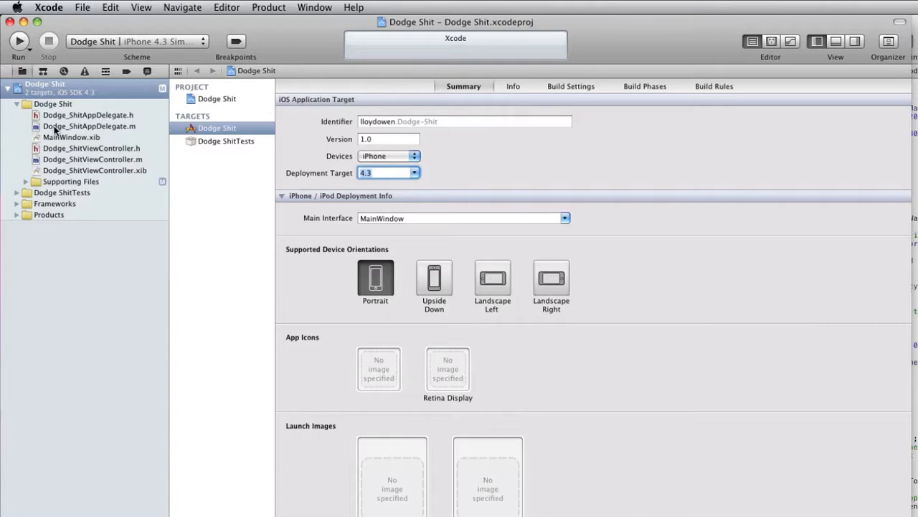
mouse_move(69, 136)
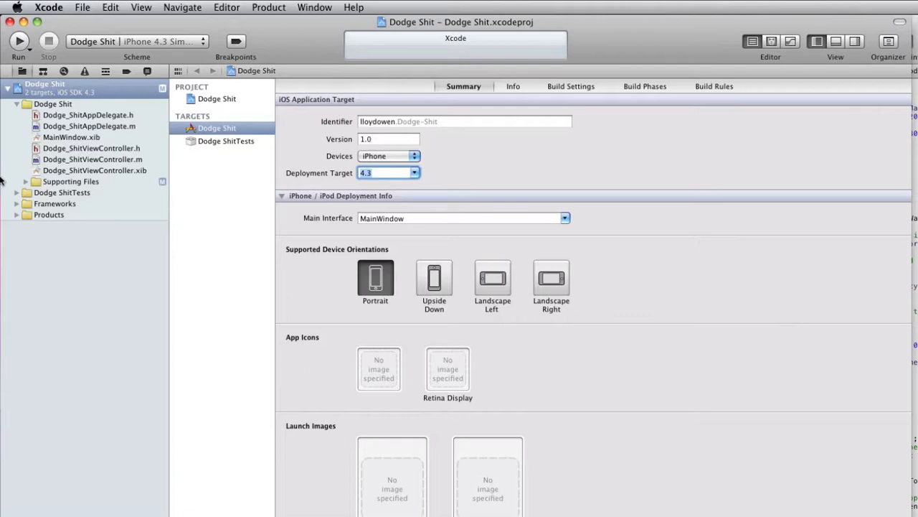
mouse_move(102, 187)
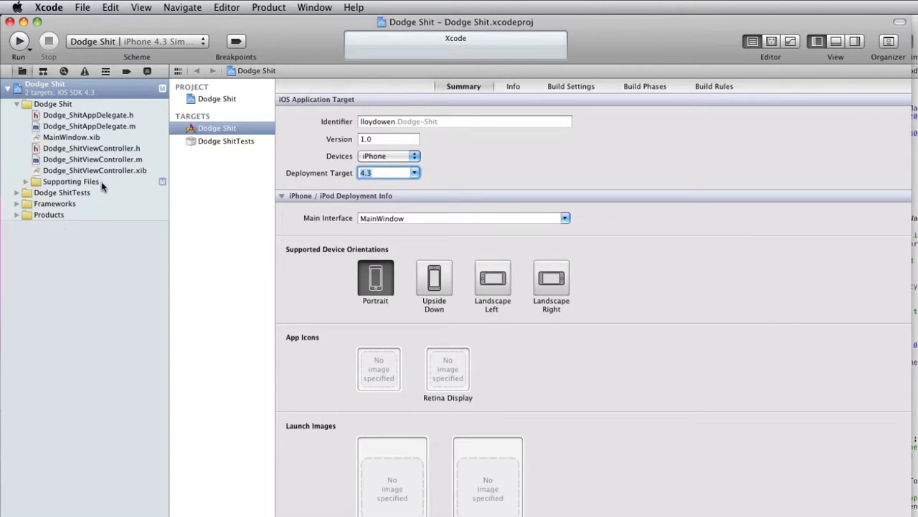
click(95, 170)
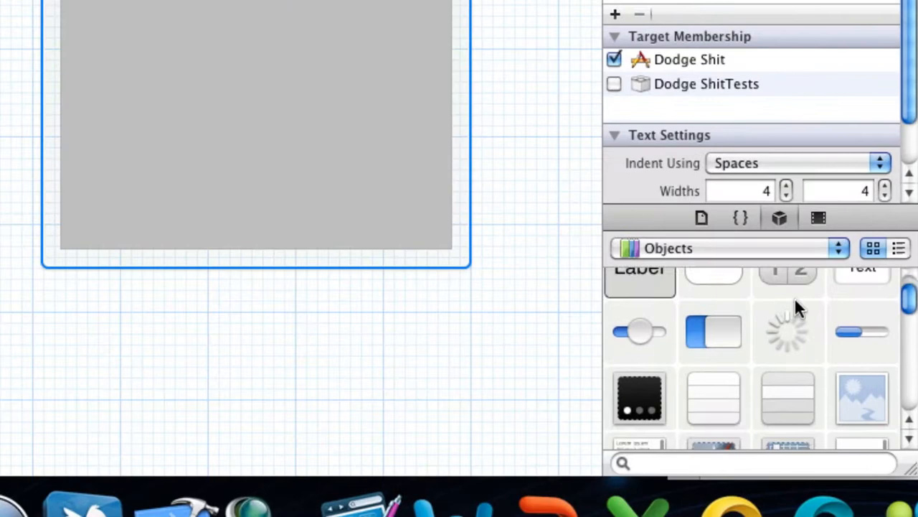
Add an Image View filling the screen and check its Image attribute choices.
scroll(down, 3)
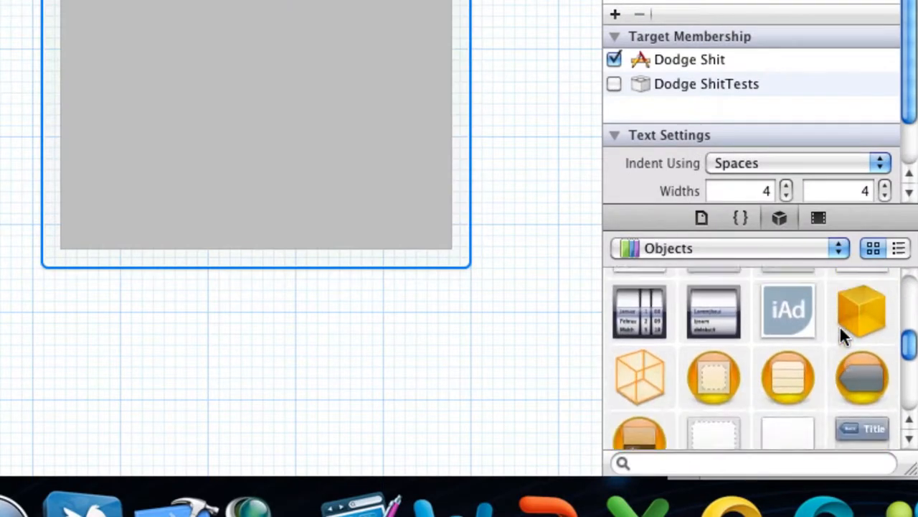
scroll(down, 3)
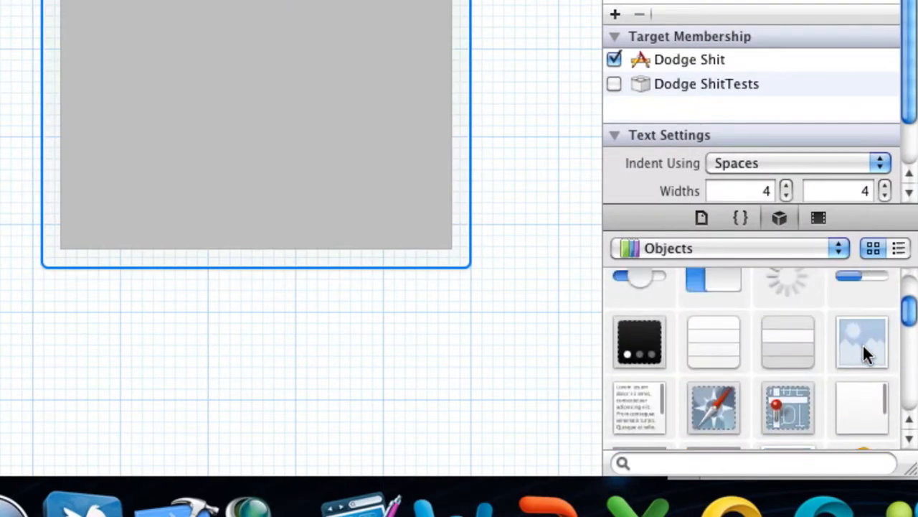
click(861, 342)
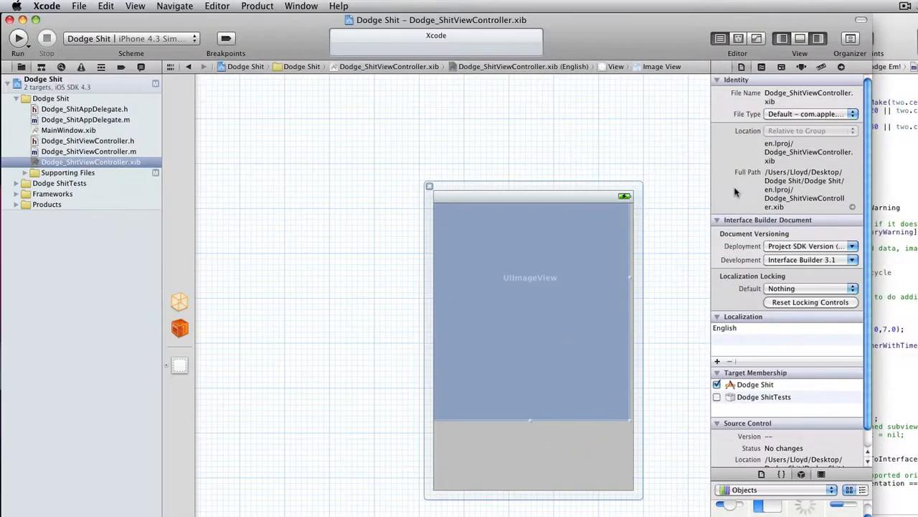
click(802, 67)
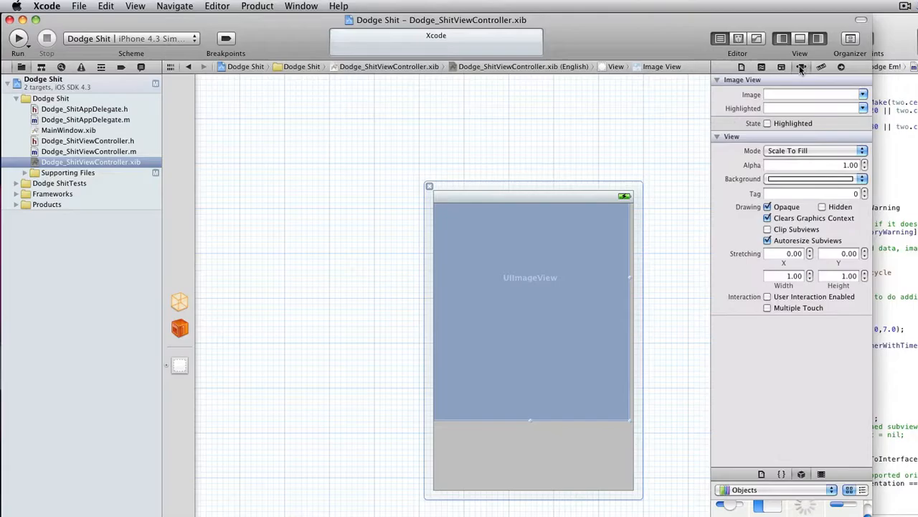
click(810, 94)
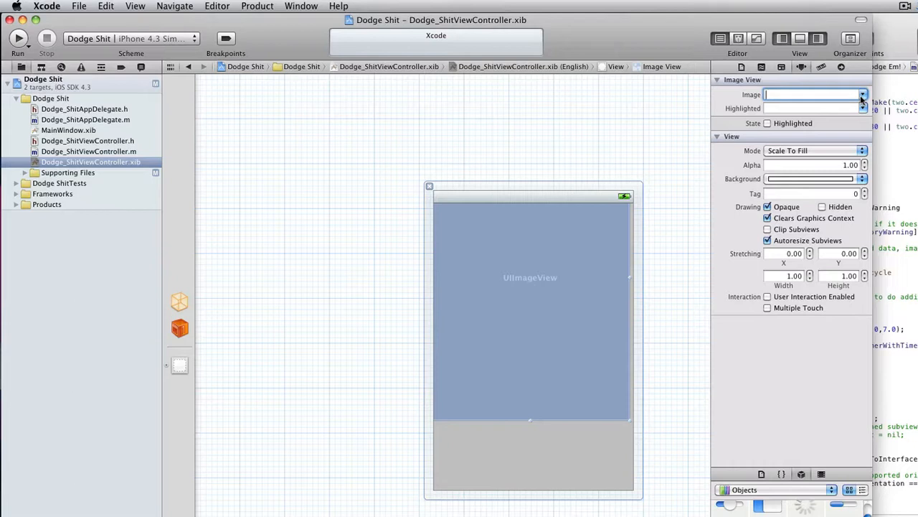
mouse_move(379, 374)
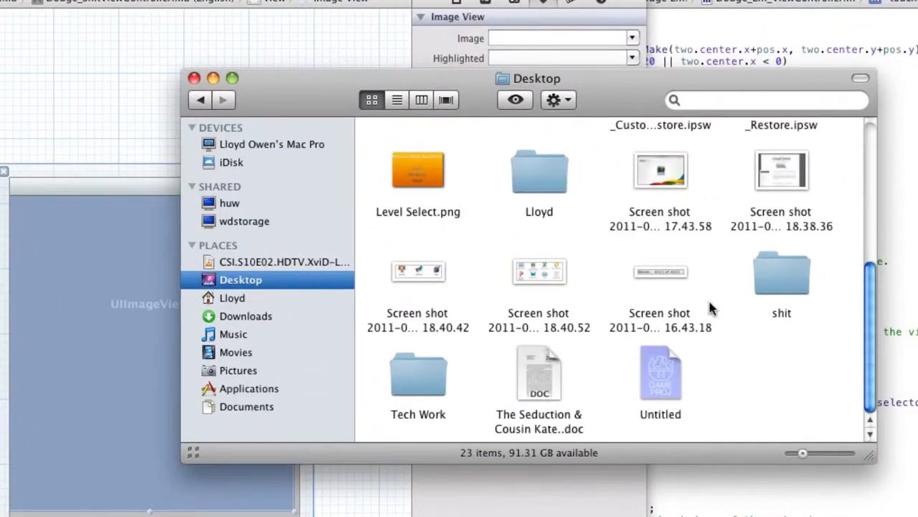
Navigate Desktop > shit > Dodge Em! > Dodge Em! to reach the game's images.
double_click(782, 273)
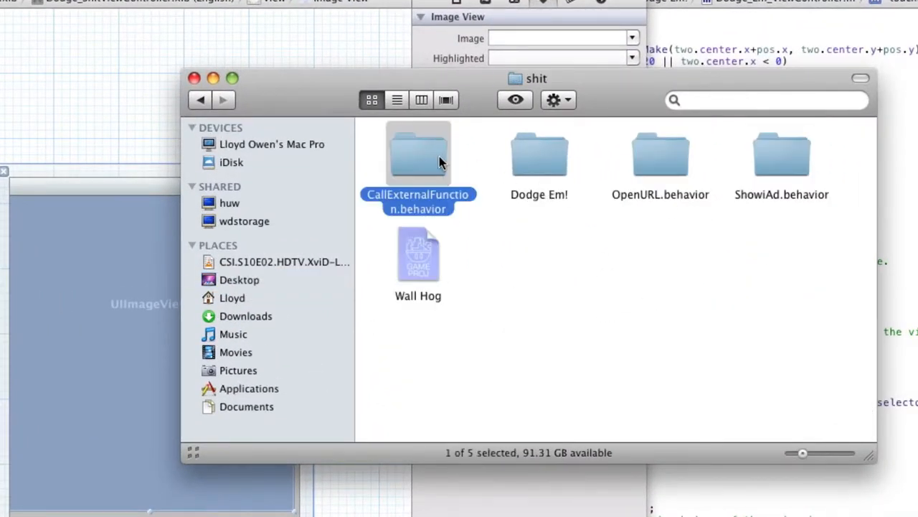
double_click(539, 155)
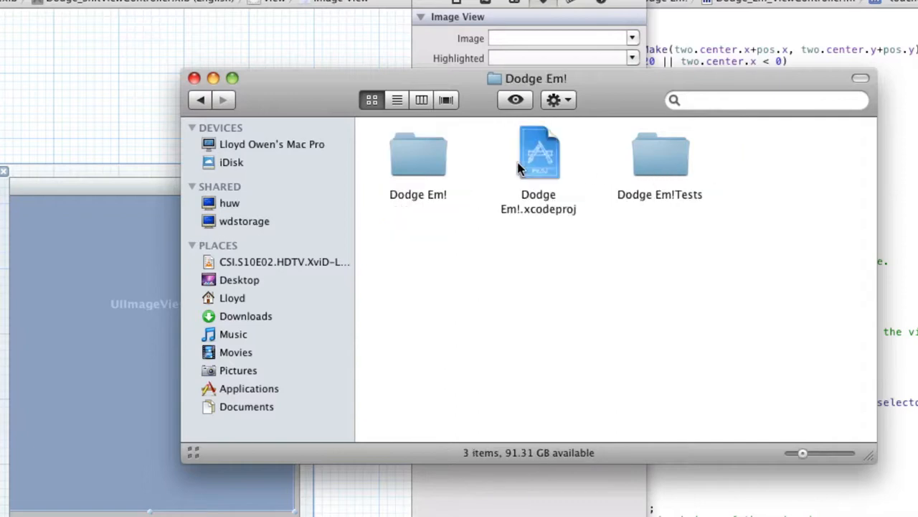
double_click(418, 152)
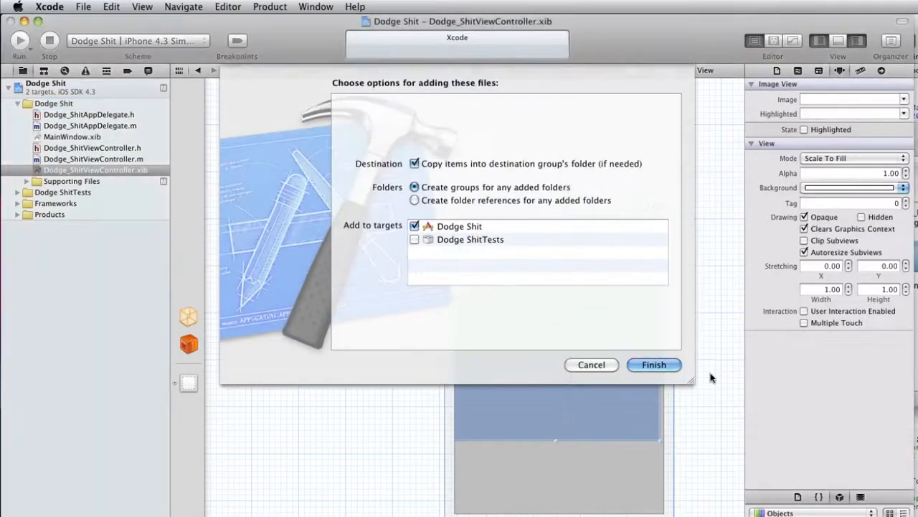
Finish importing square.png and Triangle.png with copy enabled, and return to the .xib layout.
click(653, 364)
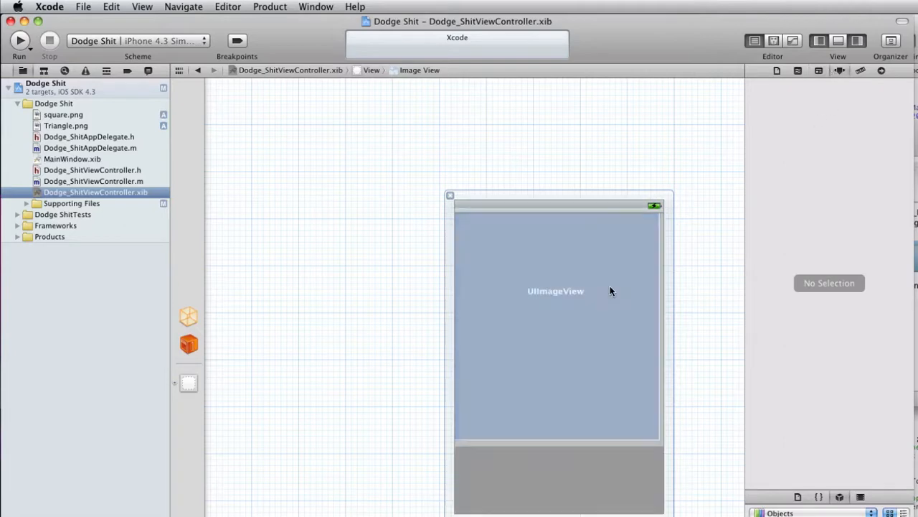
click(93, 181)
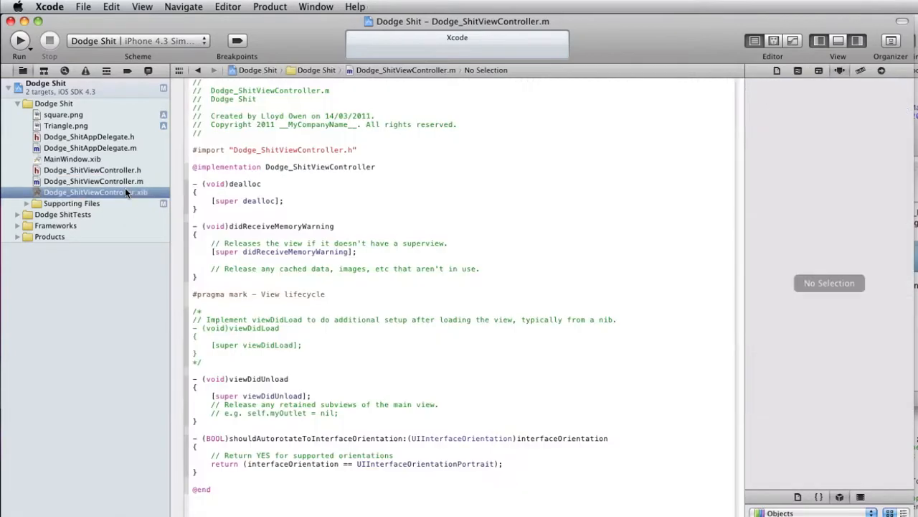
click(96, 192)
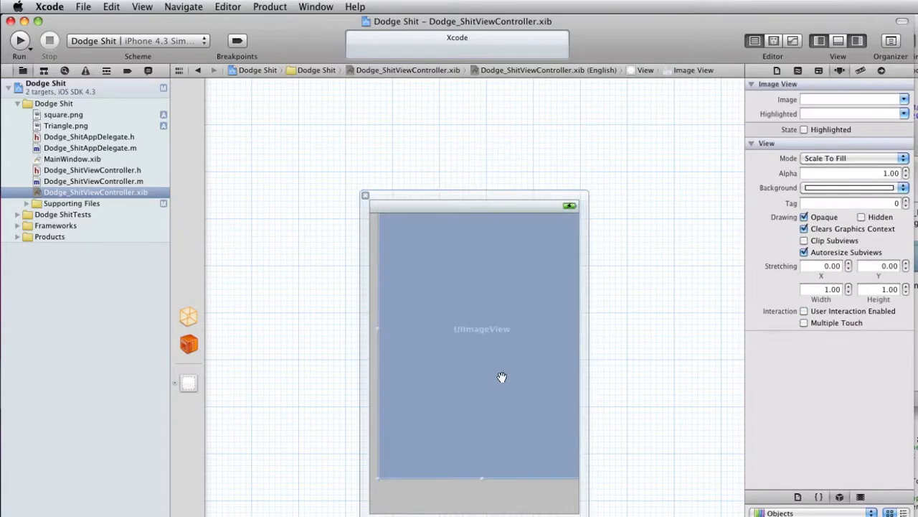
mouse_move(904, 100)
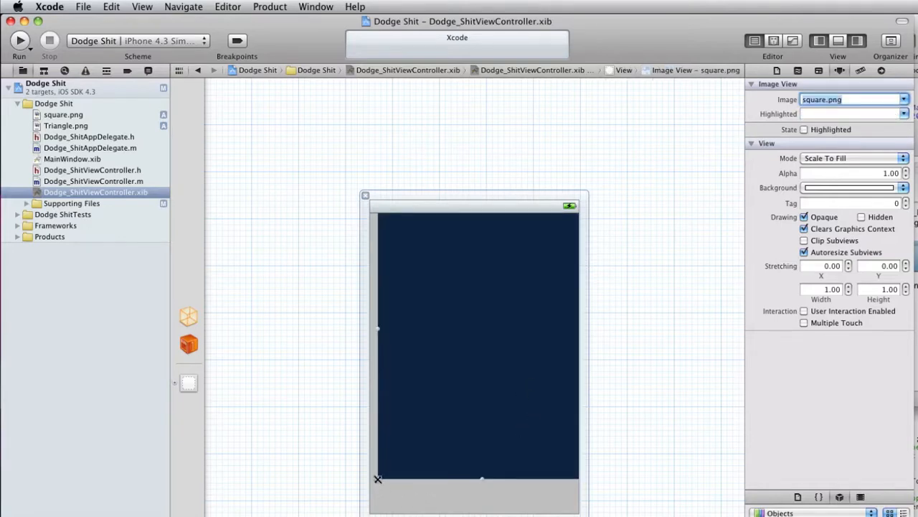
Shrink the square image near the top, set the second view to Triangle.png, and select the header file.
drag(577, 477, 474, 316)
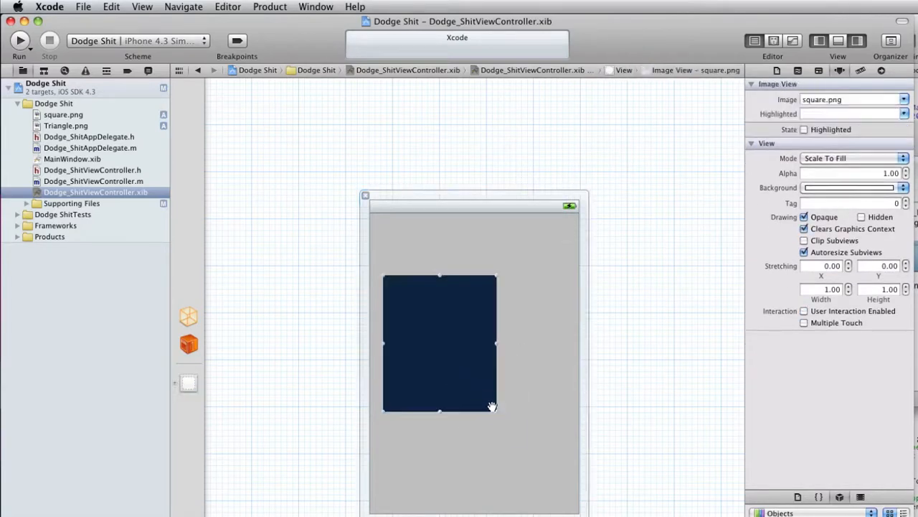
drag(496, 409, 439, 335)
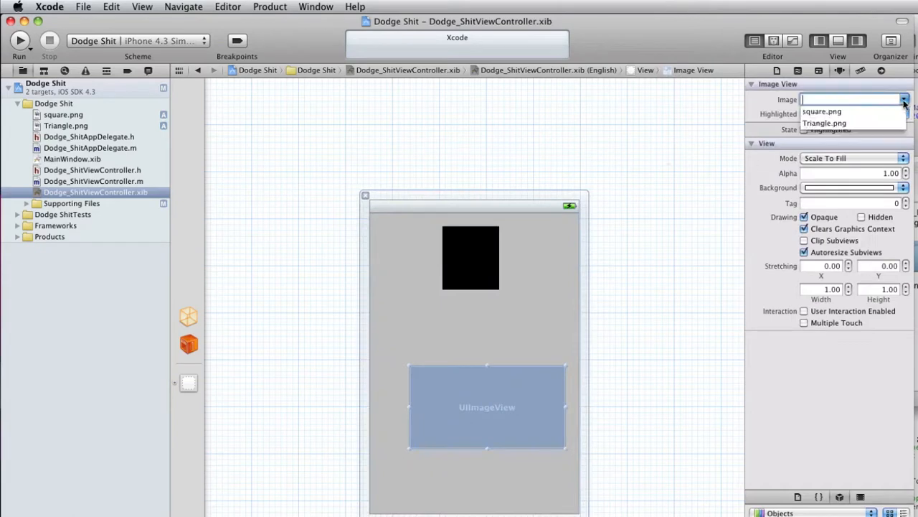
click(824, 123)
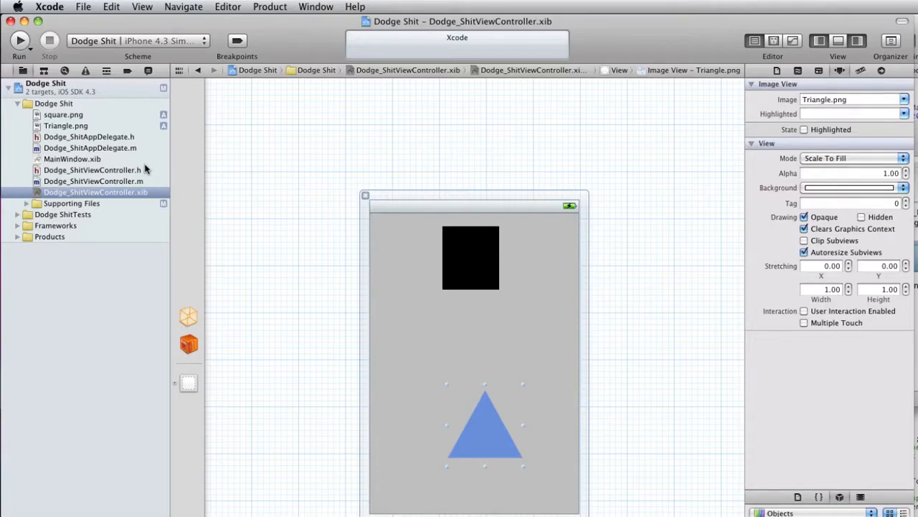
click(92, 170)
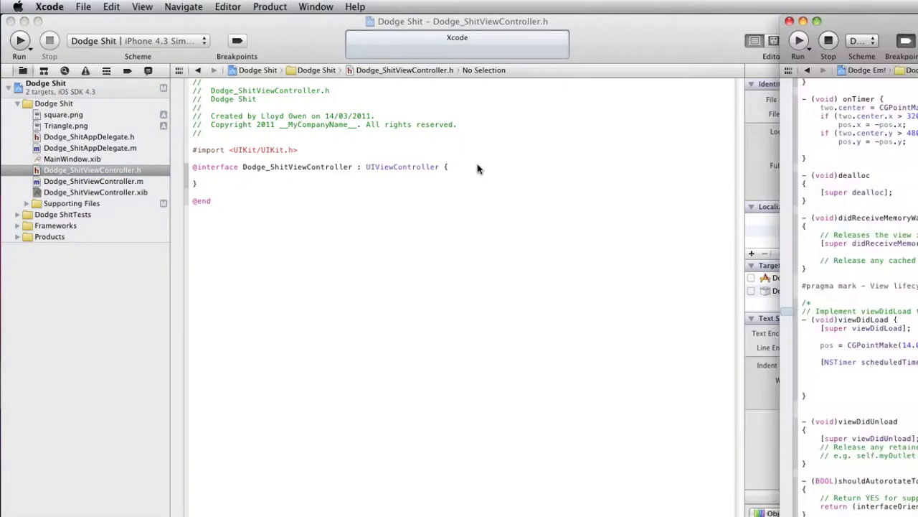
Bring the Dodge Shit window forward and hide the inspector to widen the editor.
click(858, 41)
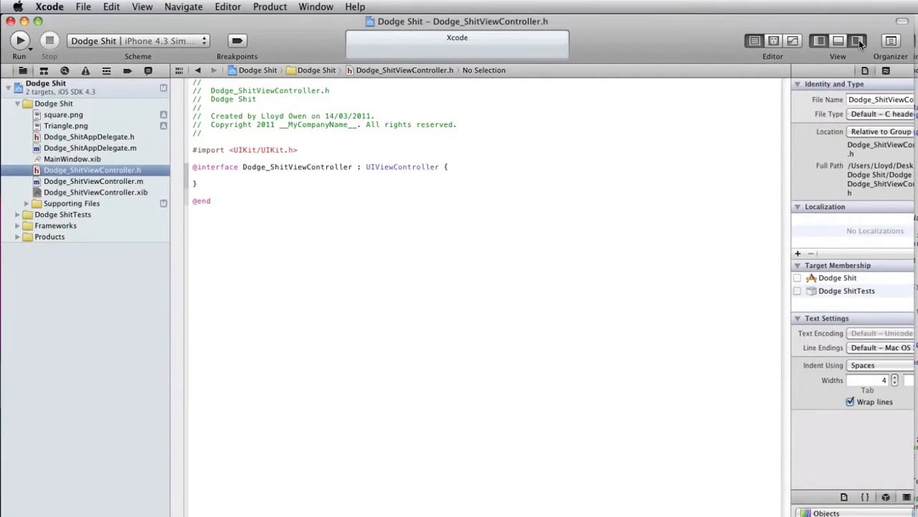
click(857, 41)
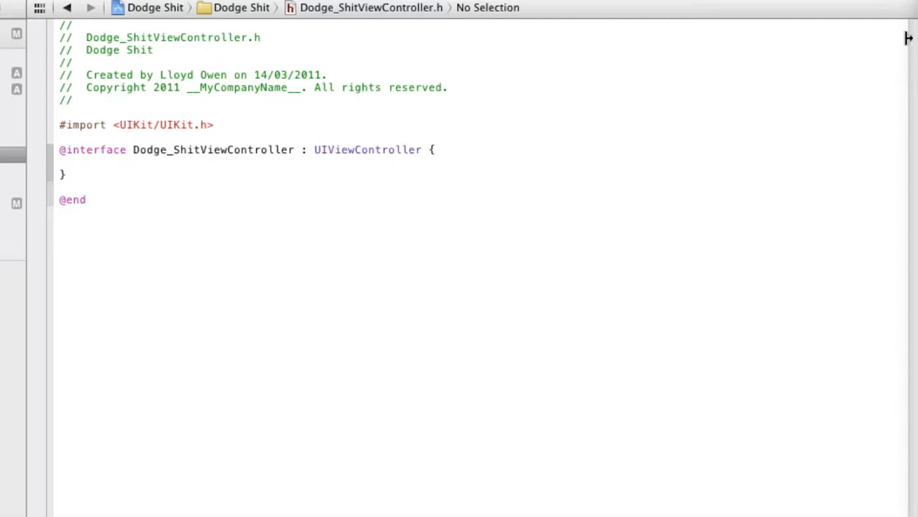
mouse_move(565, 175)
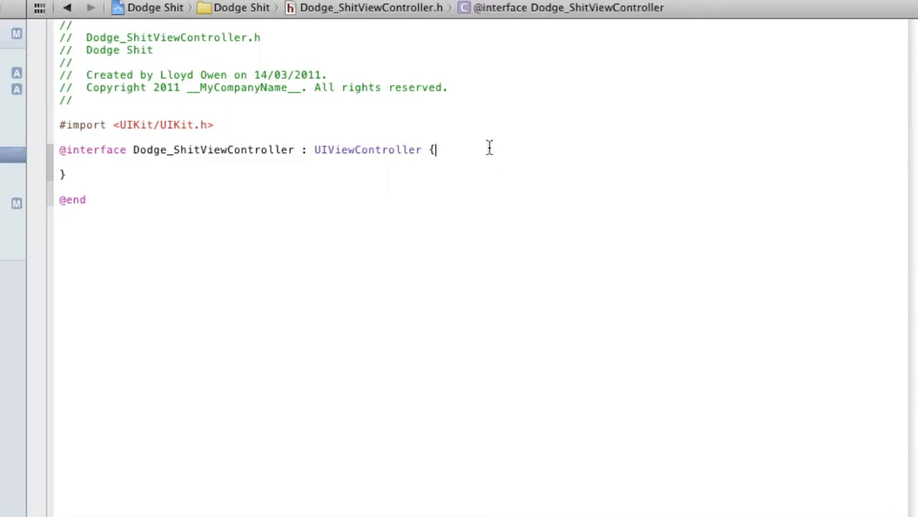
Declare the image view outlets 'IBOutlet UIImageView *one;' and '*two;' in the header.
key(Return)
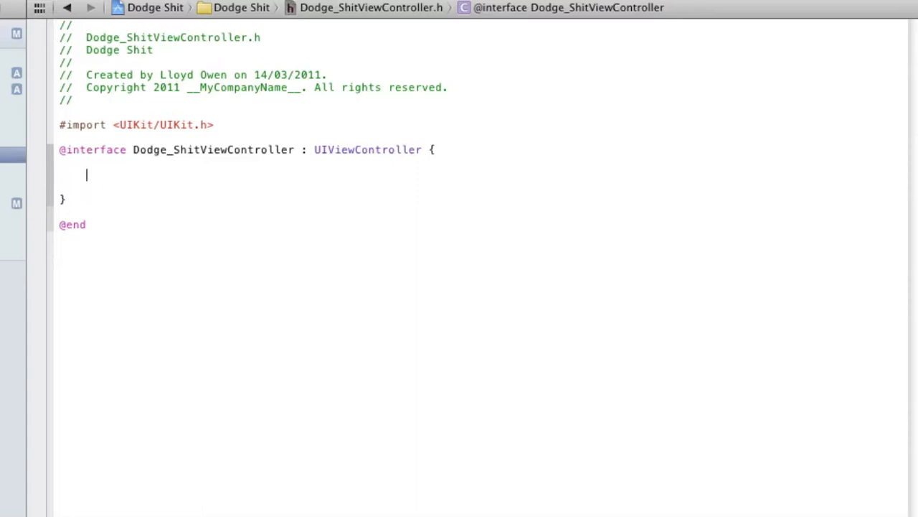
text(IBOutlet UIImageView)
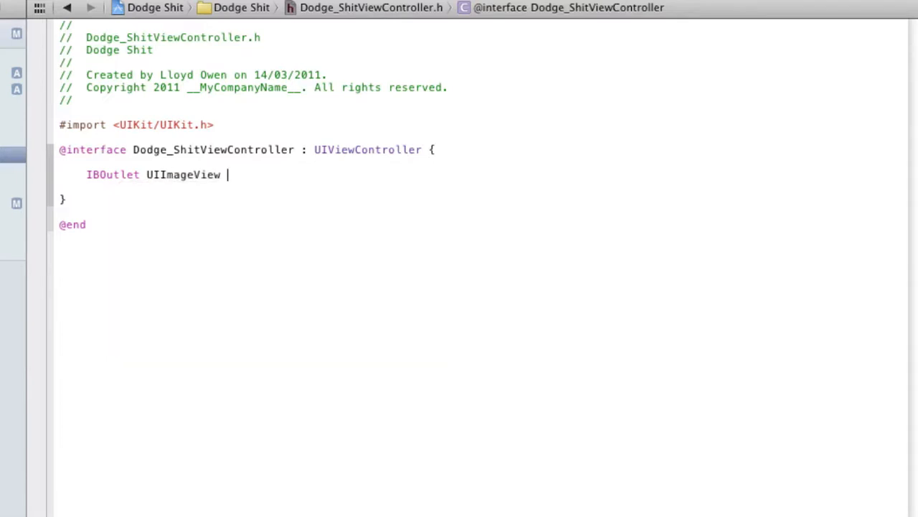
text(*one)
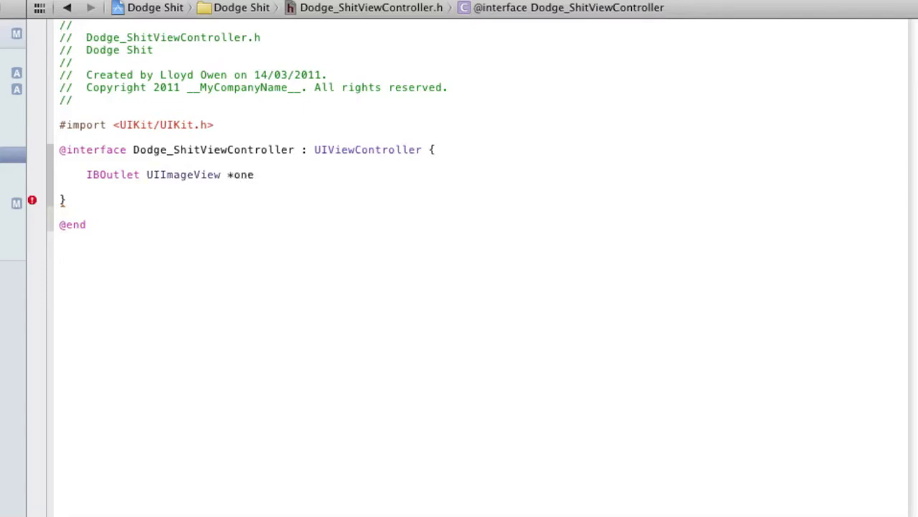
text(;)
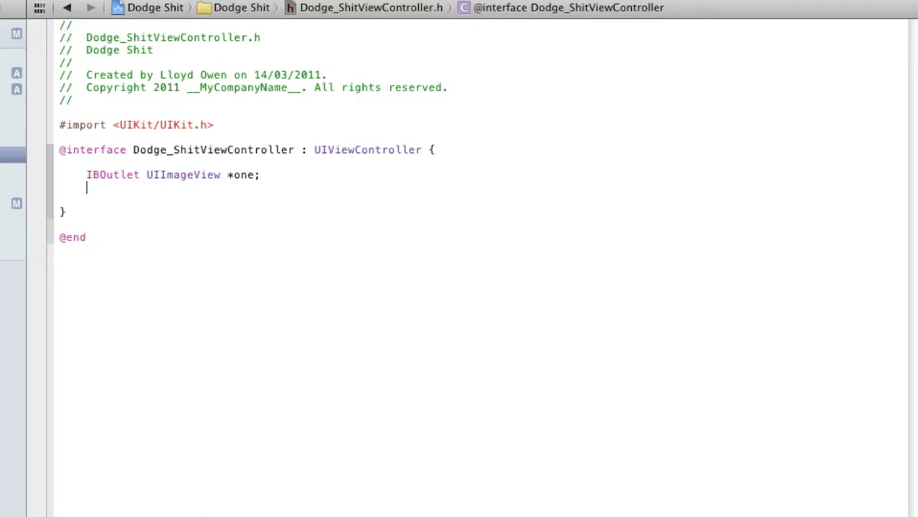
text(IBOutlet)
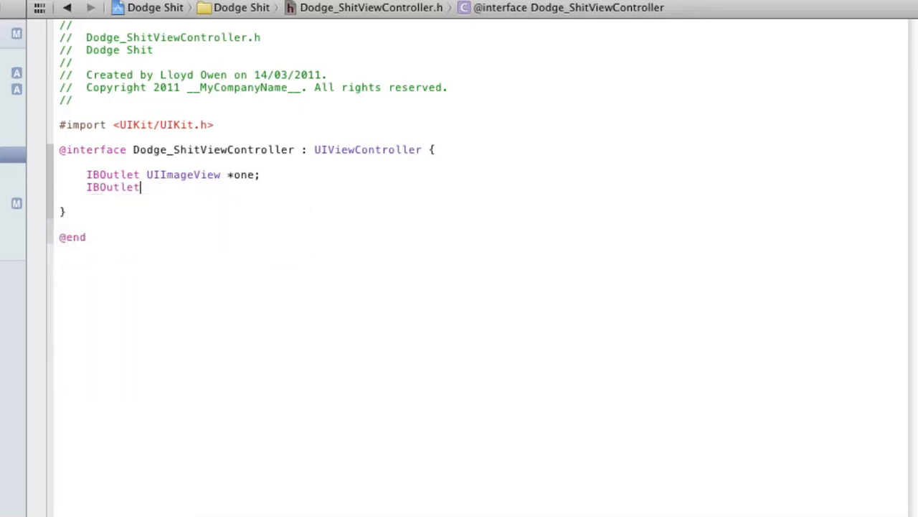
text(UIImageView)
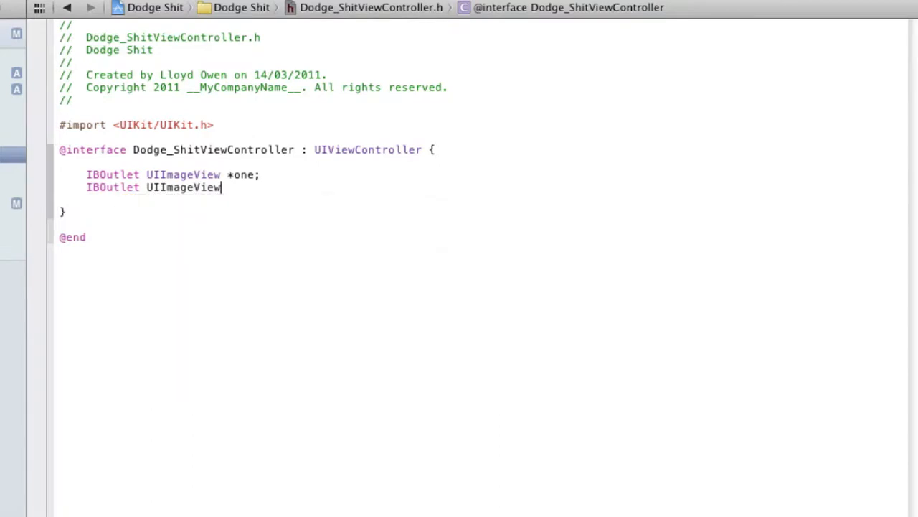
text(*two;)
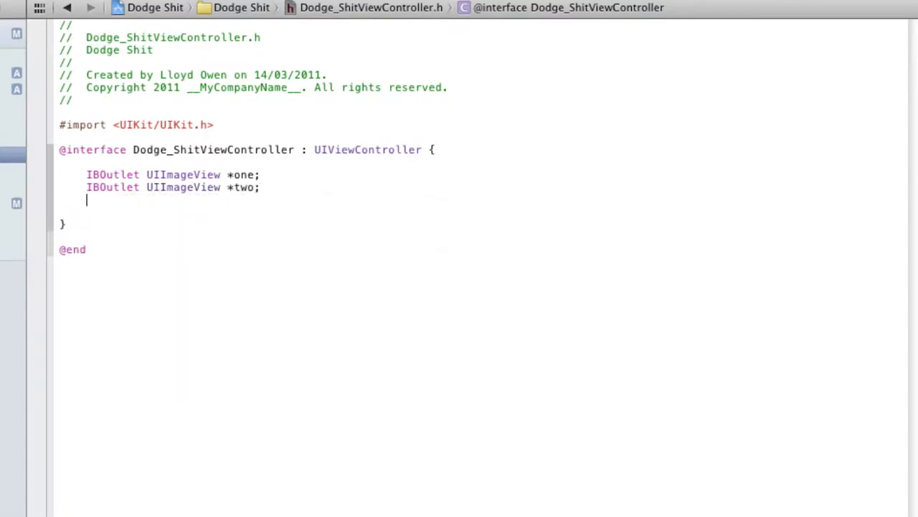
Add 'CGPoint pos;' inside the interface braces and begin a method declaration below.
text(CGPoint pos)
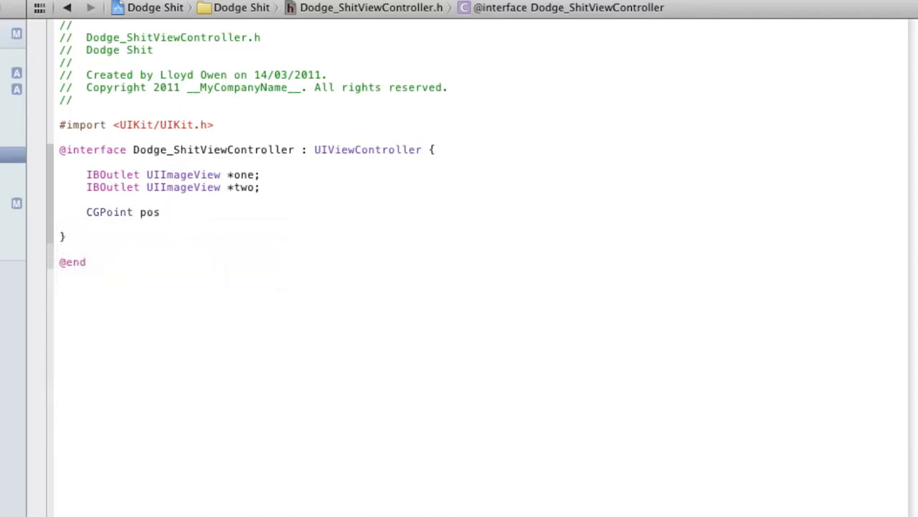
text(;)
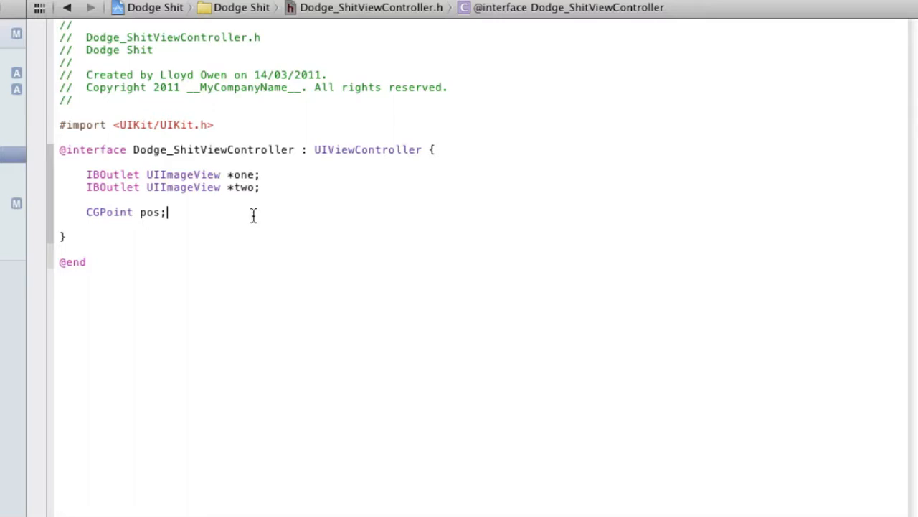
click(67, 237)
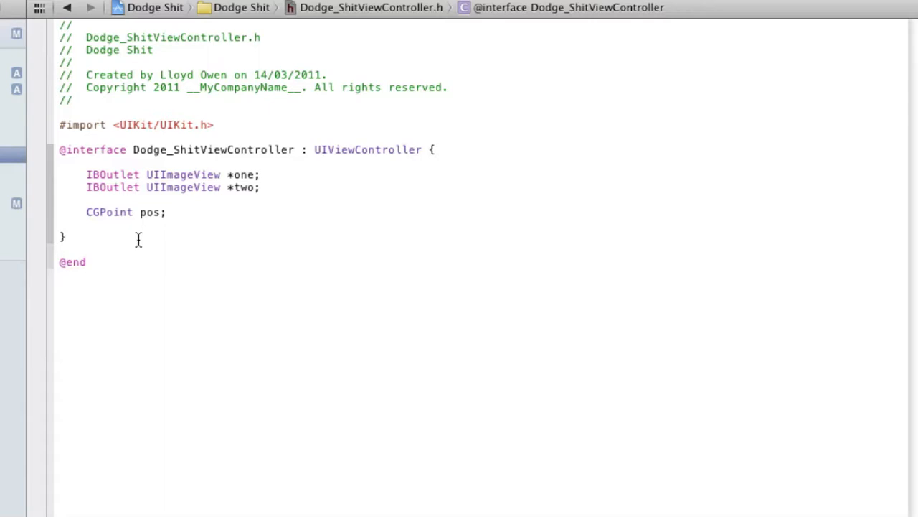
text(- ()
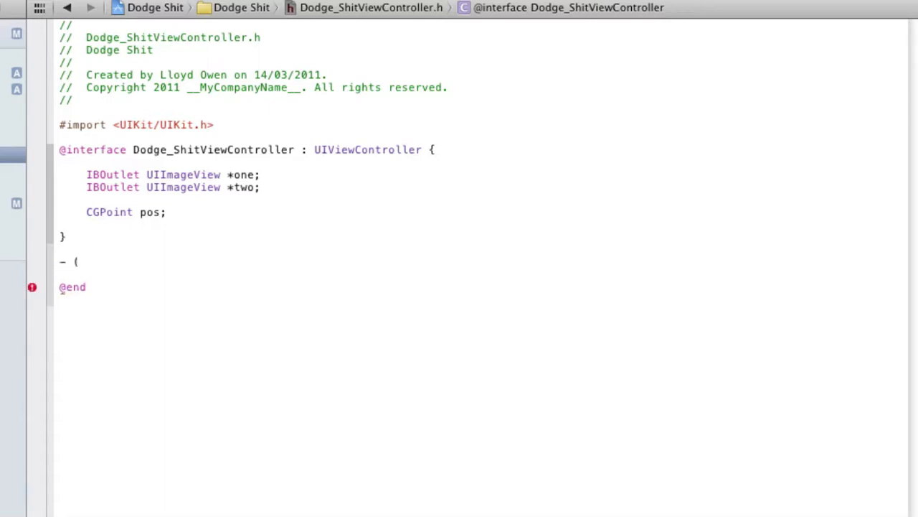
Declare the '- (void) checkcollision;' method in the header.
text(void) chec)
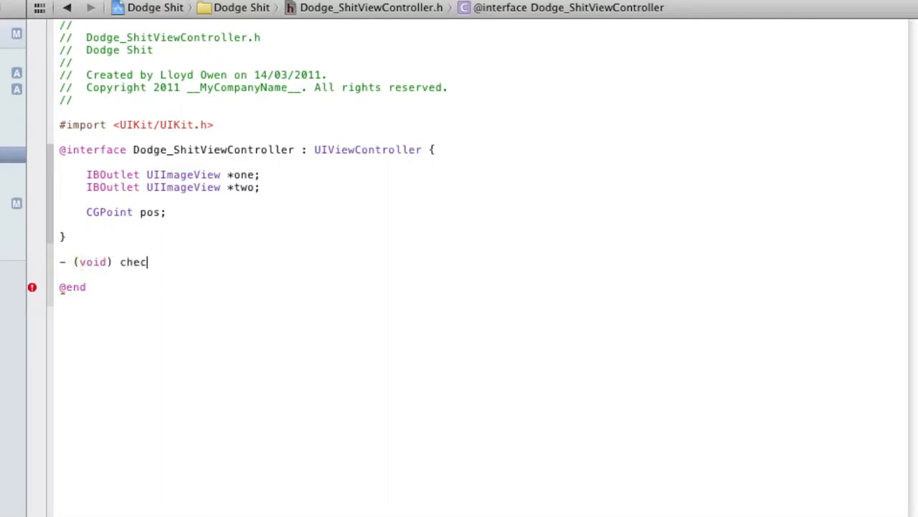
text(kcollis)
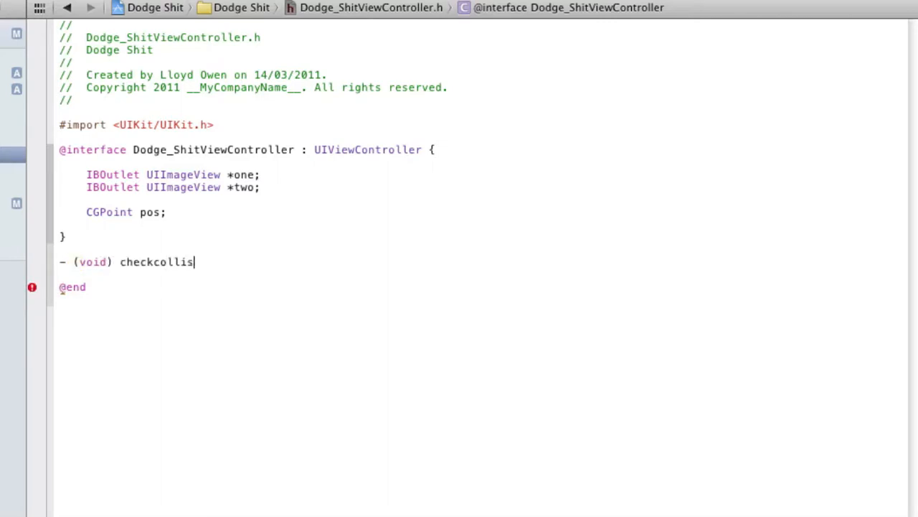
text(ion;)
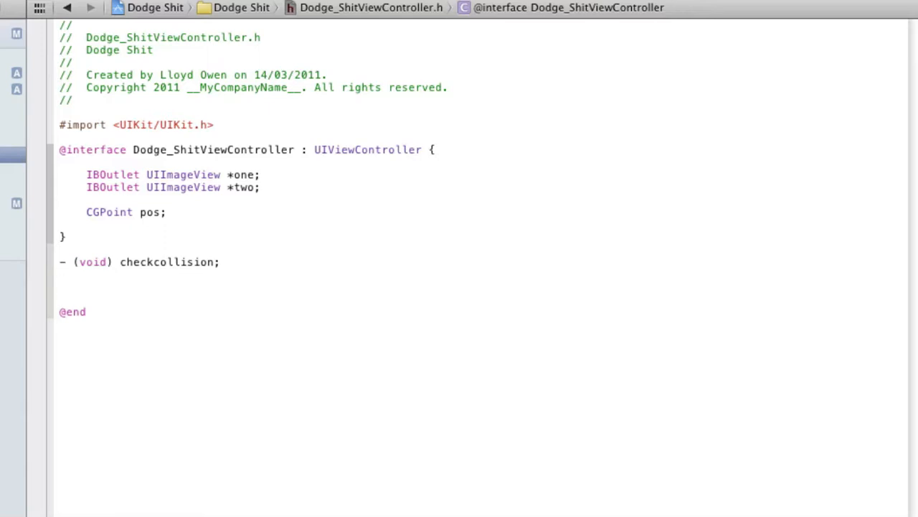
text(@property)
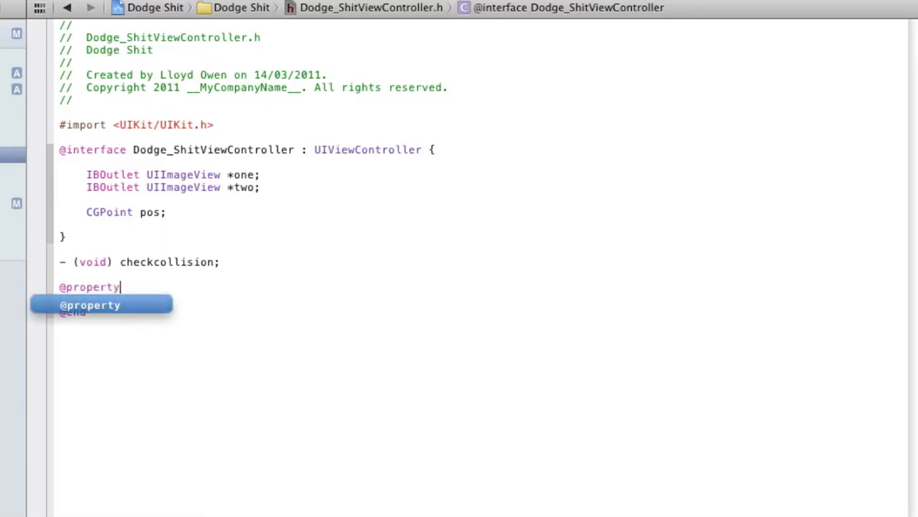
text((non)
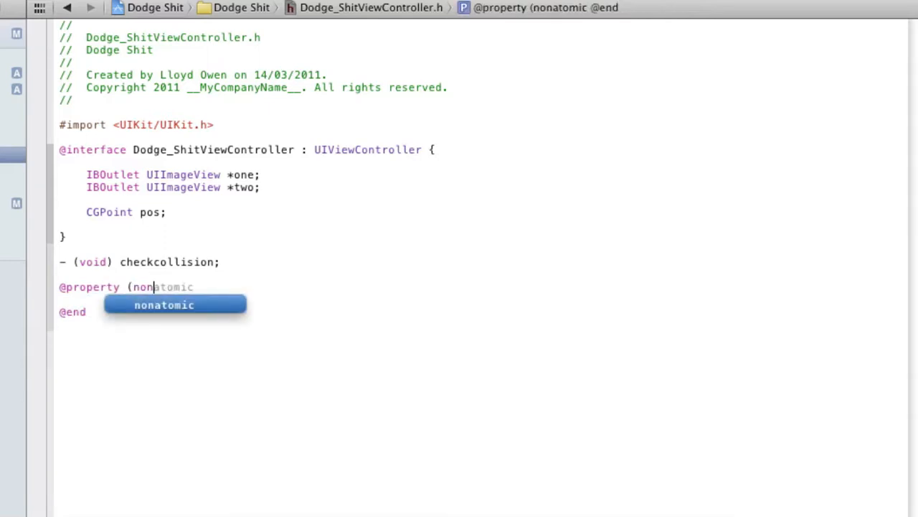
text(, retain)
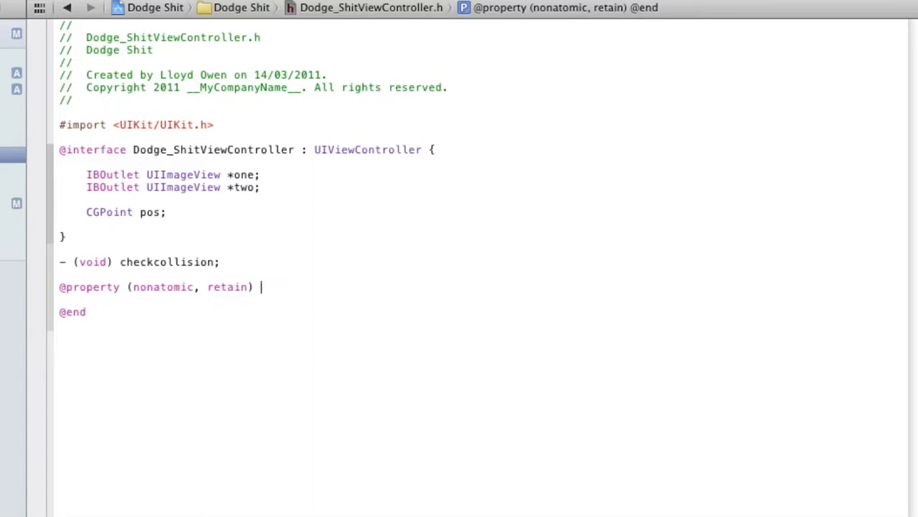
text(UIImageView)
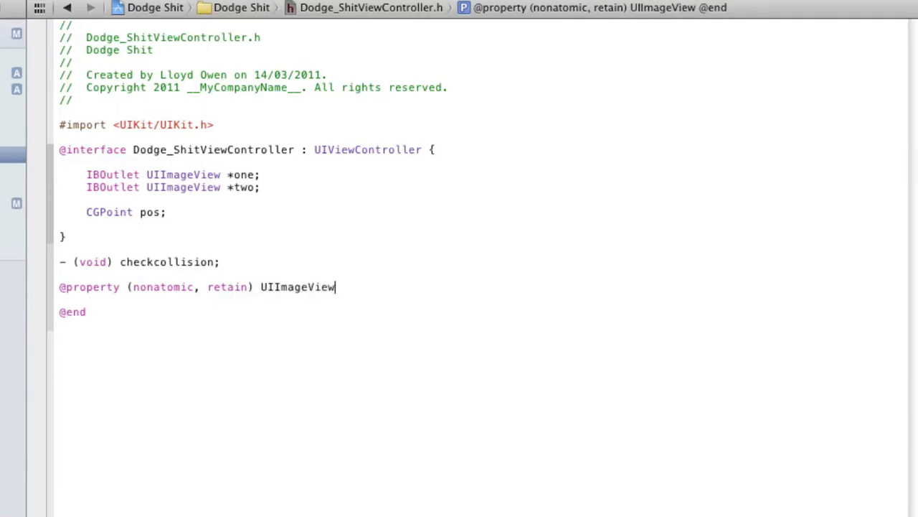
text(*two;)
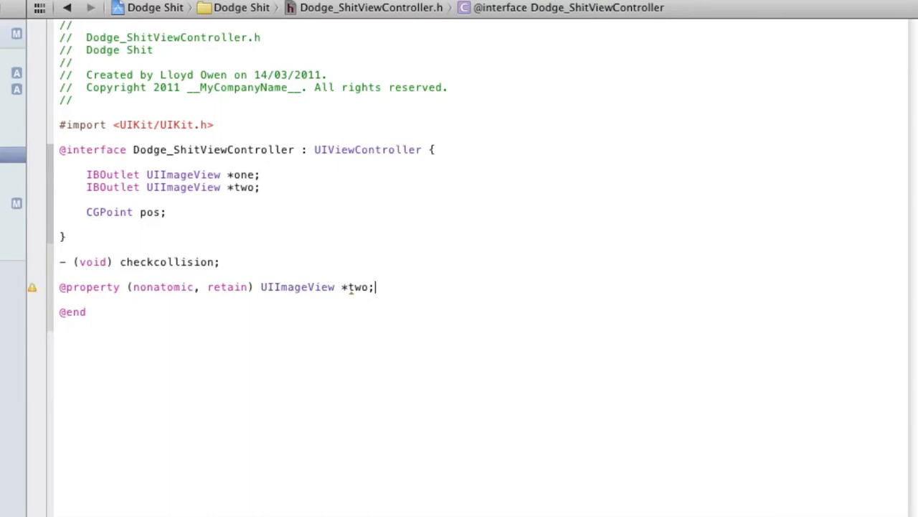
click(373, 7)
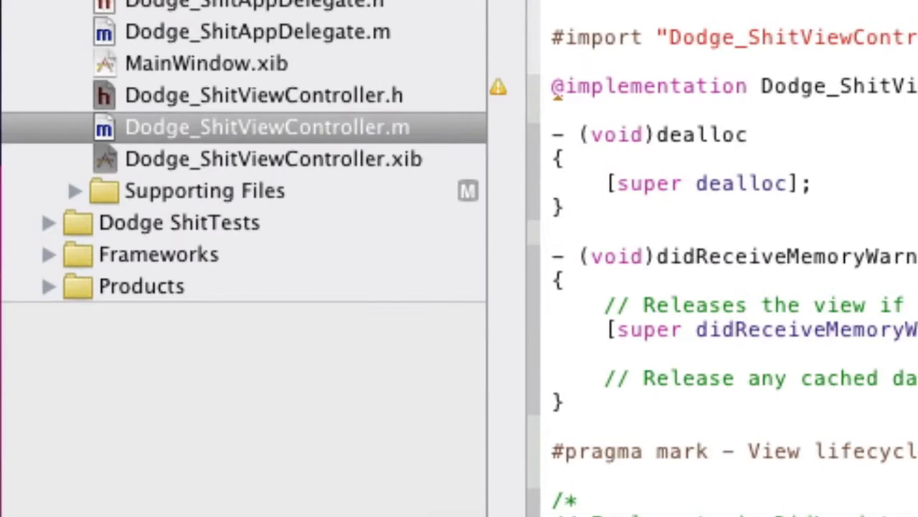
click(268, 127)
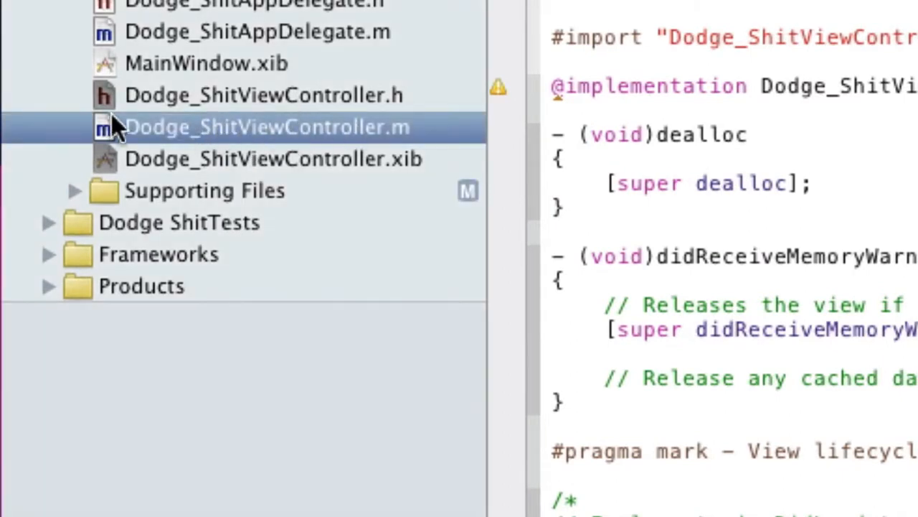
click(263, 95)
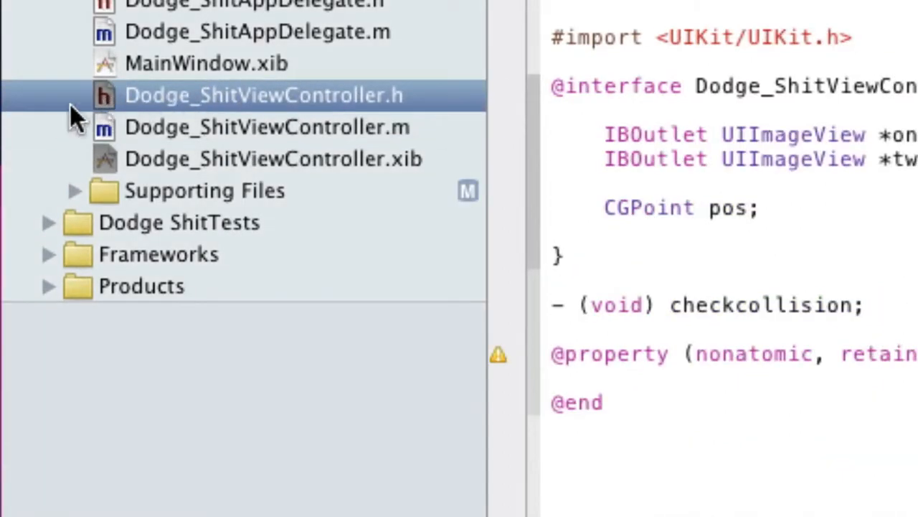
click(268, 126)
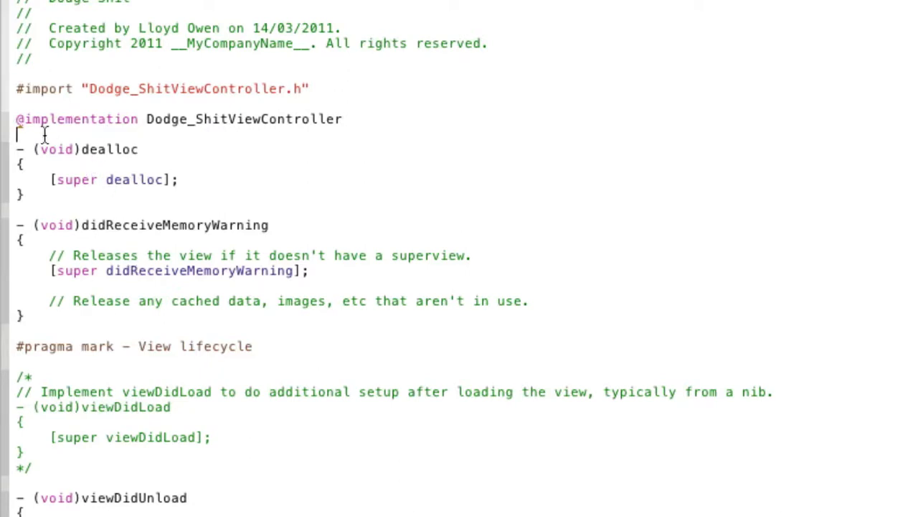
text(@synthesize)
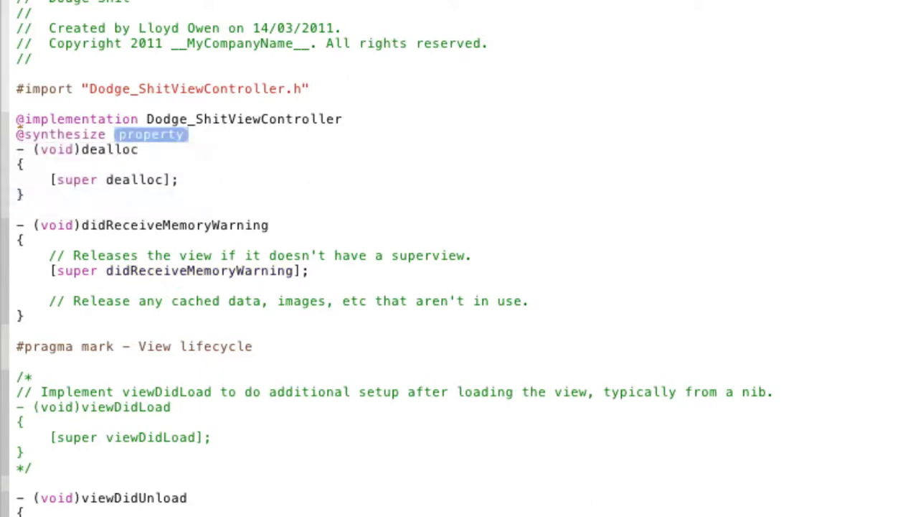
text(two;L)
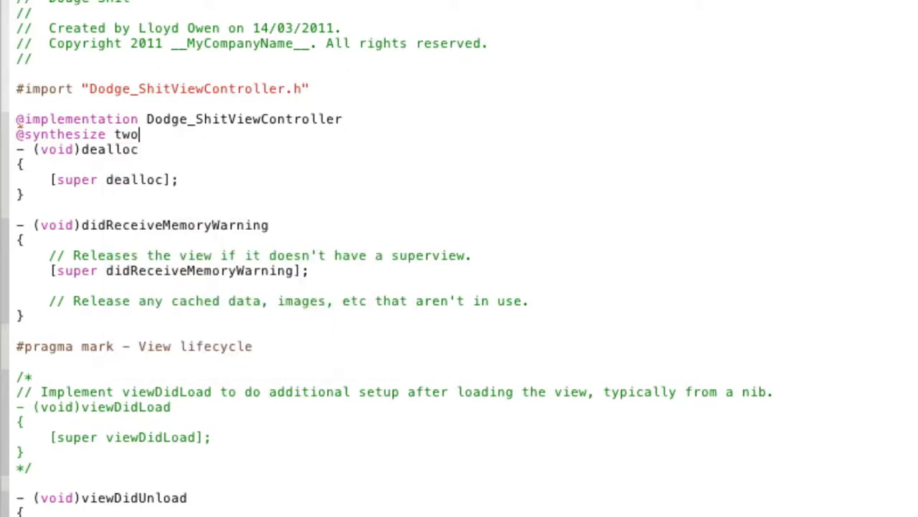
text(;)
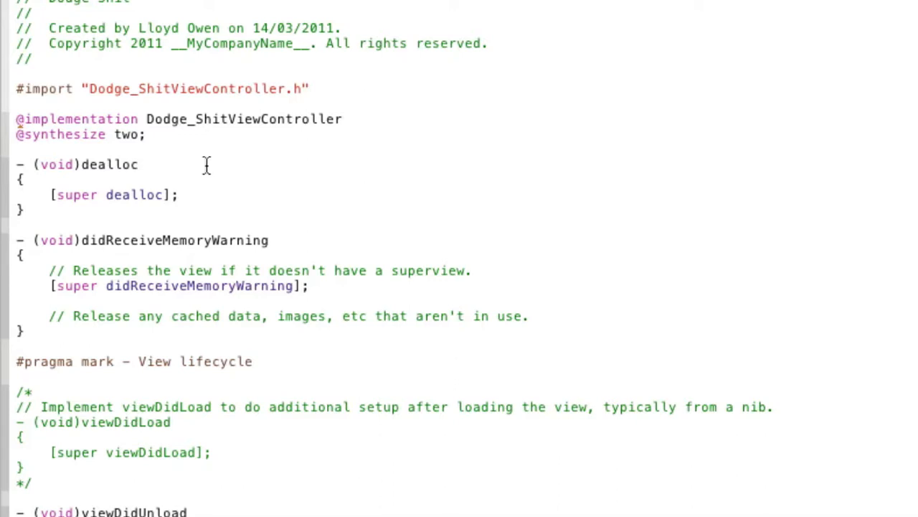
mouse_move(204, 161)
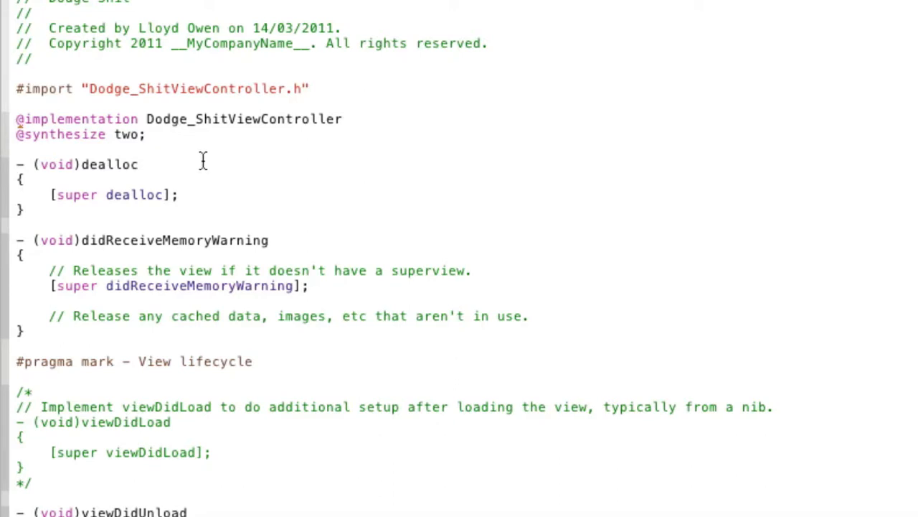
mouse_move(203, 147)
text(- (void) touchesBegan:(NSSet *)touches withEvent:(UIEvent *)event)
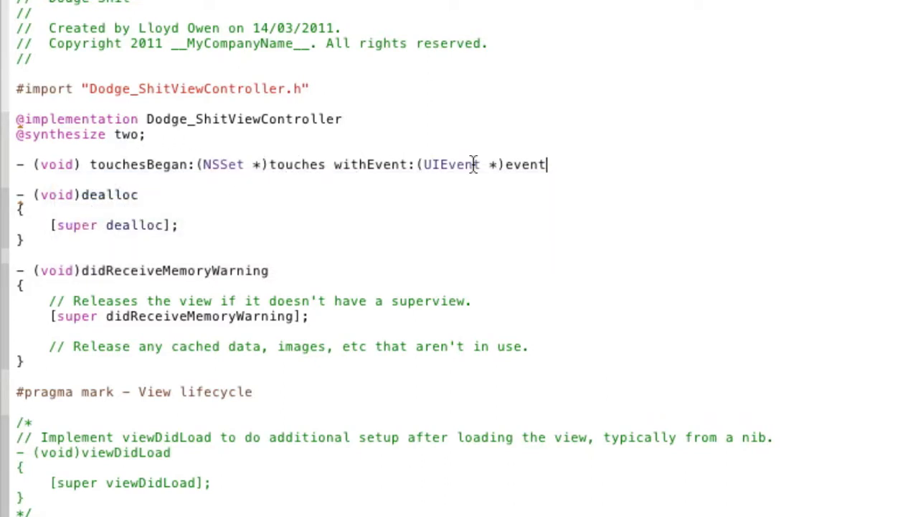
Write touchesBegan:withEvent: with 'UITouch *touch = [[event allTouches] anyObject];'.
text({)
text(UITouch)
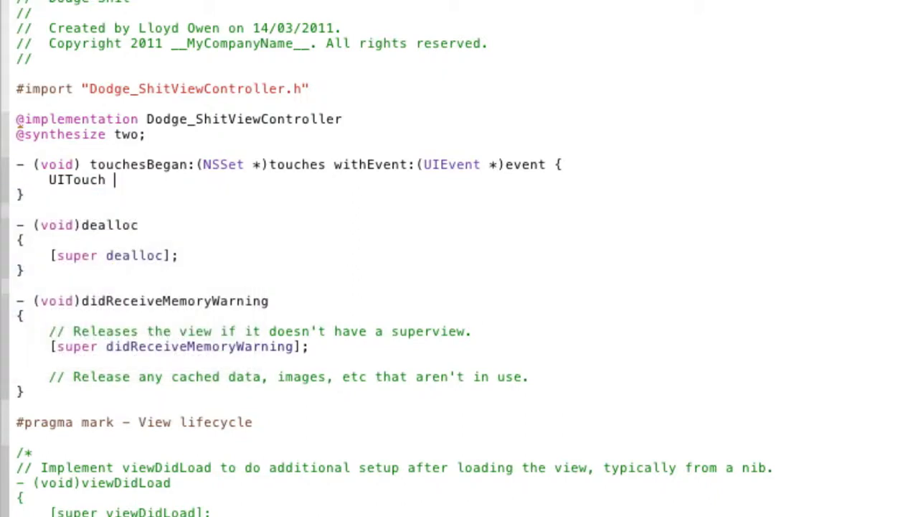
text(*touch = [[)
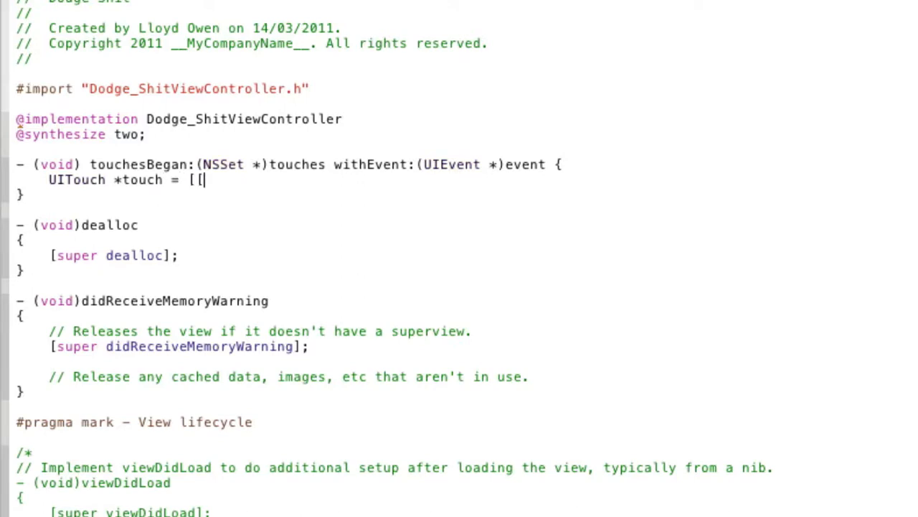
text(event allTouches])
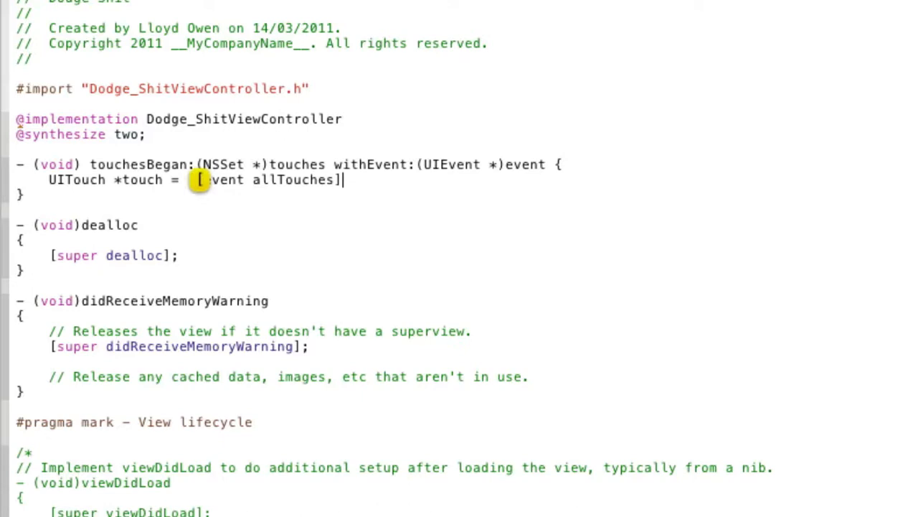
text(anyObject];)
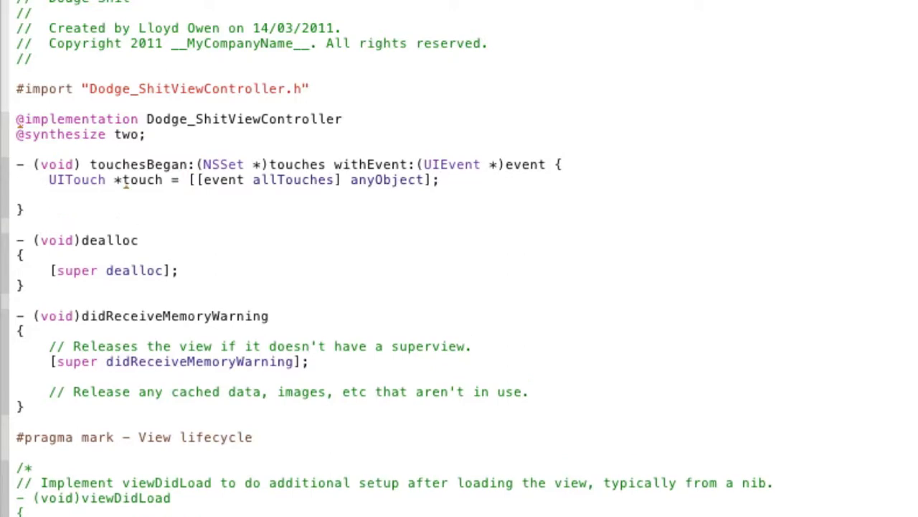
Add 'CGPoint location = [touch locationInView:touch.view];' to the touch handler.
text(C)
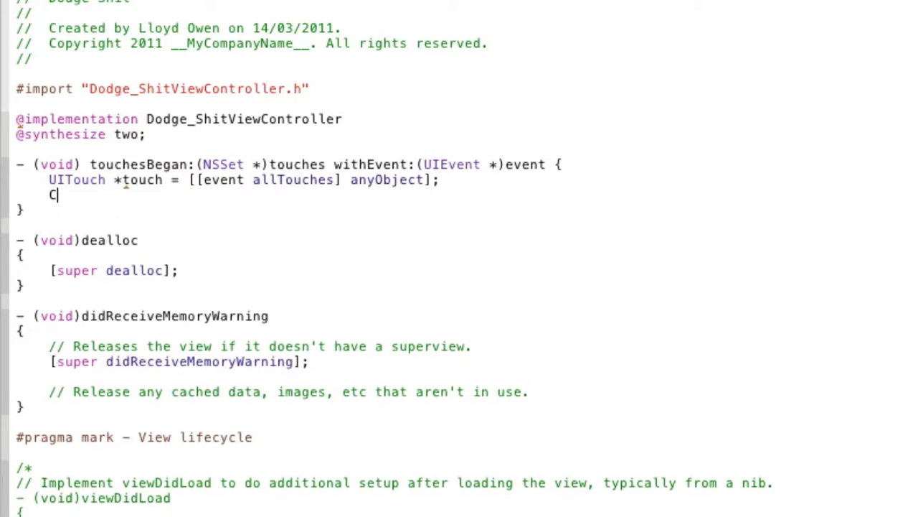
text(GPoint)
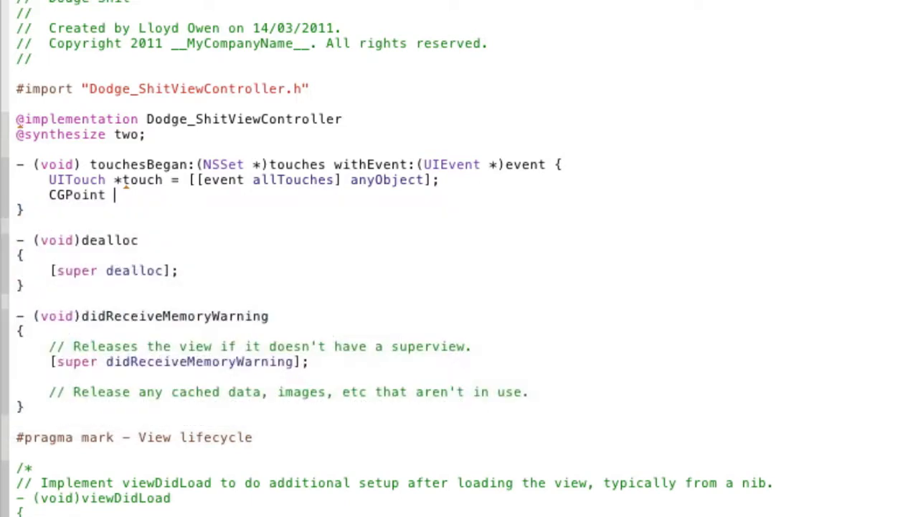
text(location)
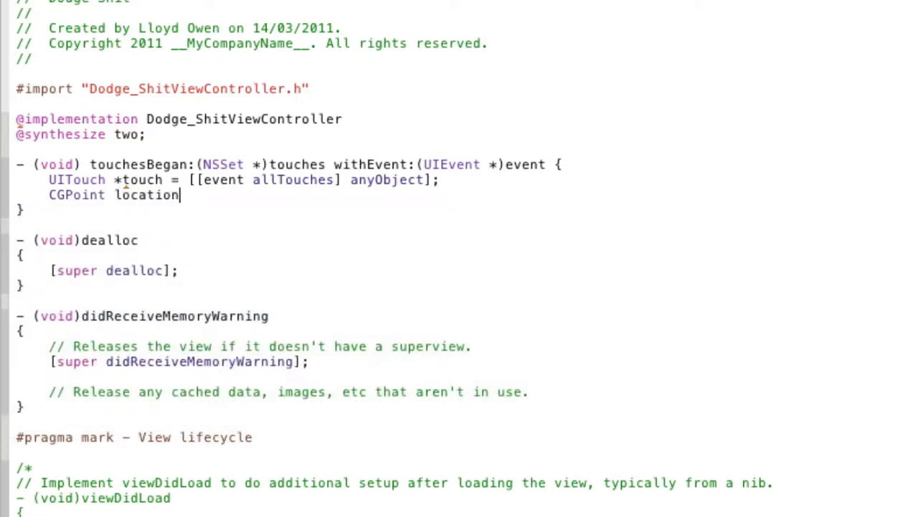
text(= [)
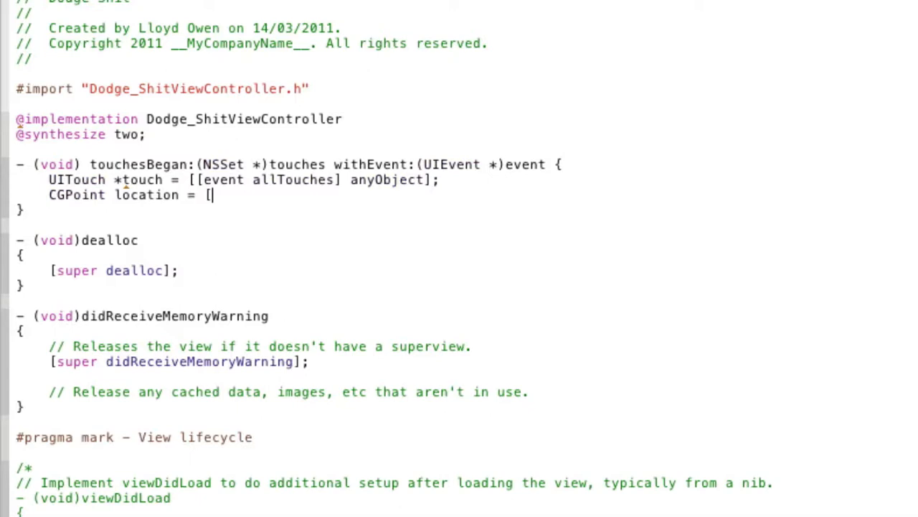
text(touch locationInView:)
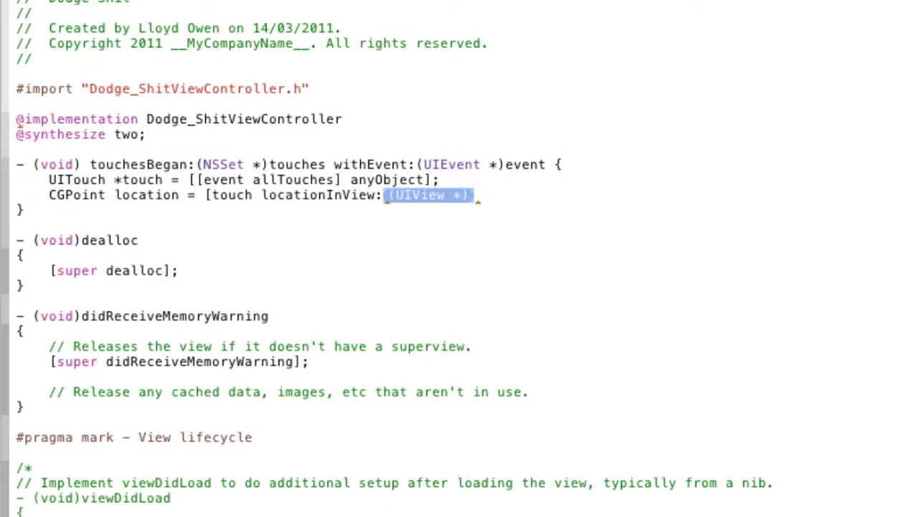
text(touch.v)
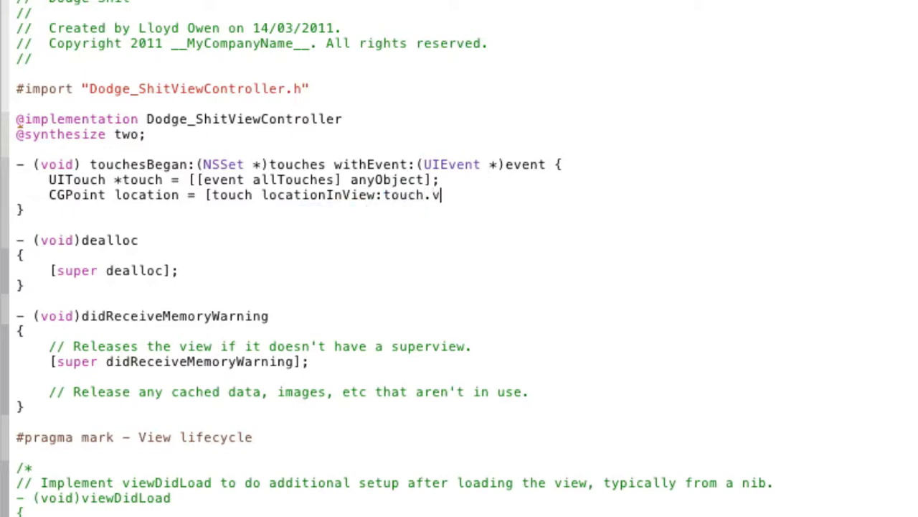
text(iew];)
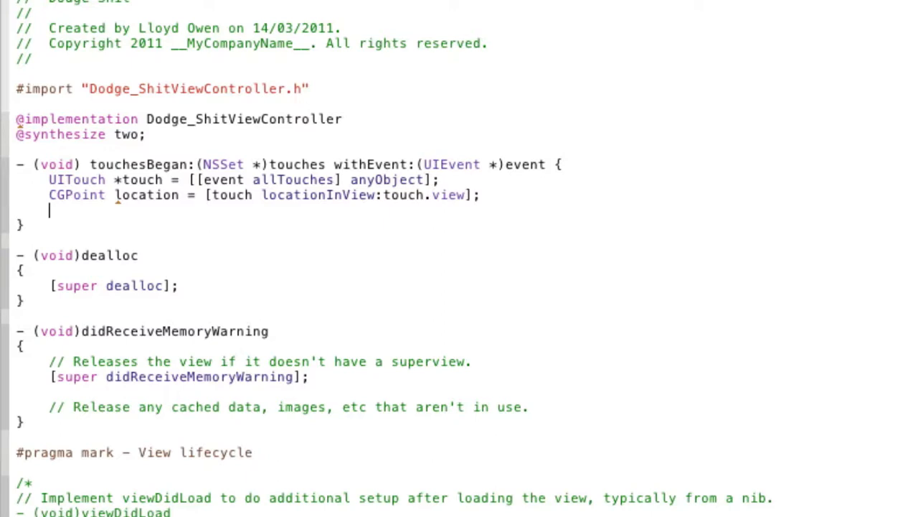
Set 'one.center = location;' and call '[self checkcollision];' in touchesBegan.
text(one.center =)
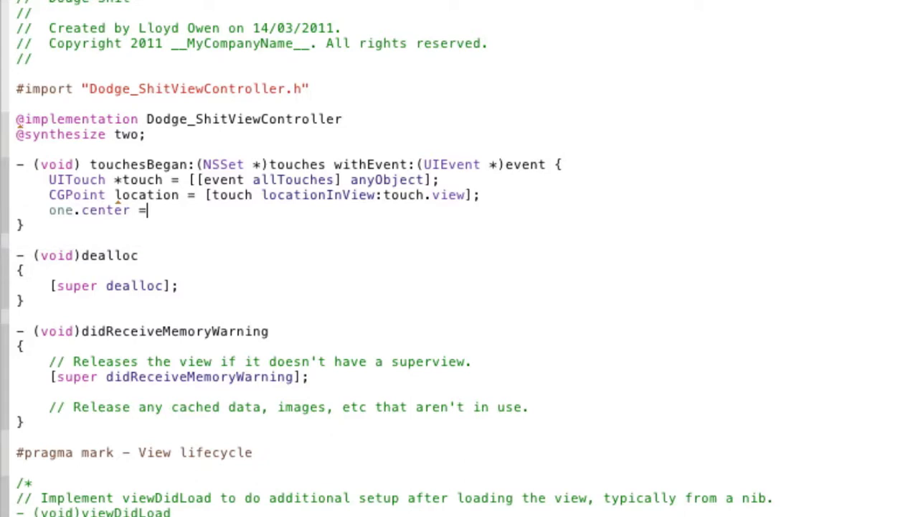
text(location;)
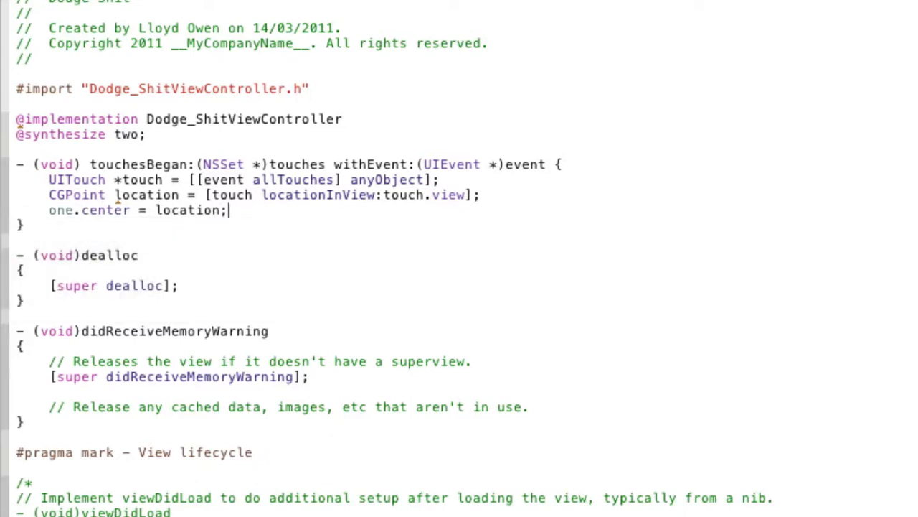
text([self checkcollision];)
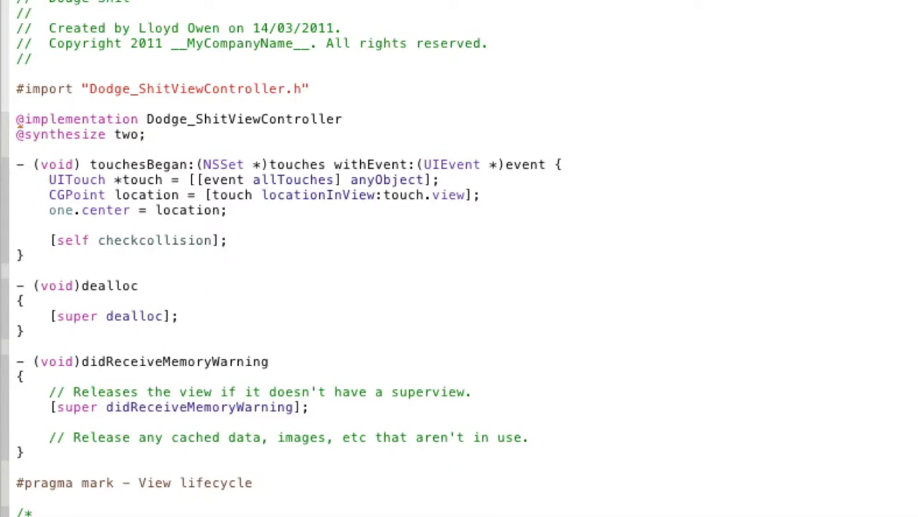
click(141, 285)
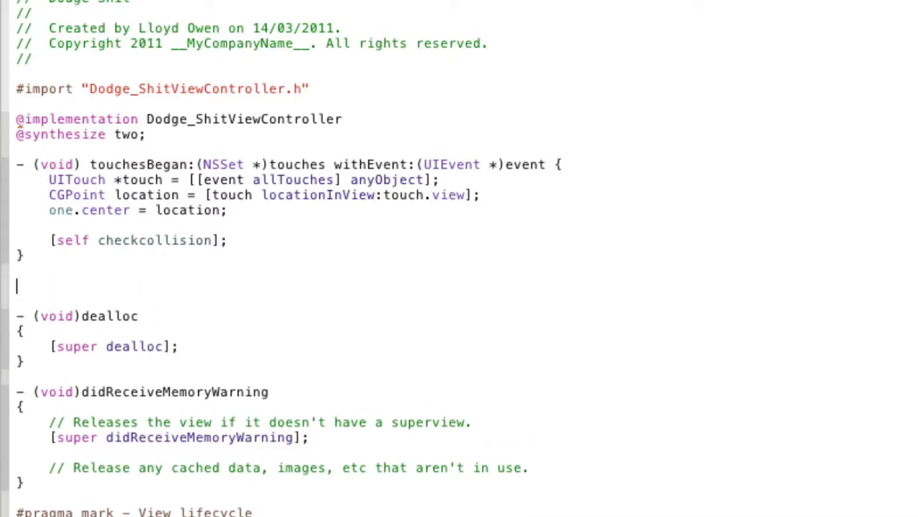
Start the '- (void) checkcollision {' method below the touch handler.
text(-)
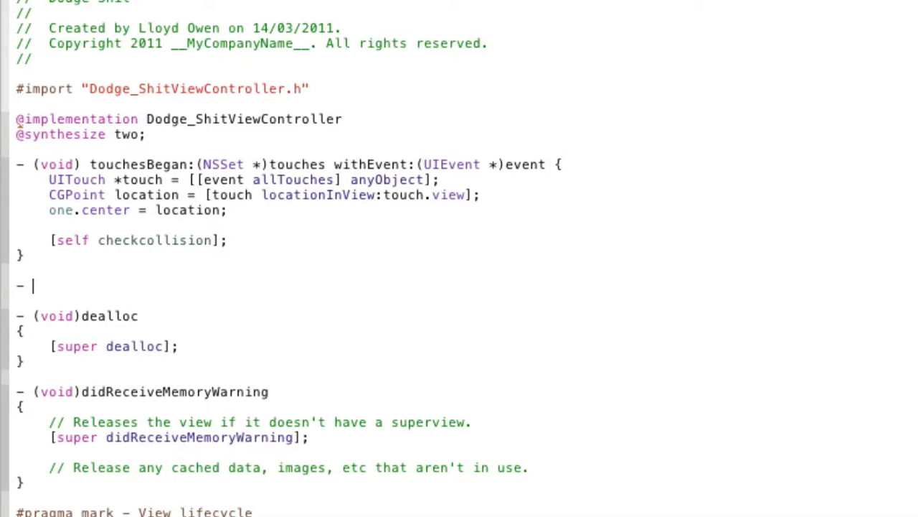
text((void)
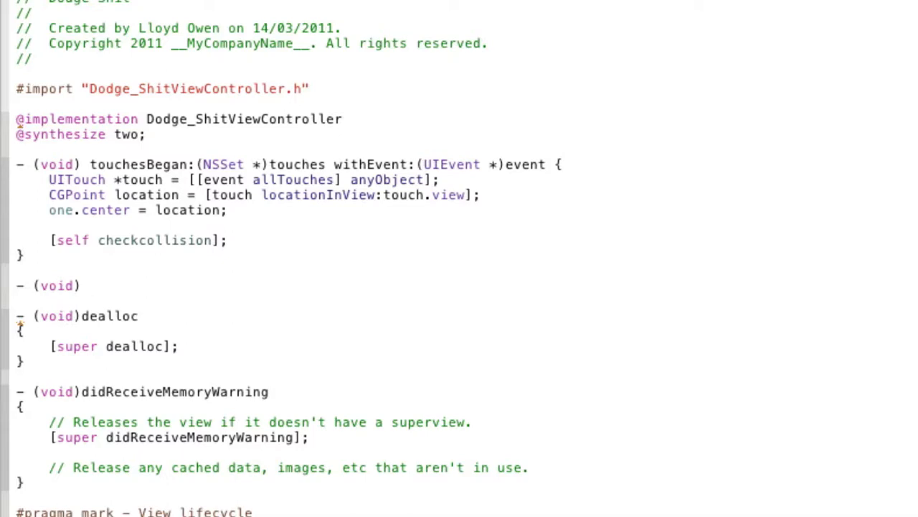
text(checkcollision)
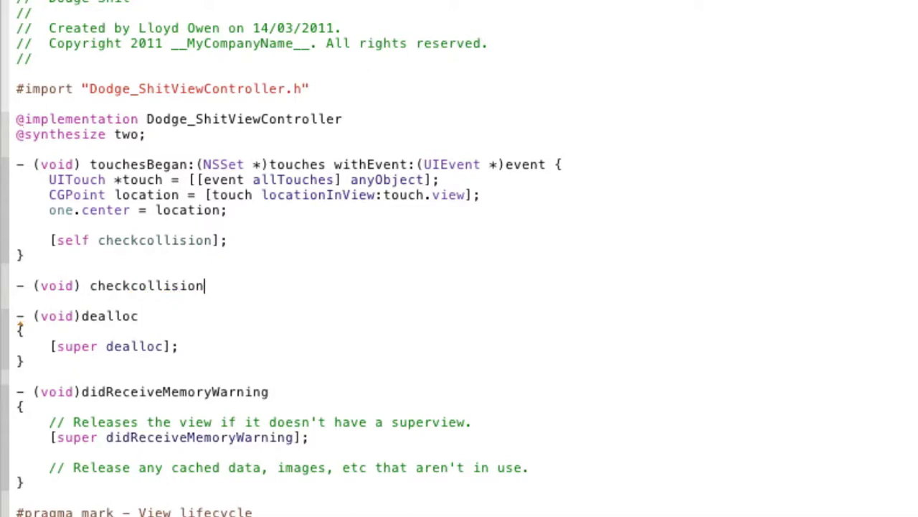
text({)
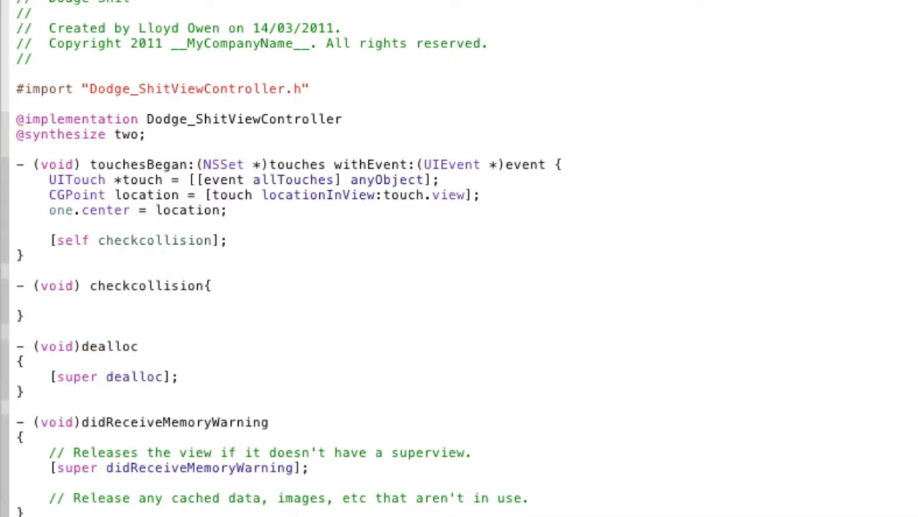
Add an if testing CGRectIntersectsRect(one.frame, two.frame) inside checkcollision.
text(if)
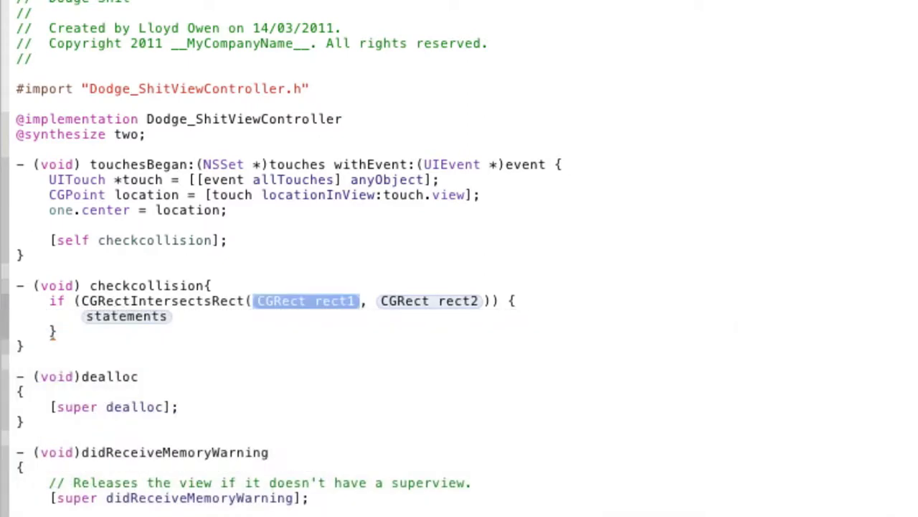
text(one.frame)
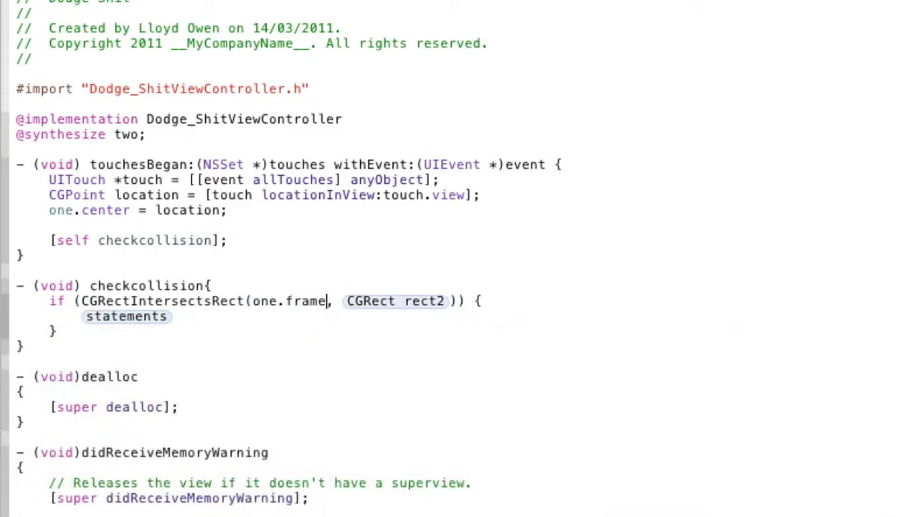
text(two)
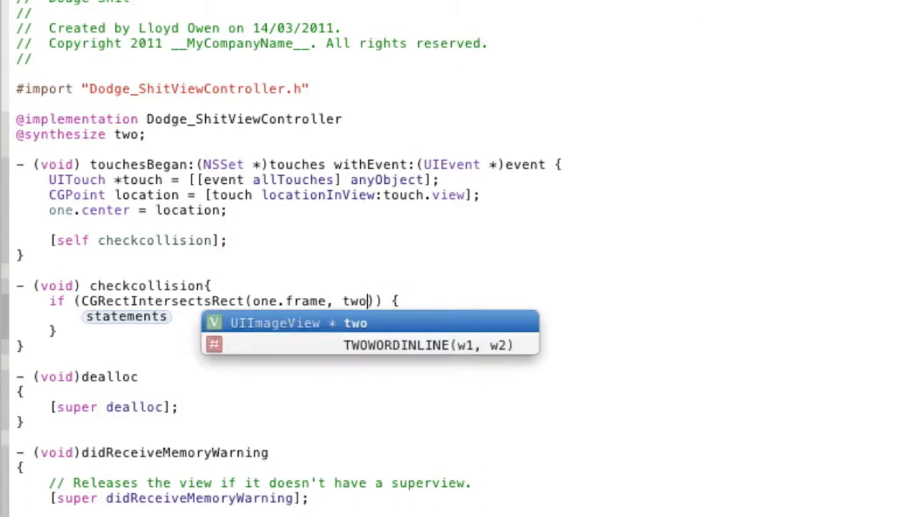
text(.frame)
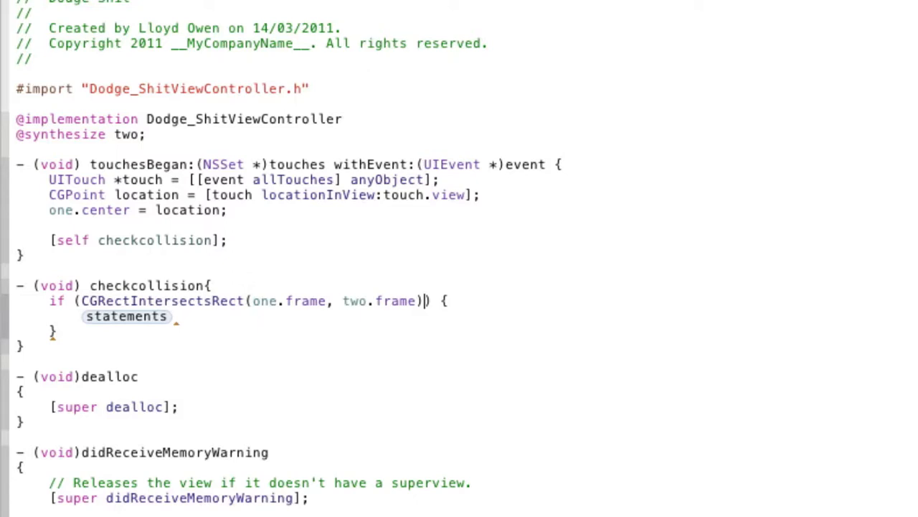
mouse_move(147, 329)
text(UIAlertView)
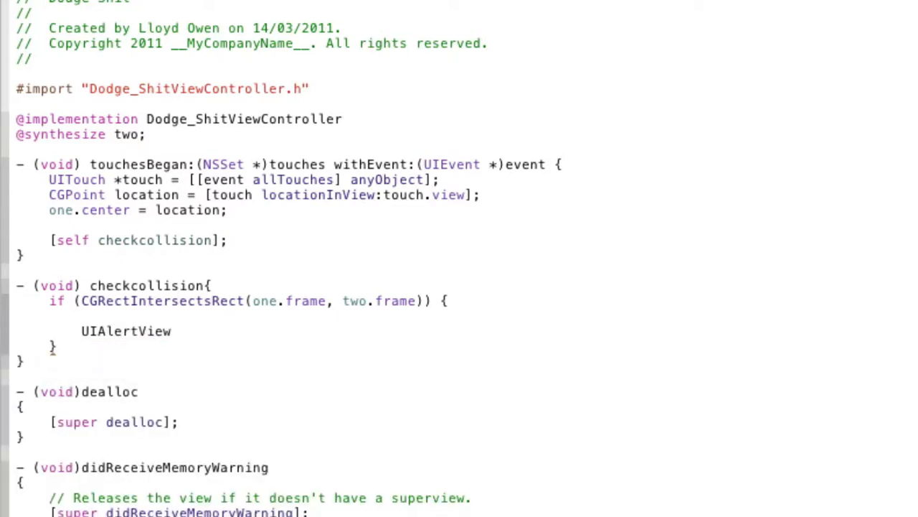
Create 'UIAlertView *alert' initialised with the title 'Game Over!!!!!'.
click(178, 331)
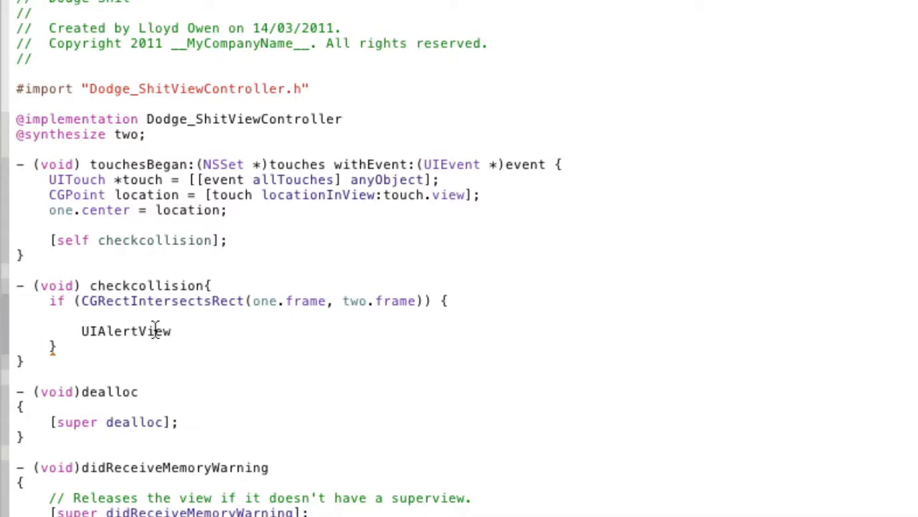
text(*)
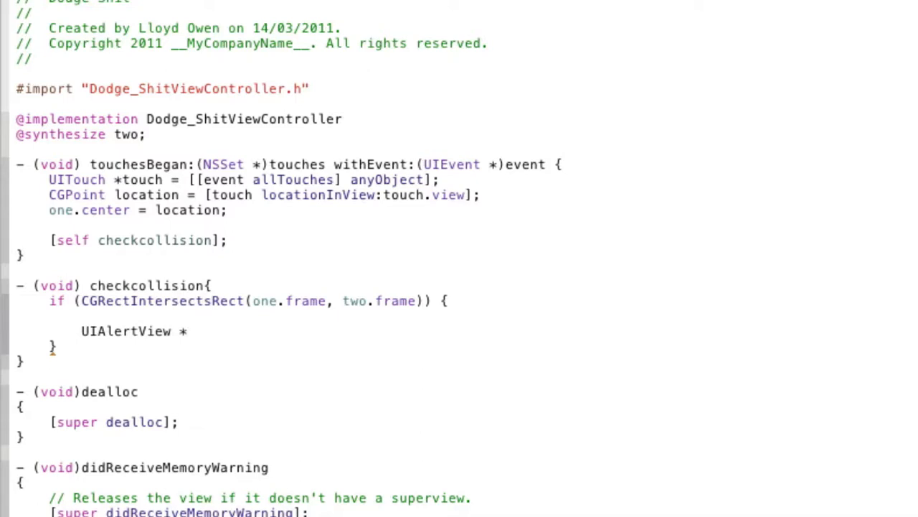
text(aler)
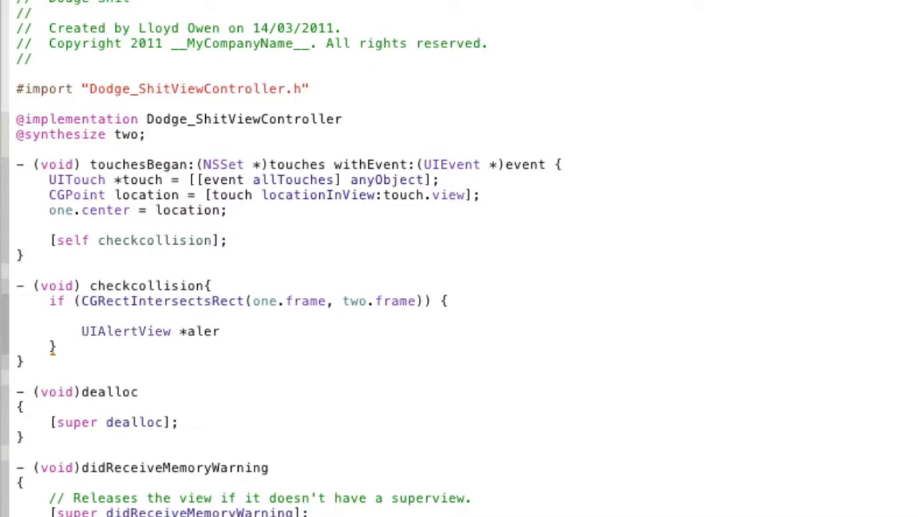
text(t = [[UIAl)
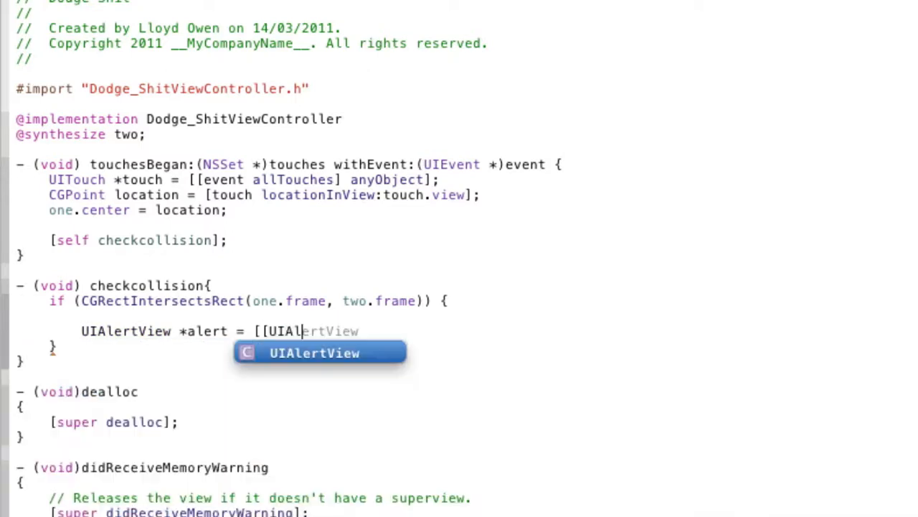
text(alloc])
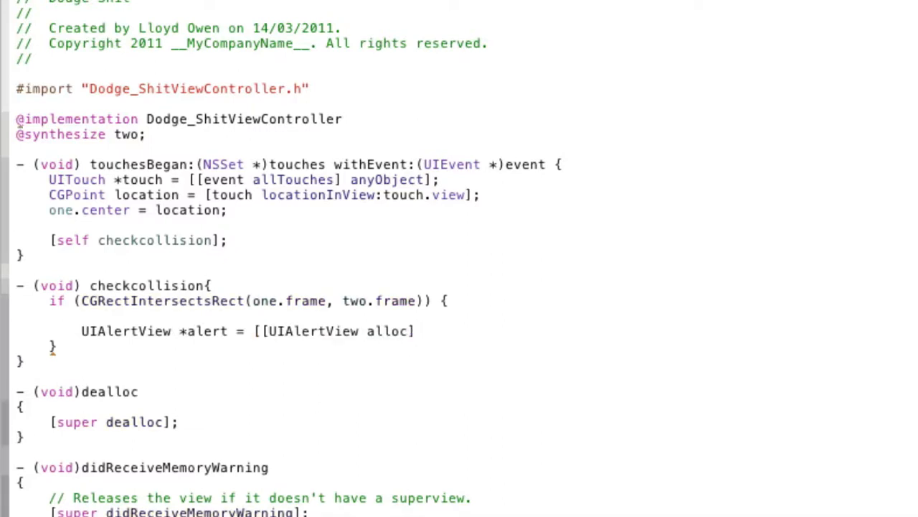
text(initWithTitle:(NSString *) message:(NSString *) delegate:()
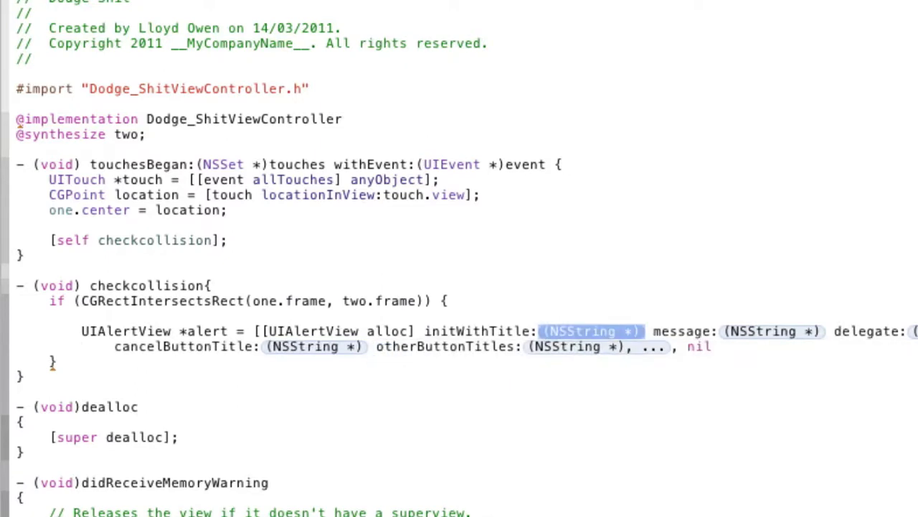
text(@)
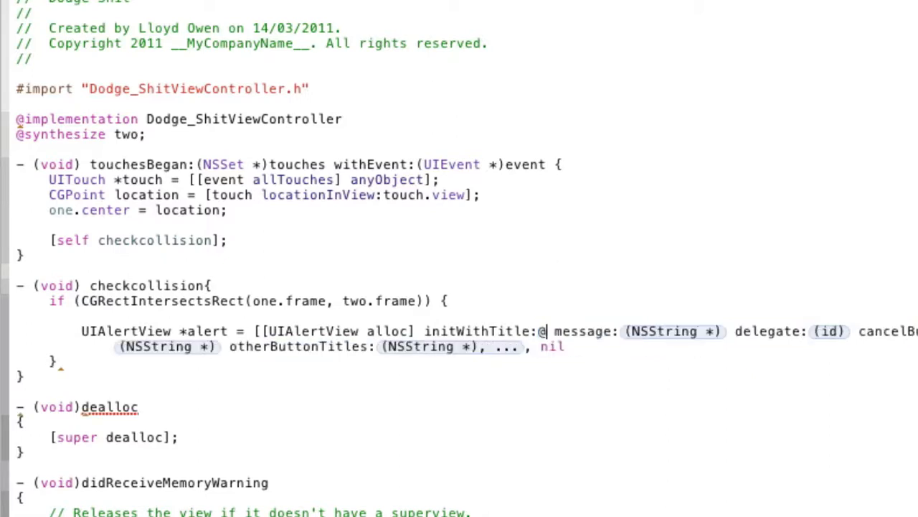
text(")
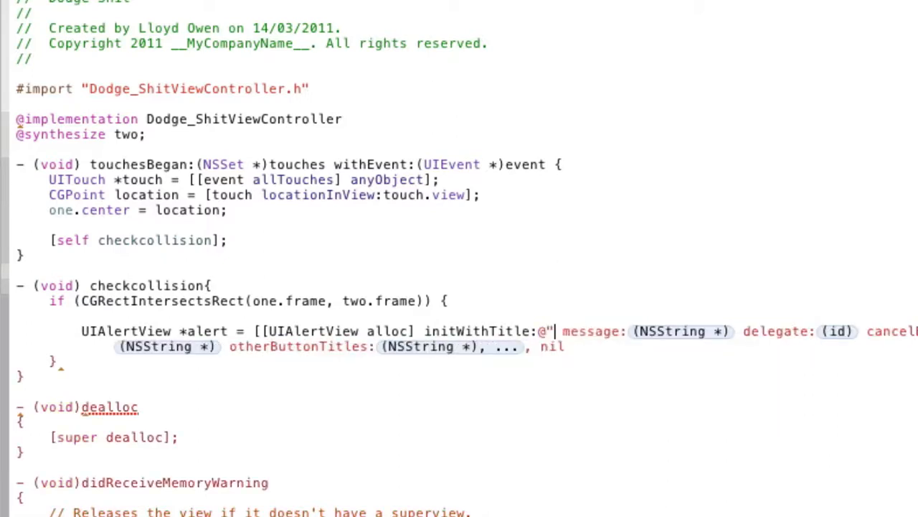
text(Game Over!)
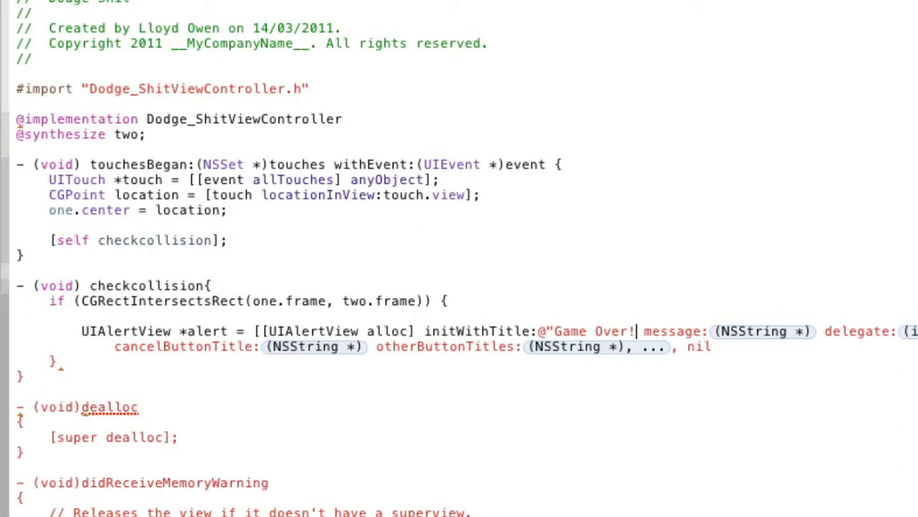
text(!!!!)
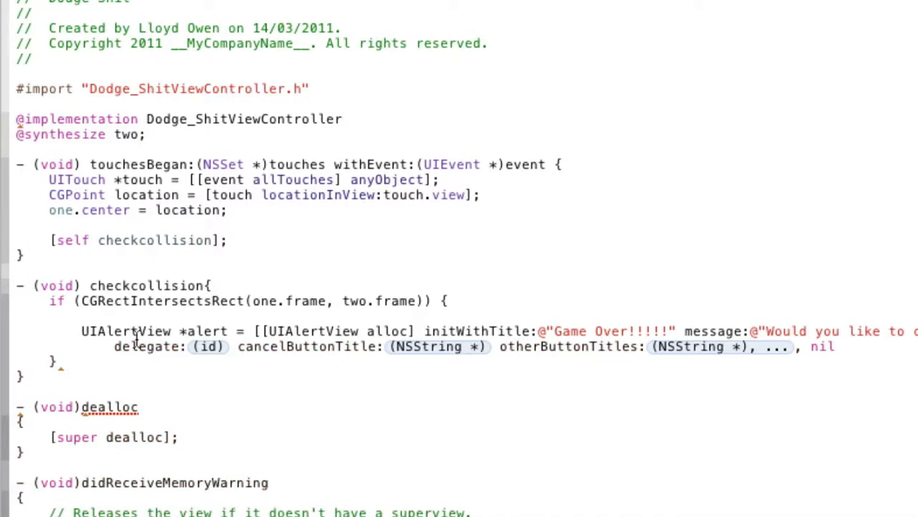
Fill the alert's delegate nil, cancel button 'Continue Master Oby One' and other buttons nil.
double_click(208, 346)
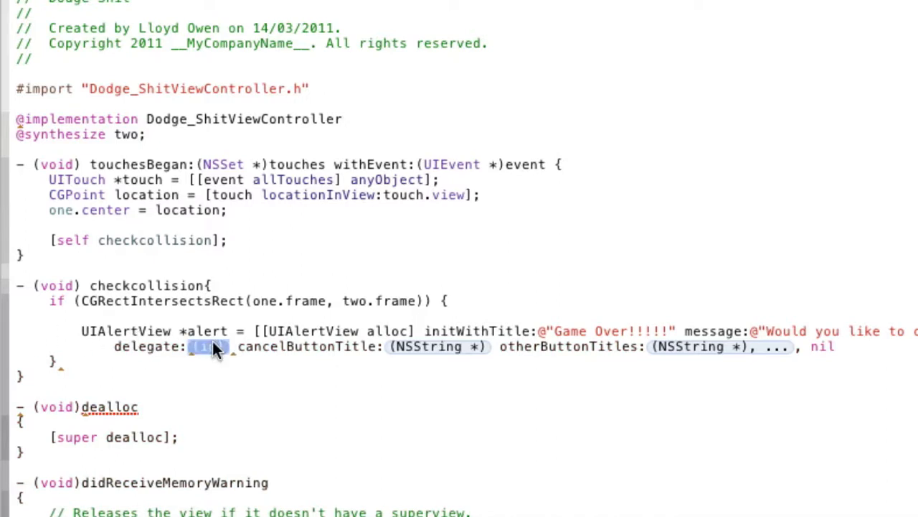
text(nil)
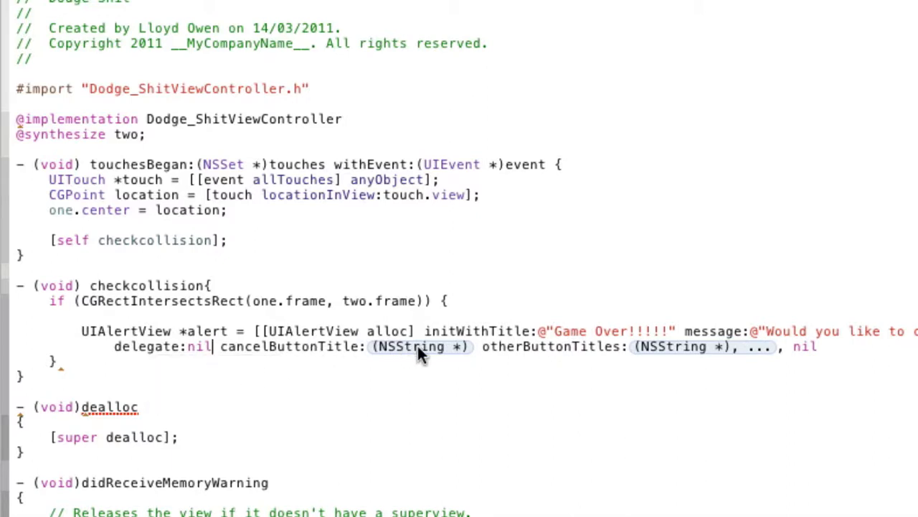
double_click(420, 346)
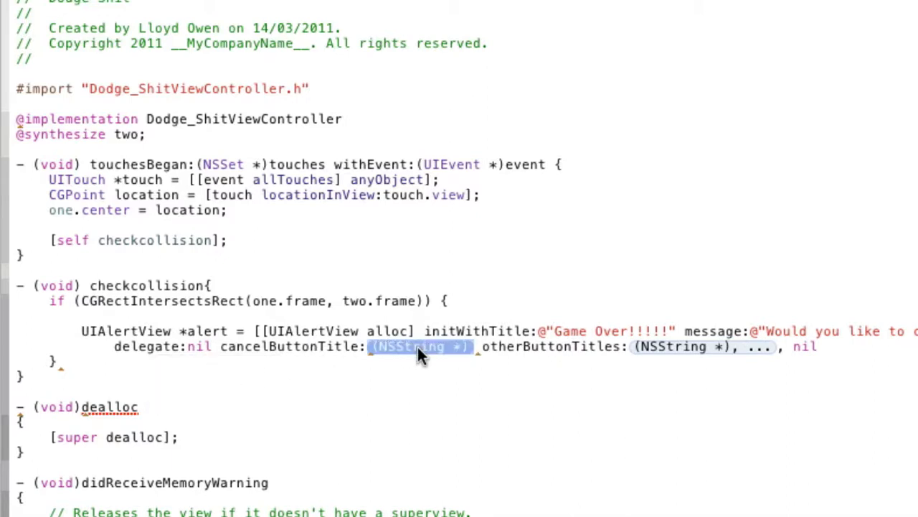
text(Contine)
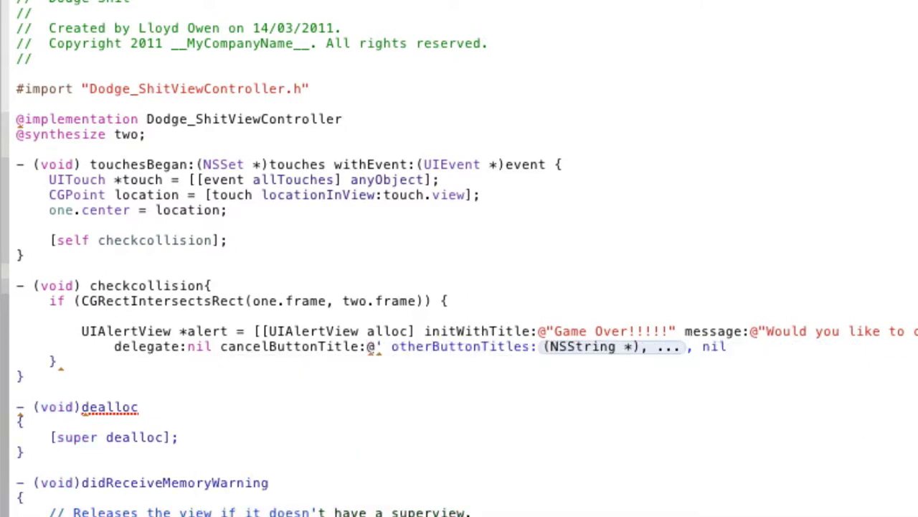
text(Continue Master Oby One)
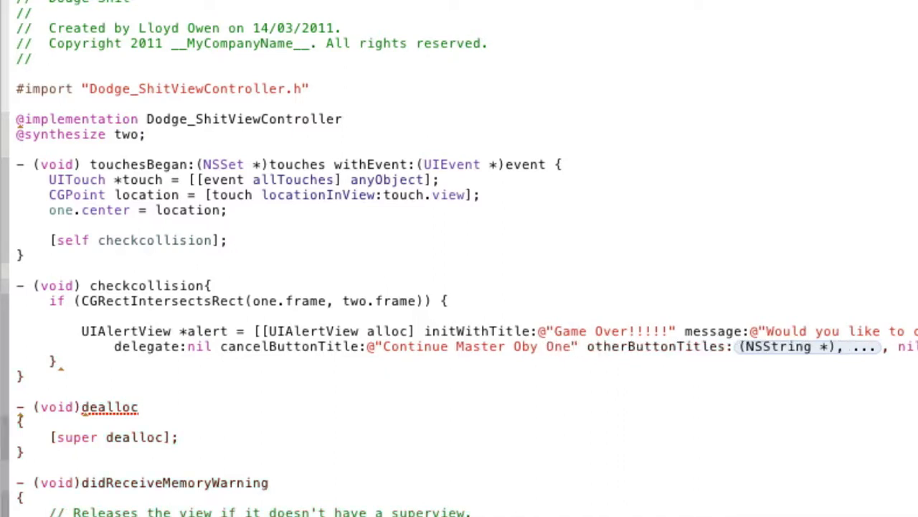
double_click(789, 347)
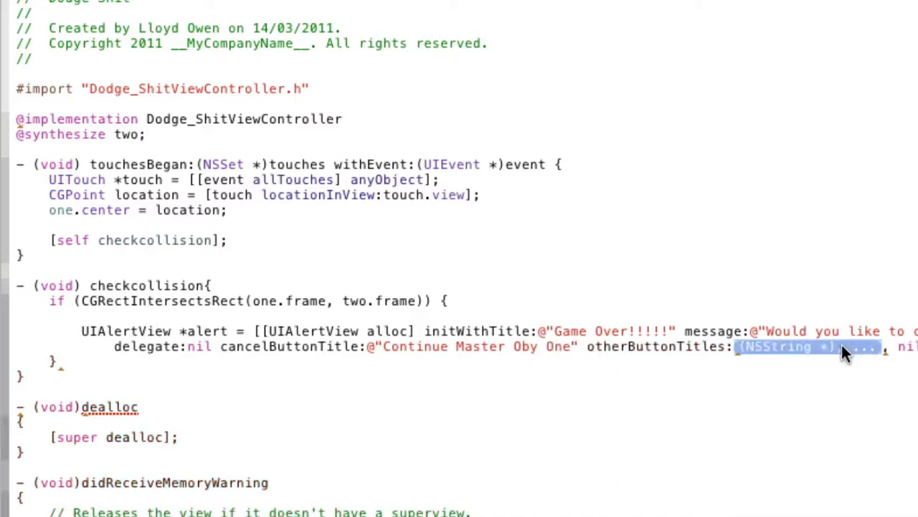
text(nil)
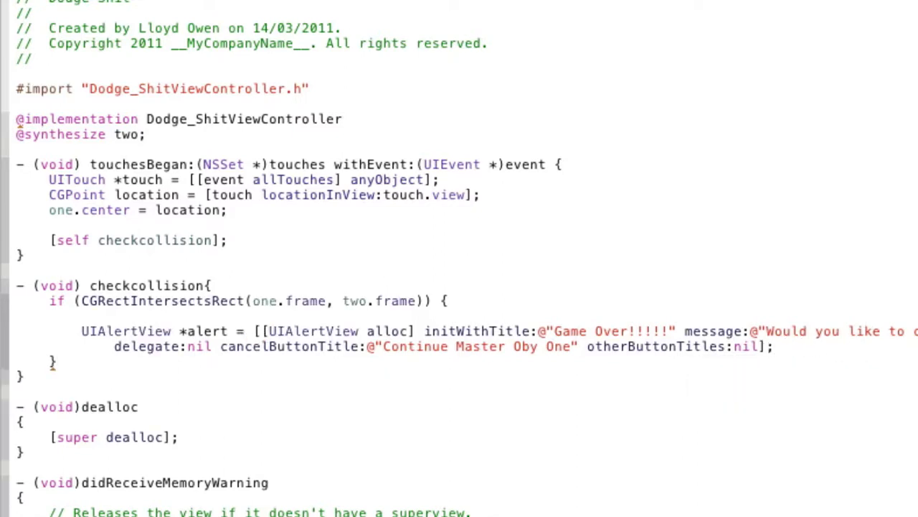
scroll(down, 3)
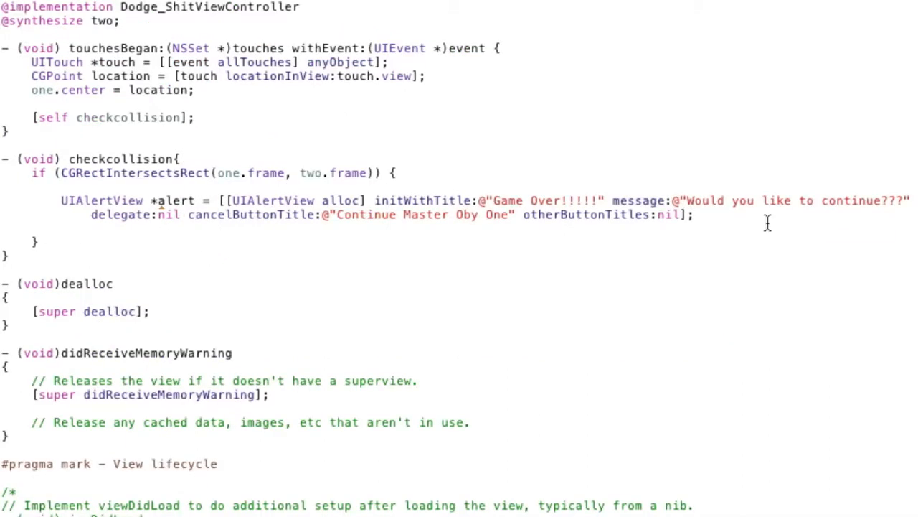
Add '[alert show];' and '[alert release];' inside the collision if block.
text([alert)
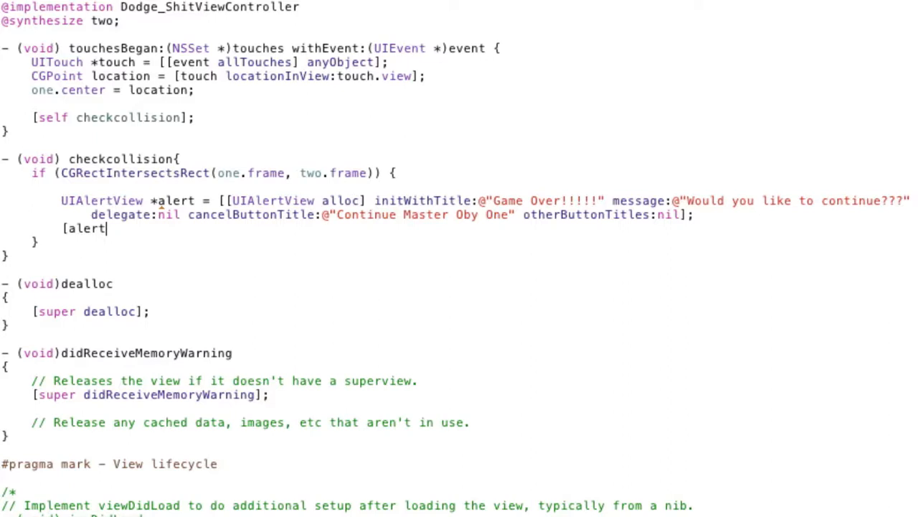
text(show];)
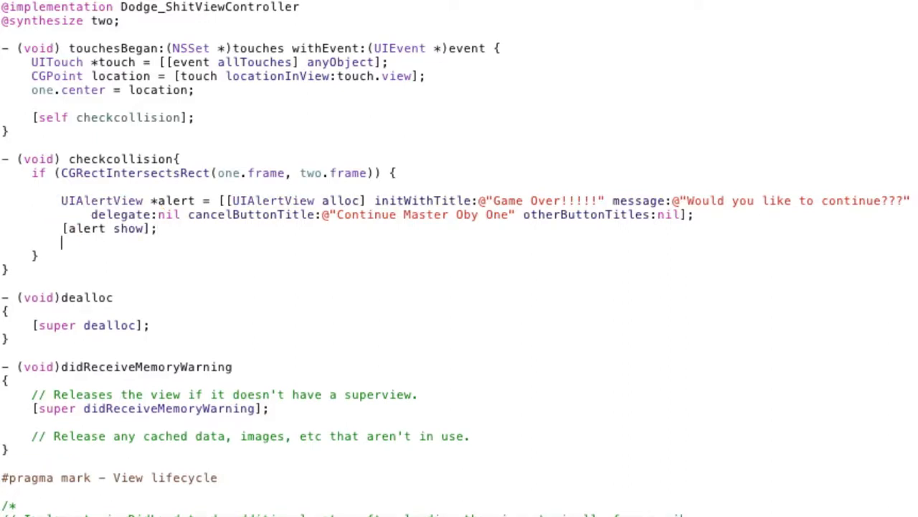
text([alert)
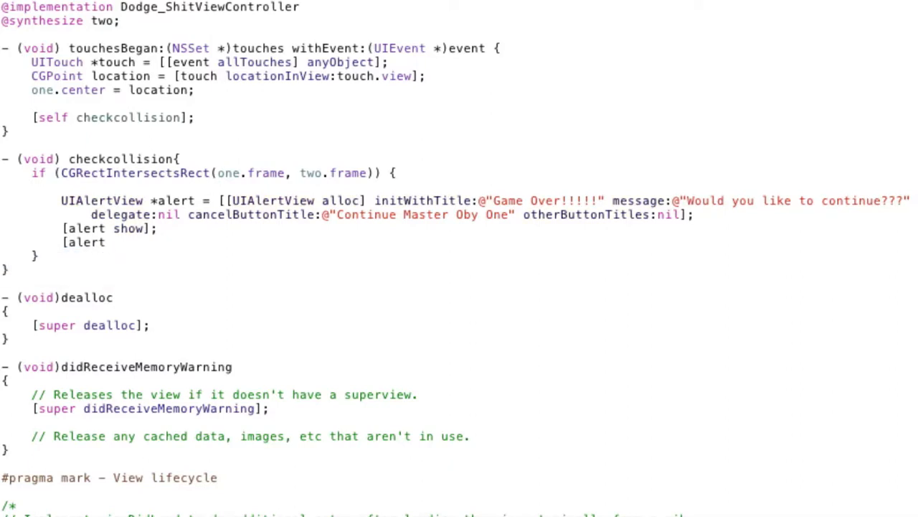
text(release];)
text(-)
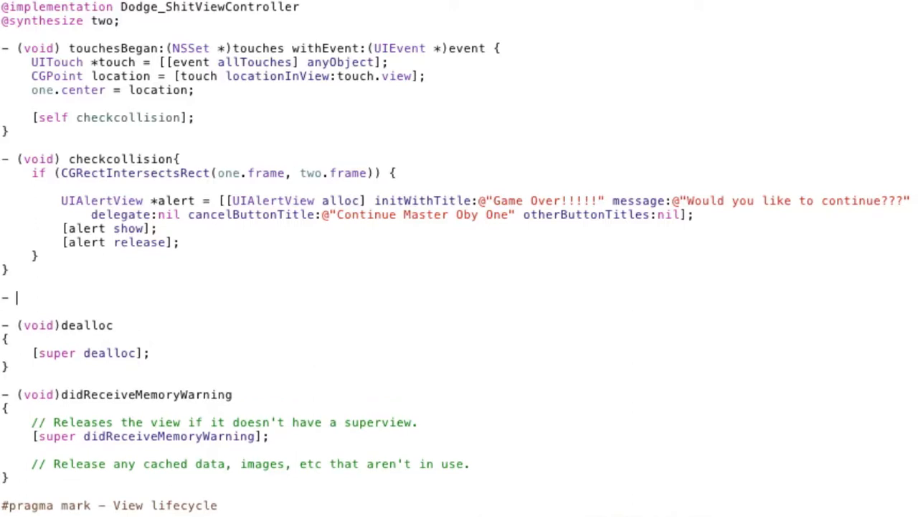
Write touchesMoved:withEvent: forwarding to '[self touchesBegan:touches withEvent:event];'.
text((void) touchesMoved:(NSSet *)touches withEvent:(UIEvent *)event{)
text([self )
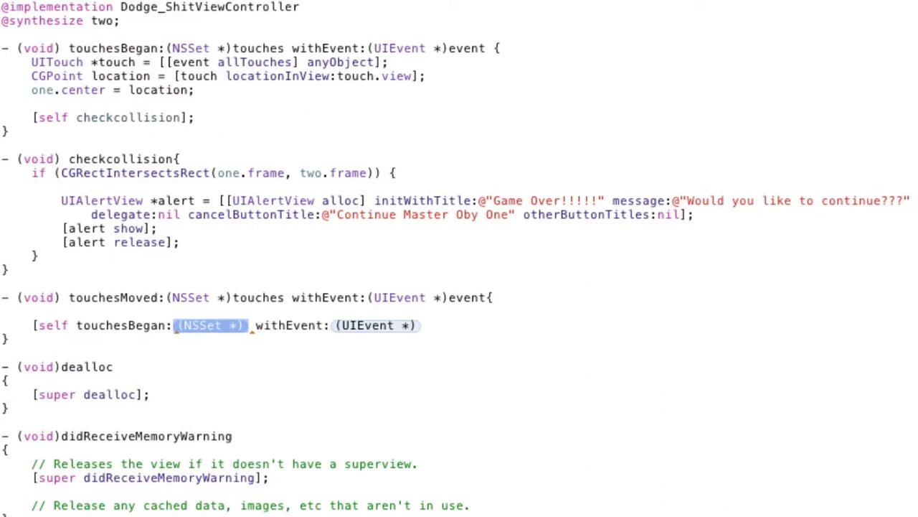
text(toches)
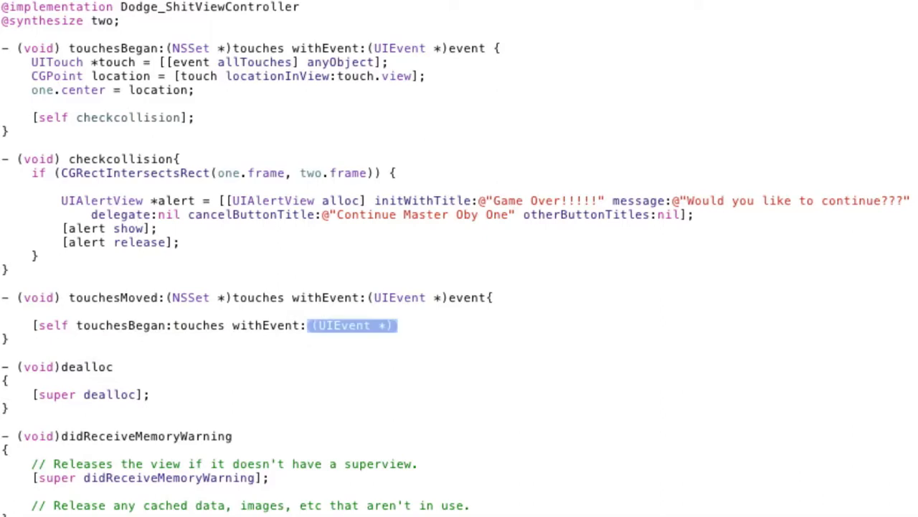
text(event];)
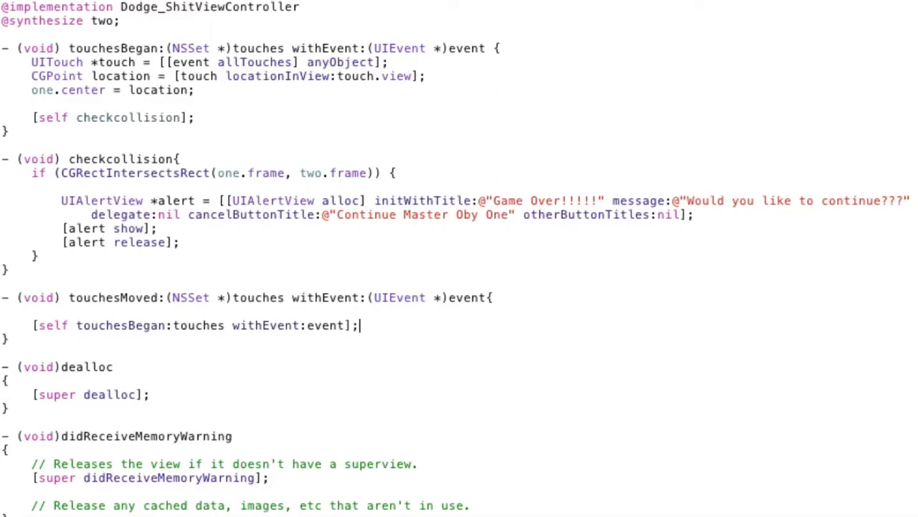
mouse_move(57, 351)
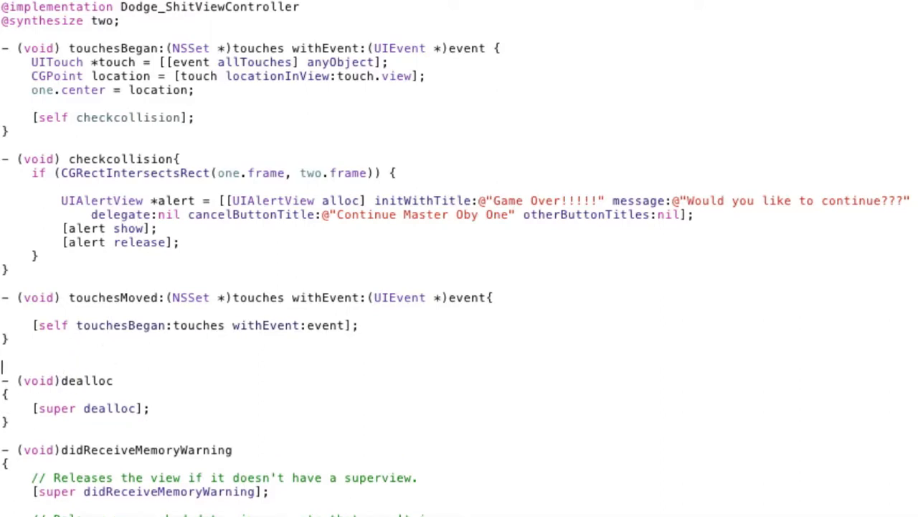
text(- *)
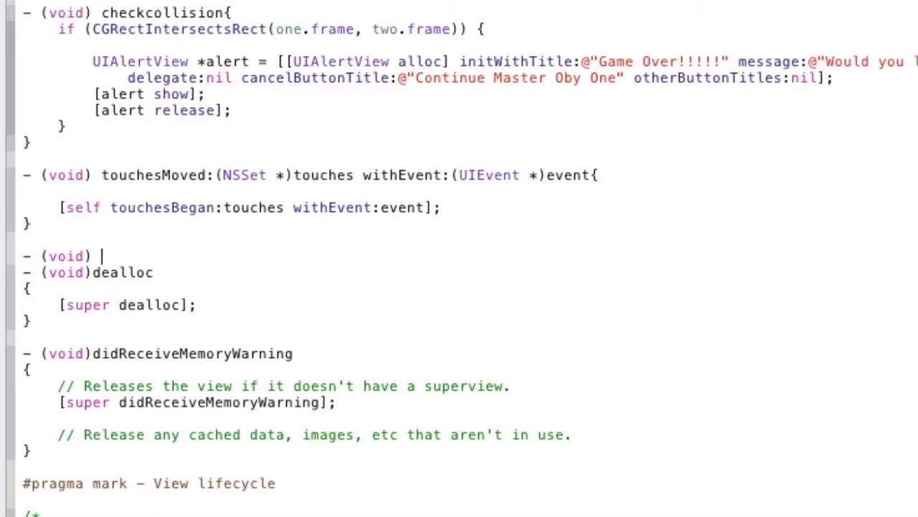
Write onTimer setting two.center to CGPointMake(two.center.x+pos.x, two.center.y+pos.y).
text(onTimer)
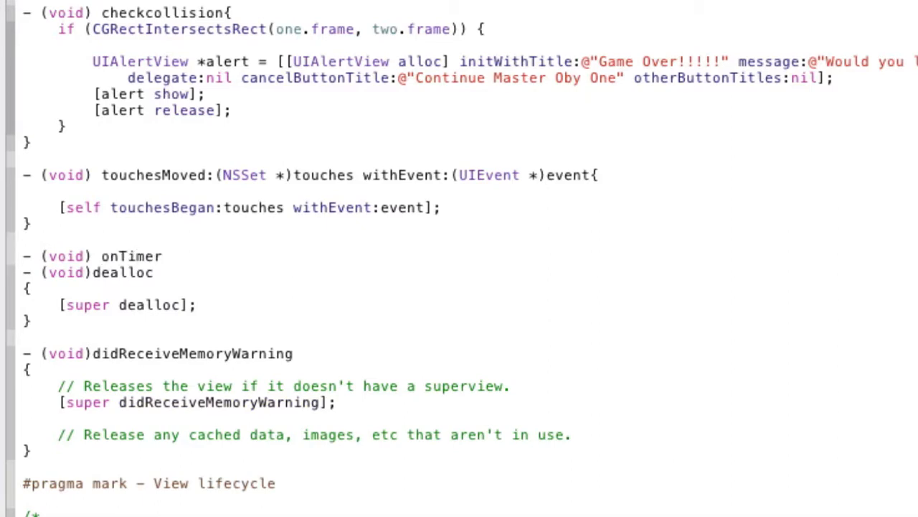
text({)
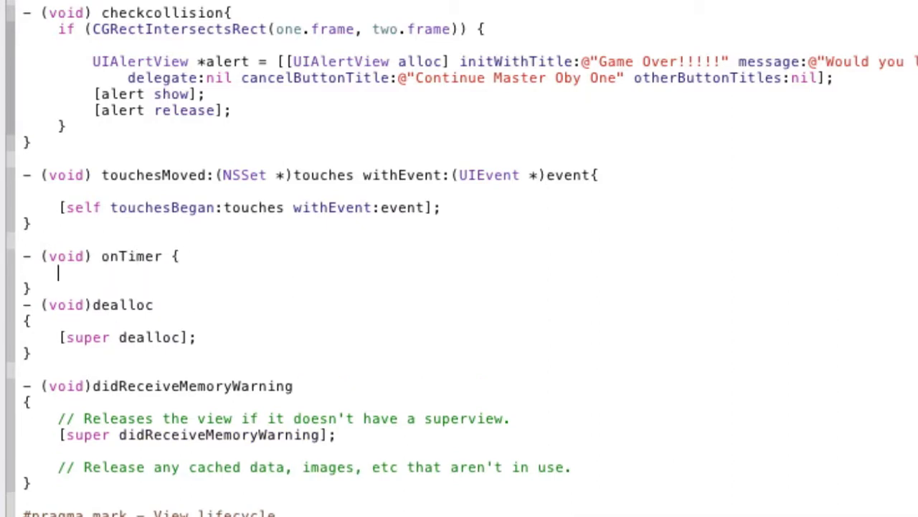
text(two.center)
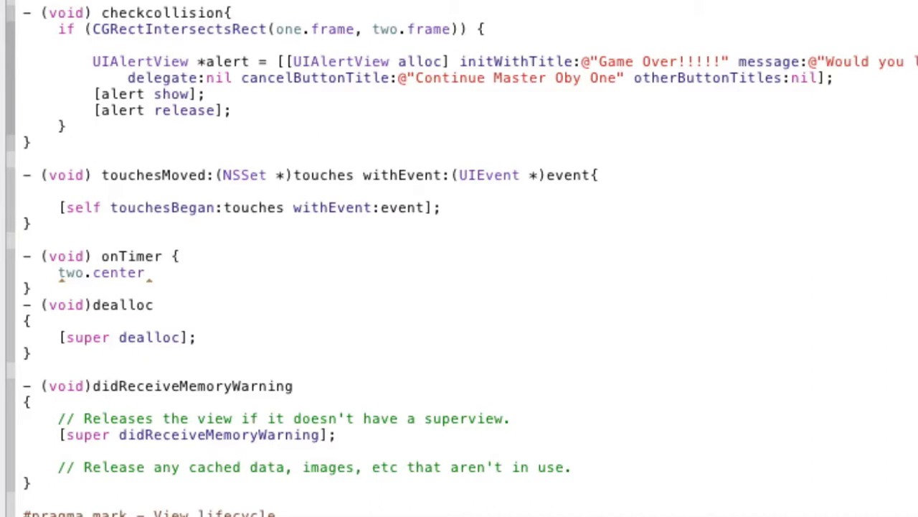
text(= CGPointMake(CGFloat x, CGFloat y)
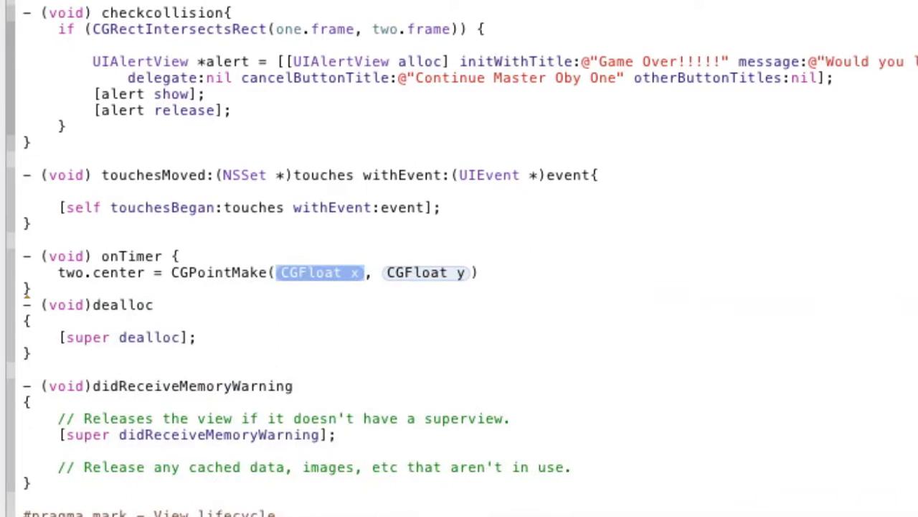
text(two.center)
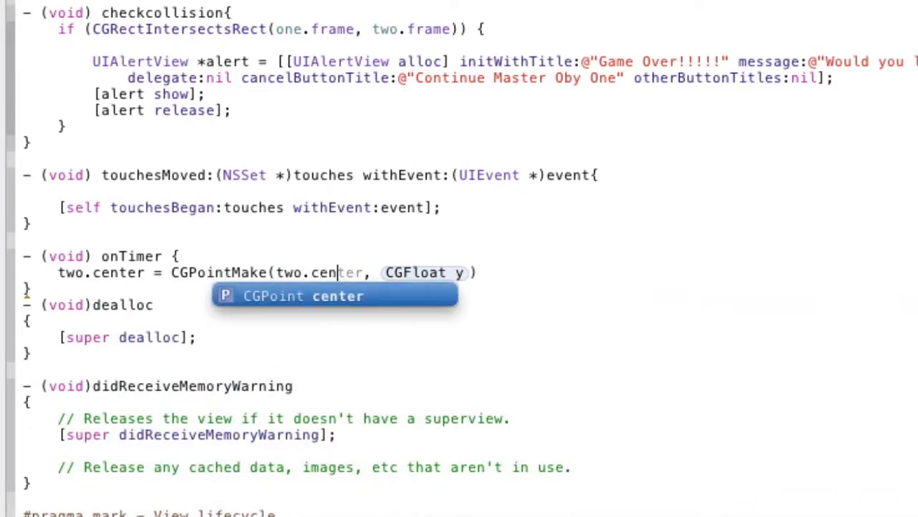
text(.x+pos.x)
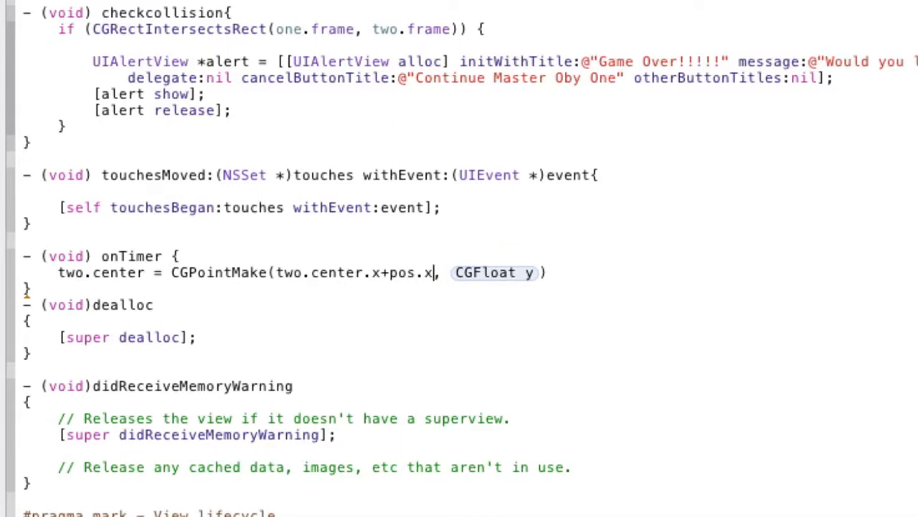
text(two.center.y)
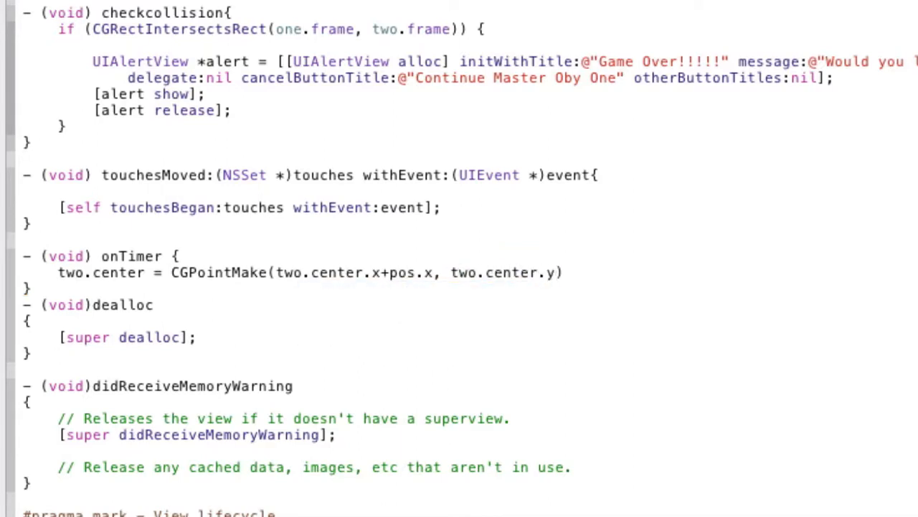
text(+pos.y)
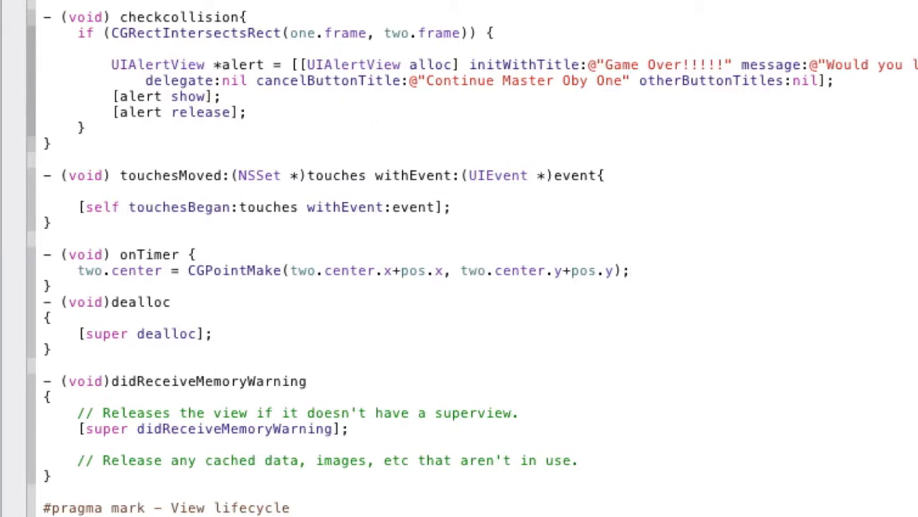
Add the check 'if (two.center.x > 320 || two.center.x < 0) pos.x = -pos.x;' in onTimer.
click(628, 270)
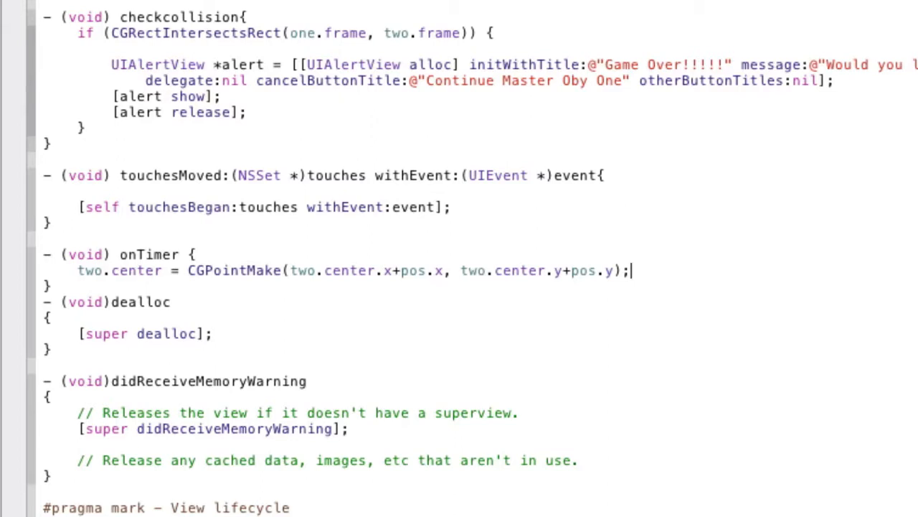
key(enter)
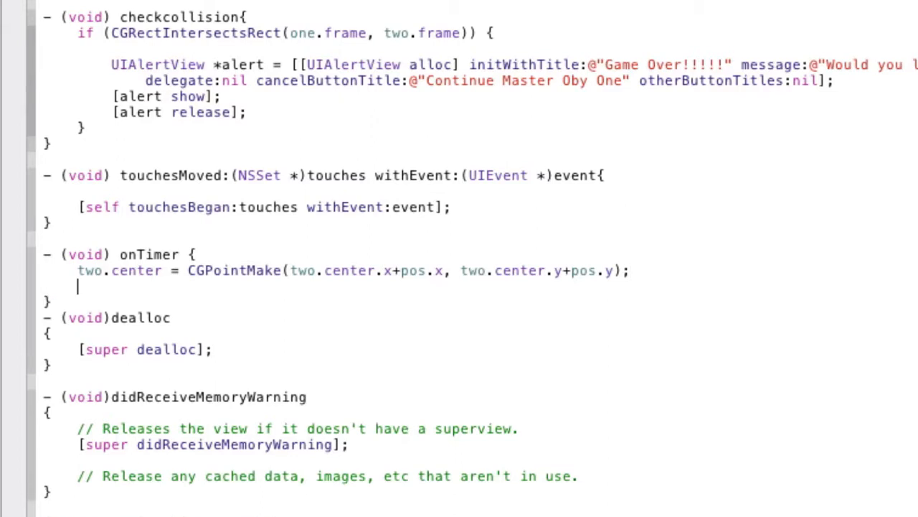
text(if (two.center.)
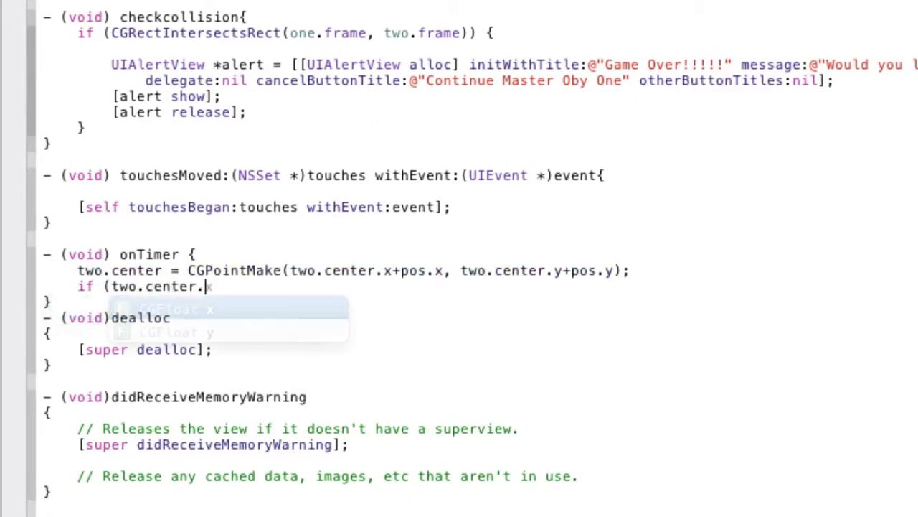
text(x >)
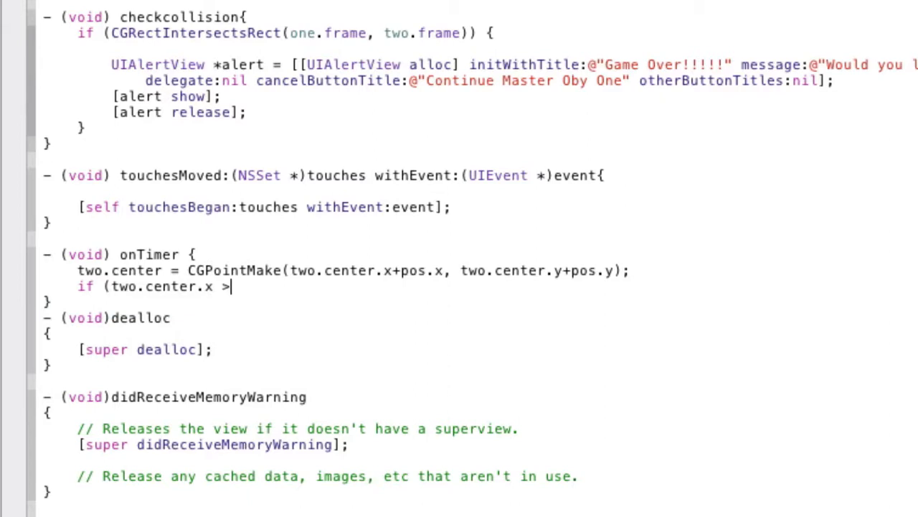
text(320)
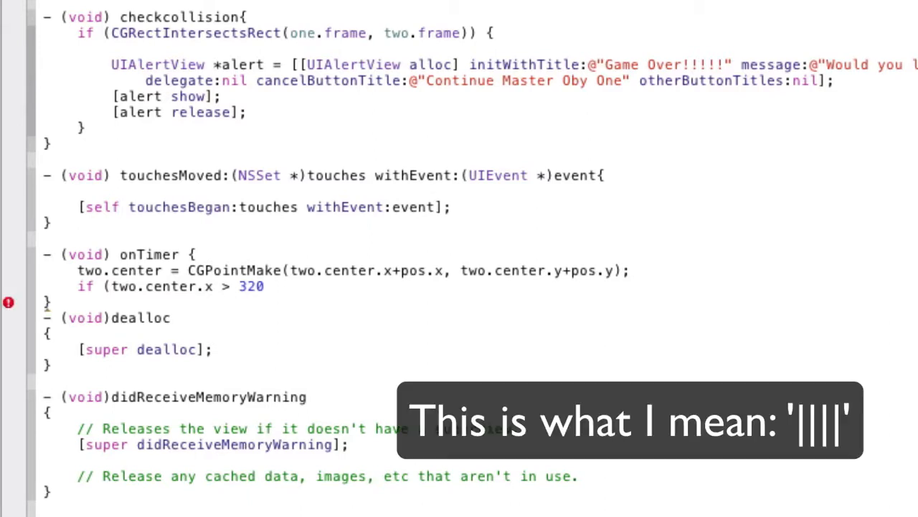
text(||)
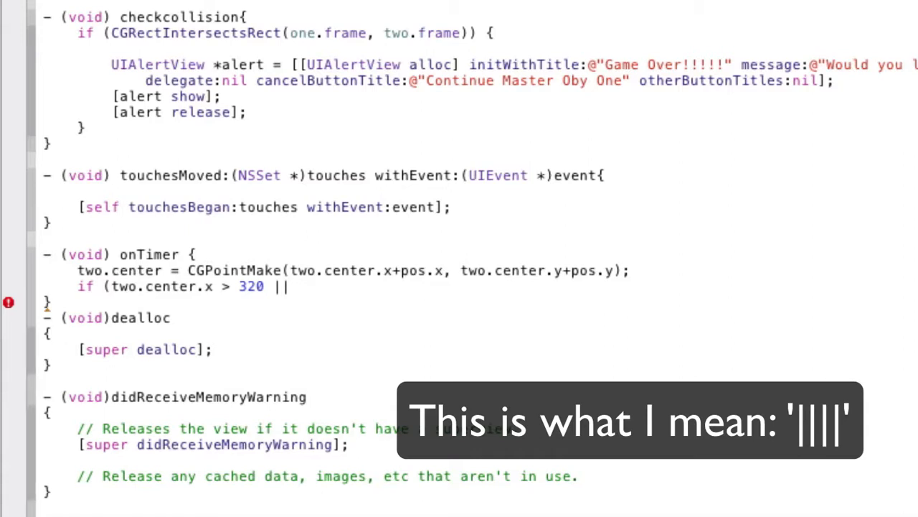
text(two.center.x)
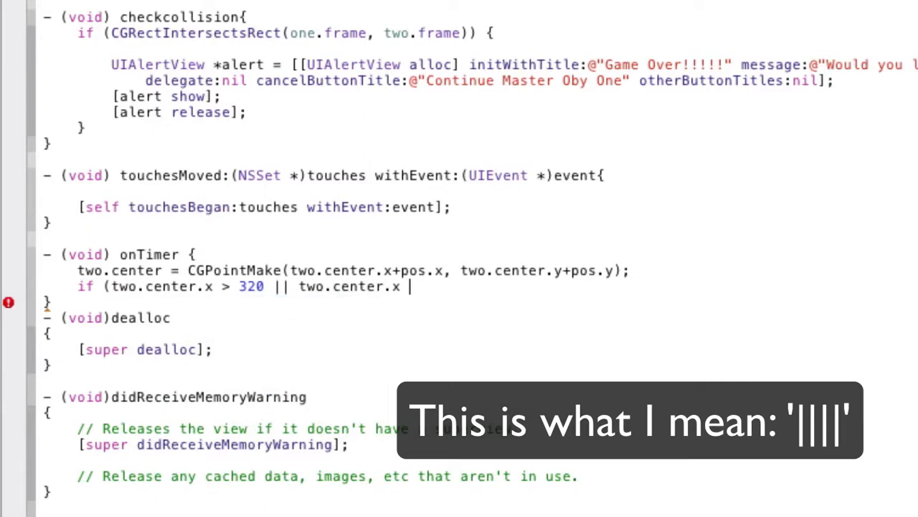
text(< 0{)
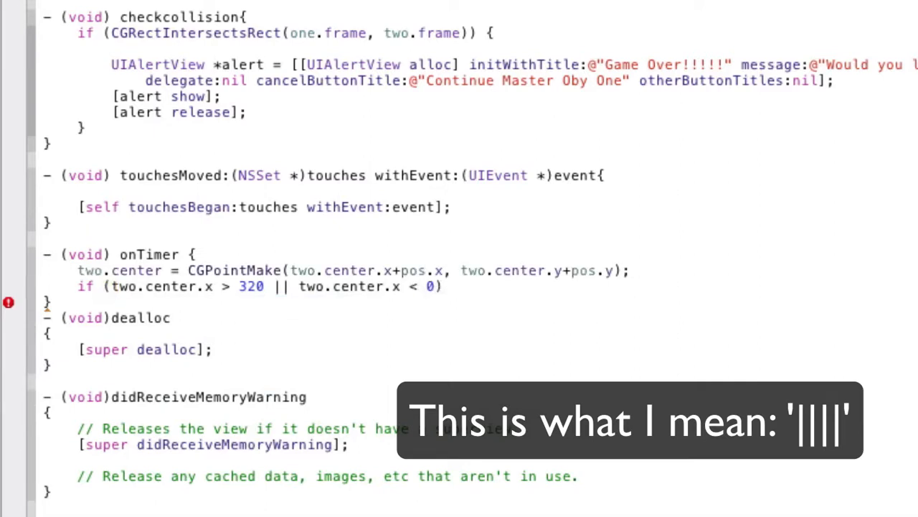
text(pos.x =)
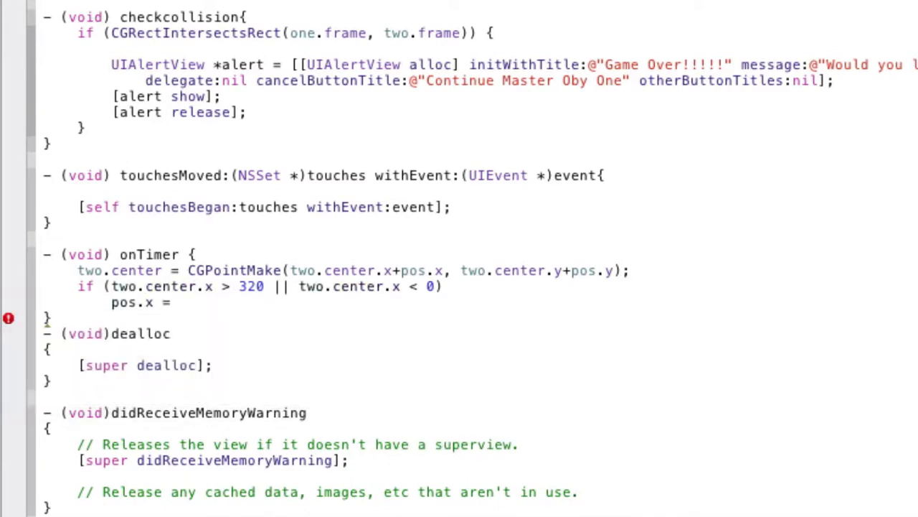
text(-pos)
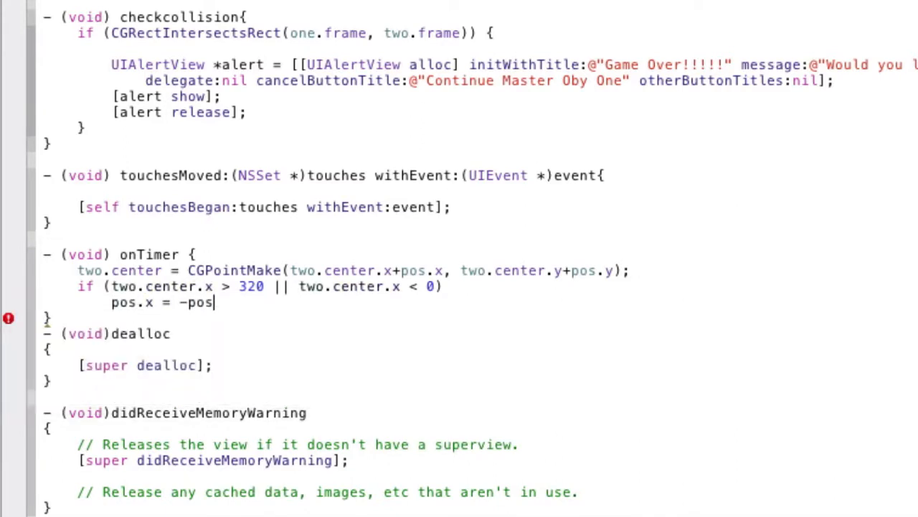
text(.x;)
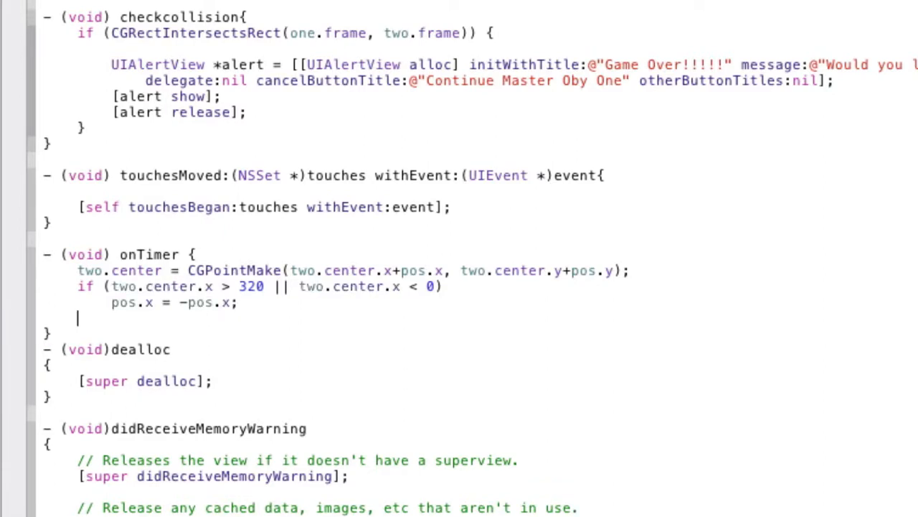
Add the check 'if (two.center.y > 480 || two.center.y < 0) pos.y = -pos.y;' below the x check.
text(if (two)
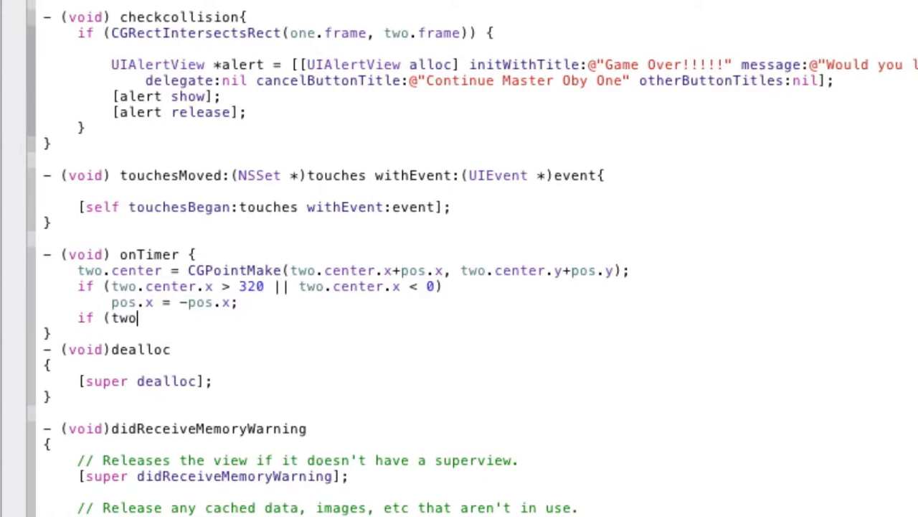
text(.center.y)
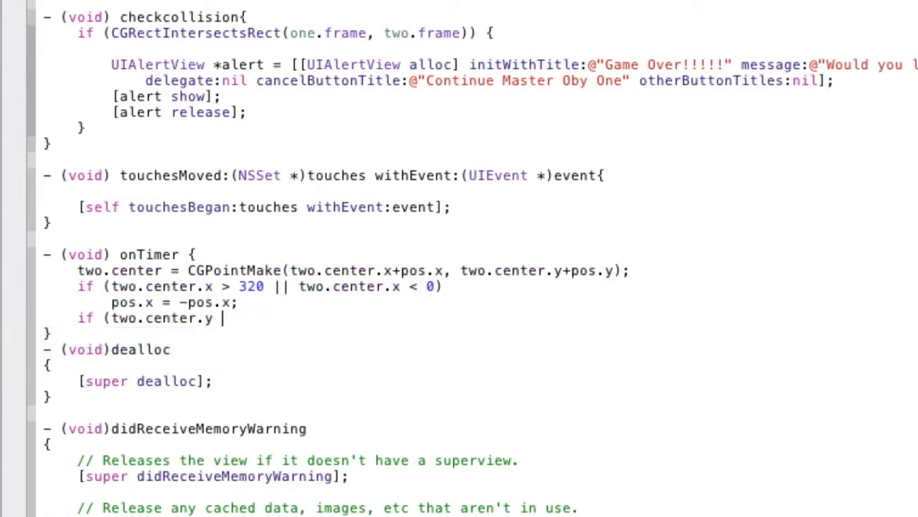
text(>)
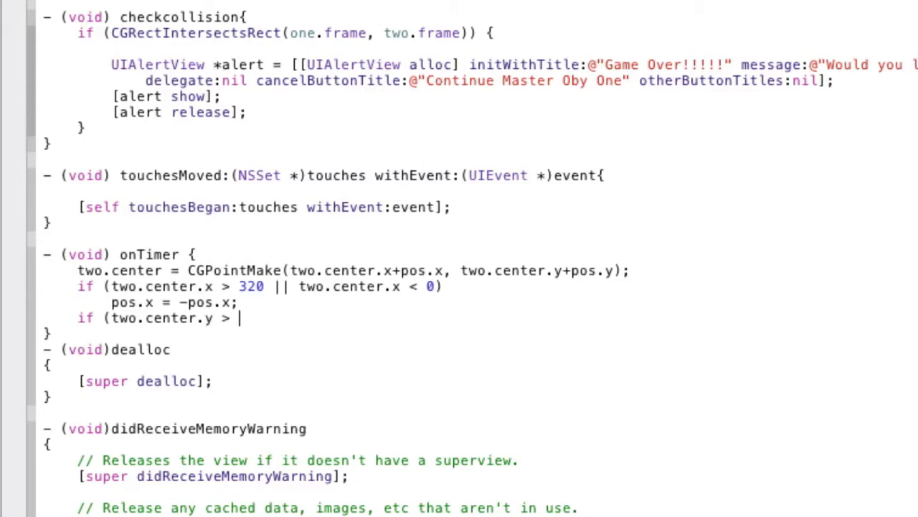
text(480)
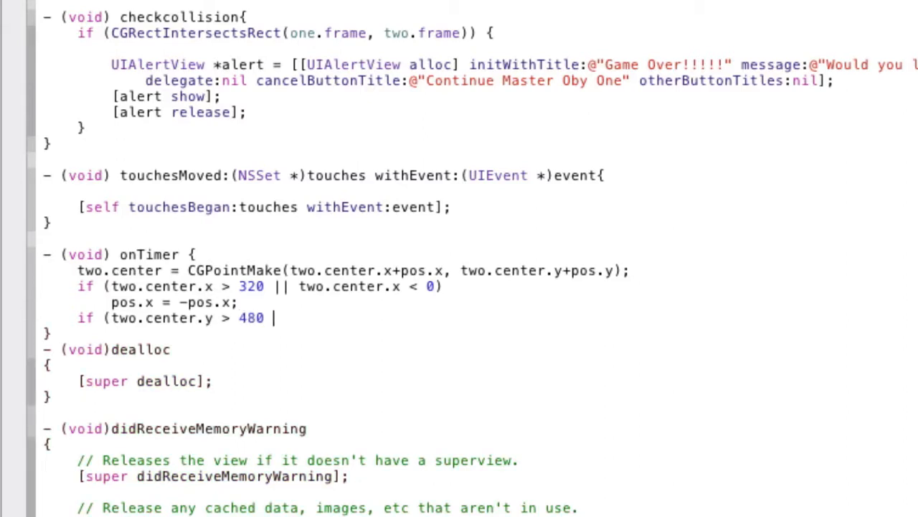
text(||)
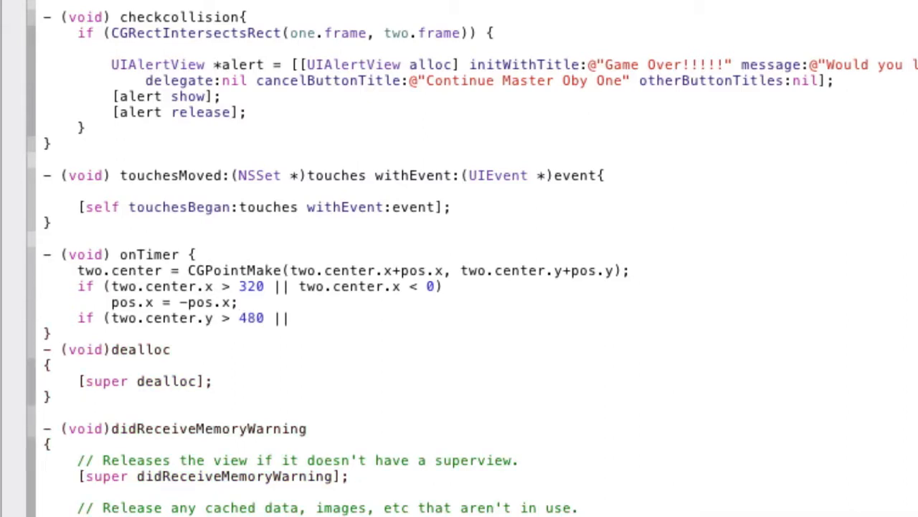
text(two.center.y <)
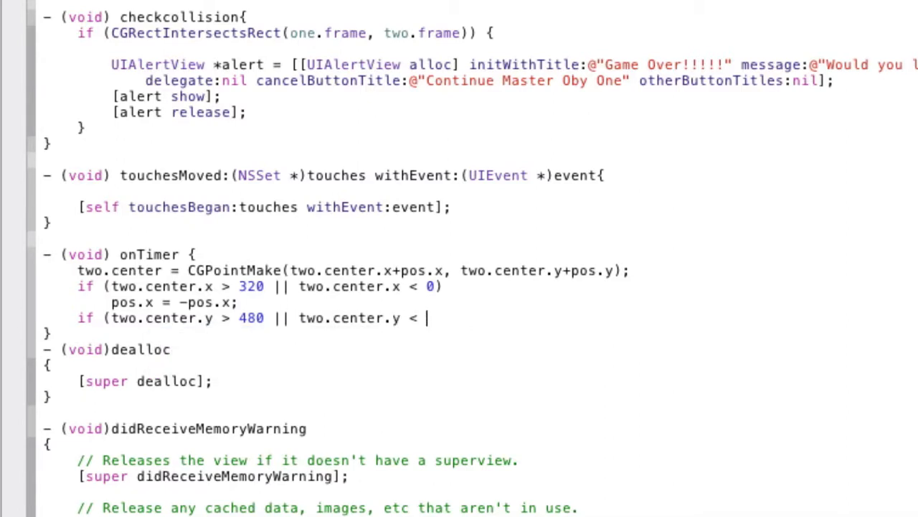
text(0))
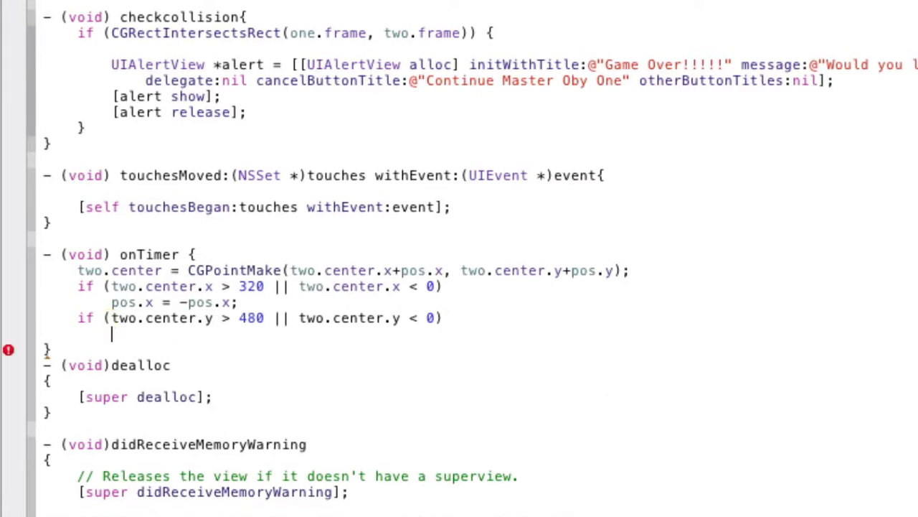
text(pos.y =)
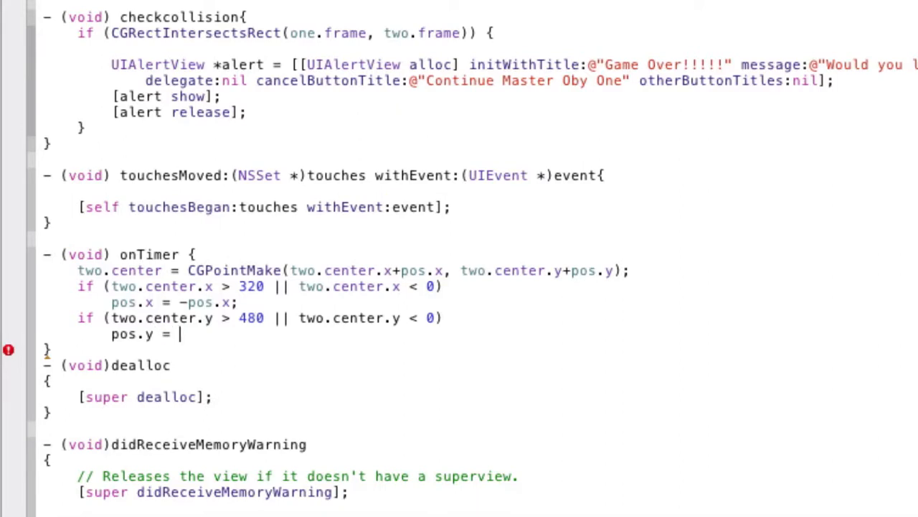
text(-pos)
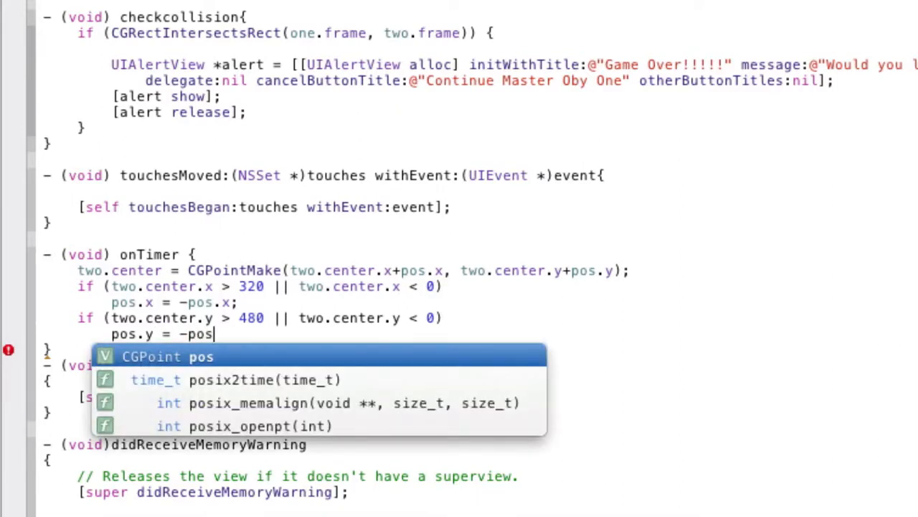
text(.y;)
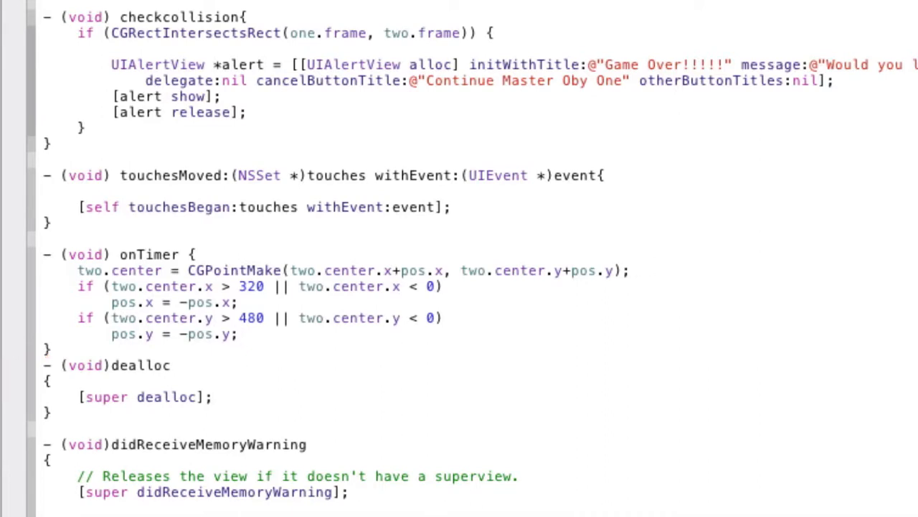
click(239, 334)
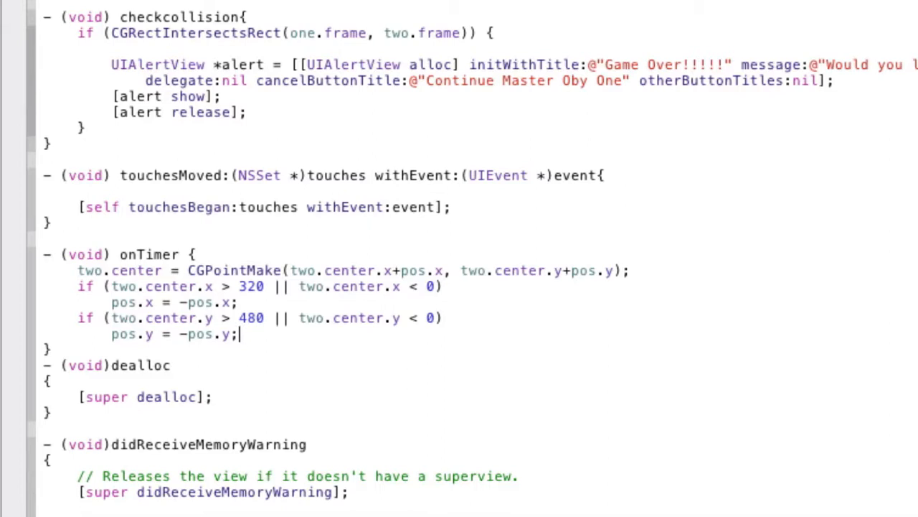
Scroll to the View lifecycle section and inspect the commented-out viewDidLoad template block.
scroll(down, 3)
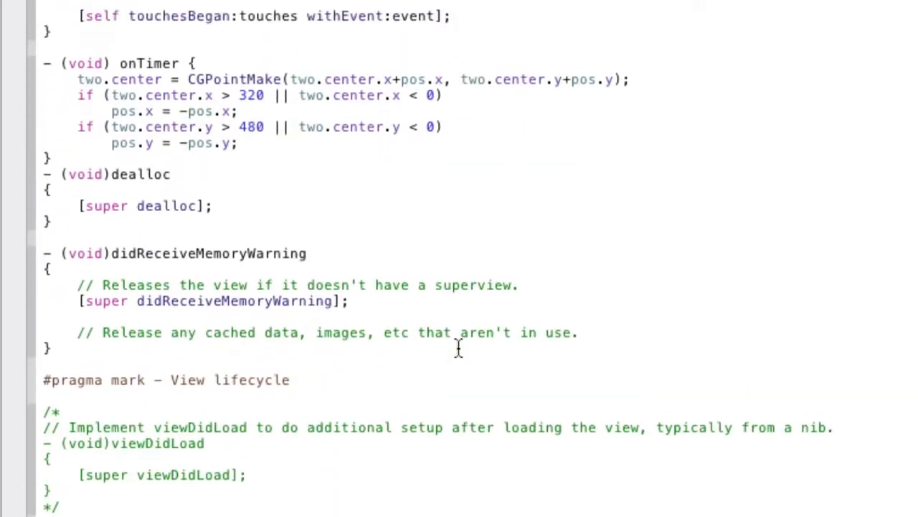
scroll(down, 3)
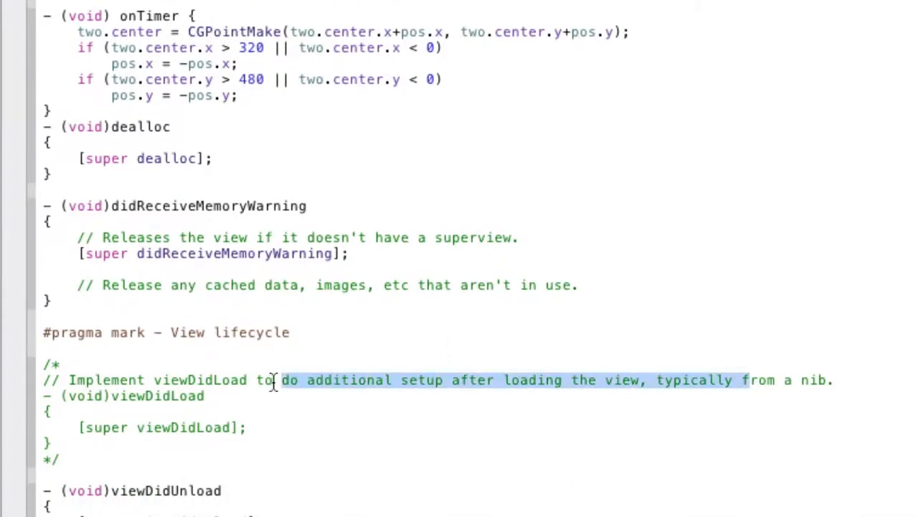
drag(271, 379, 63, 380)
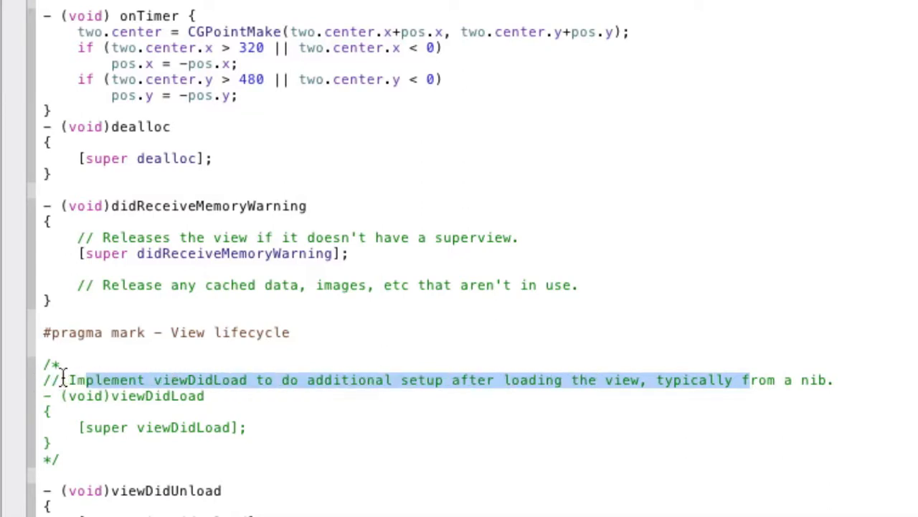
drag(68, 379, 312, 448)
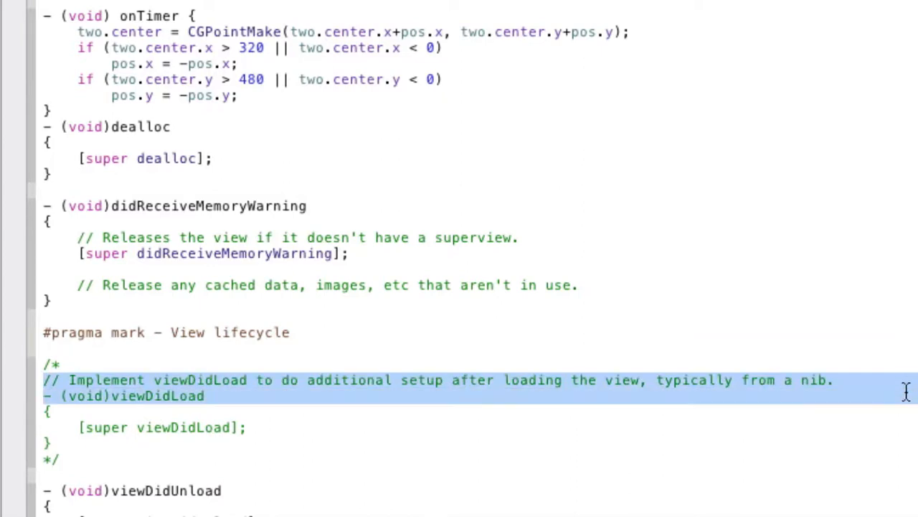
click(101, 458)
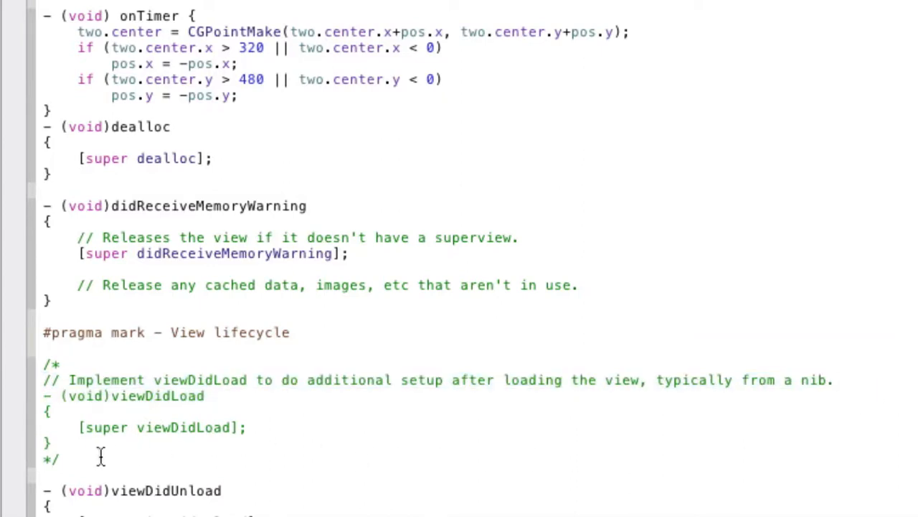
drag(43, 364, 61, 460)
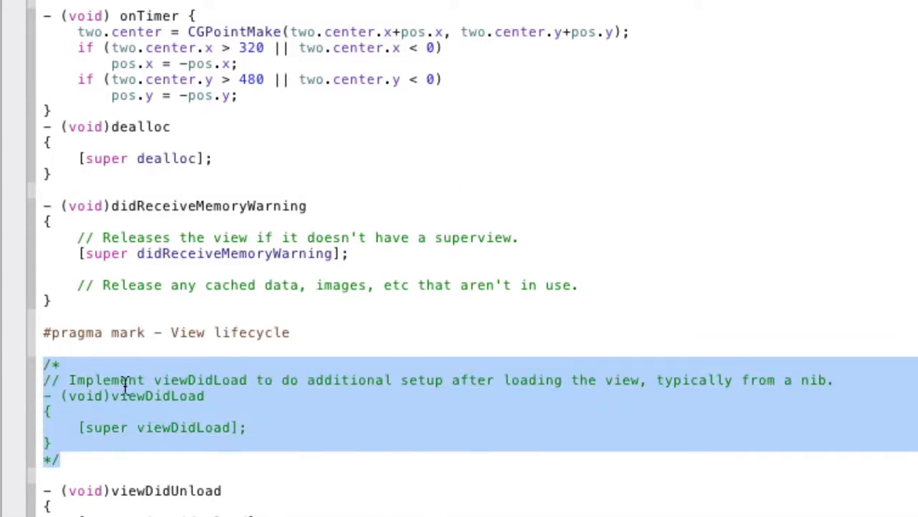
click(126, 380)
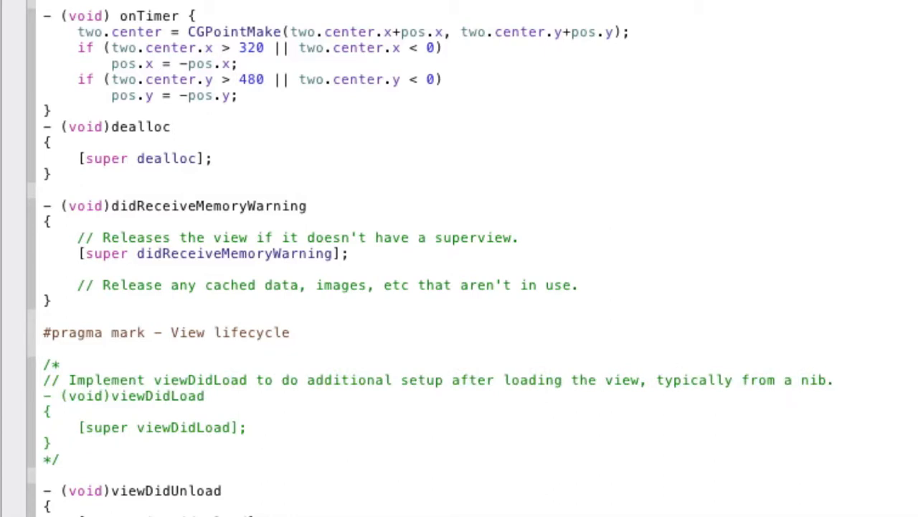
drag(43, 364, 258, 380)
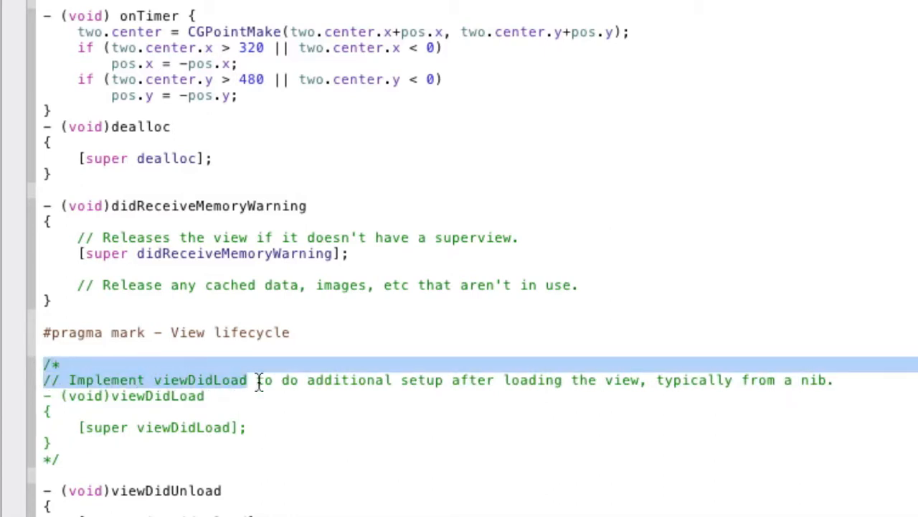
Close the block comment with */ after the description line so viewDidLoad becomes live code.
click(853, 380)
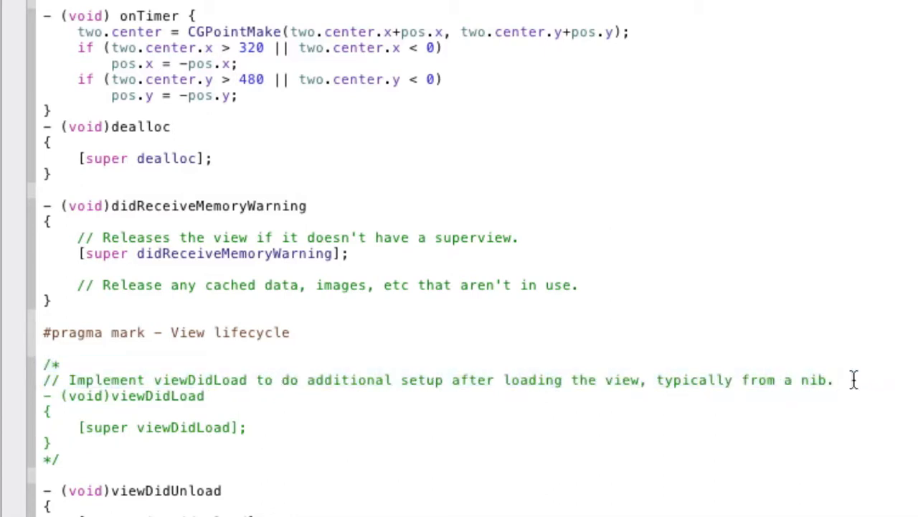
text(*)
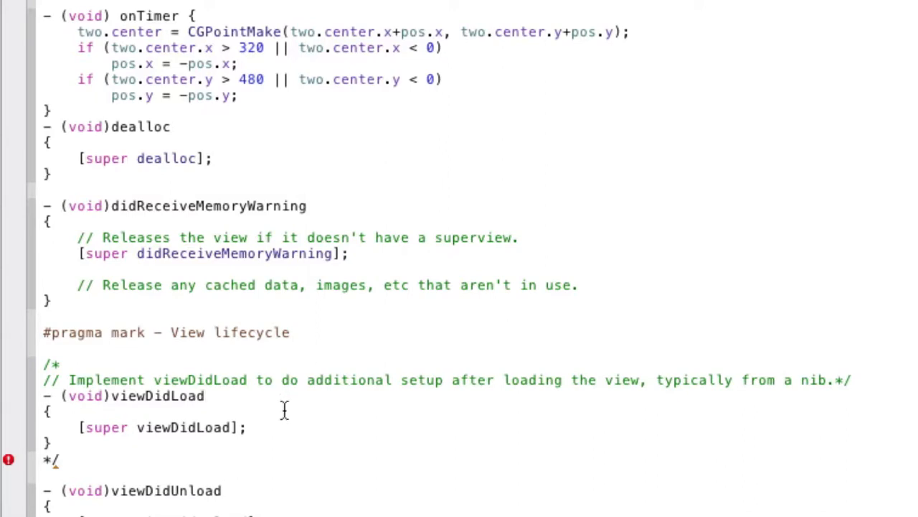
click(249, 427)
text(pos =)
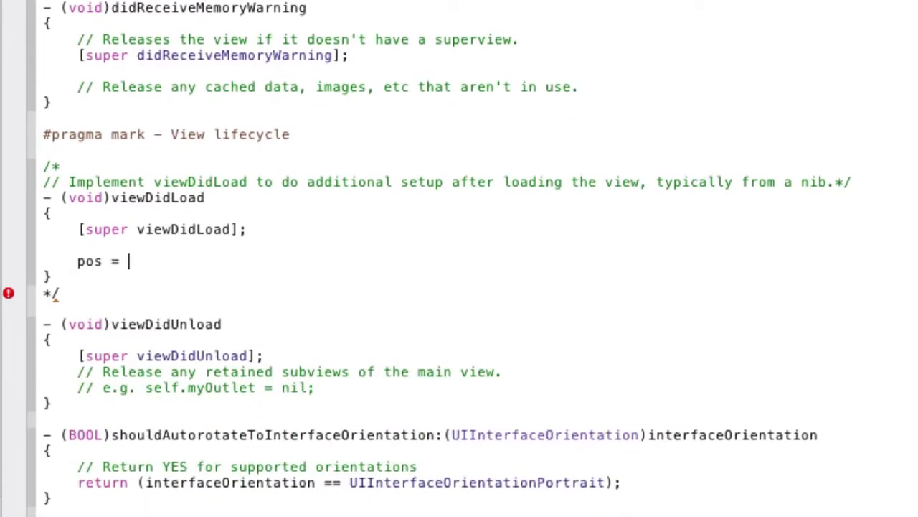
Set pos = CGPointMake(14.0, 7.0); inside viewDidLoad.
text(CGPointMake(14.0,)
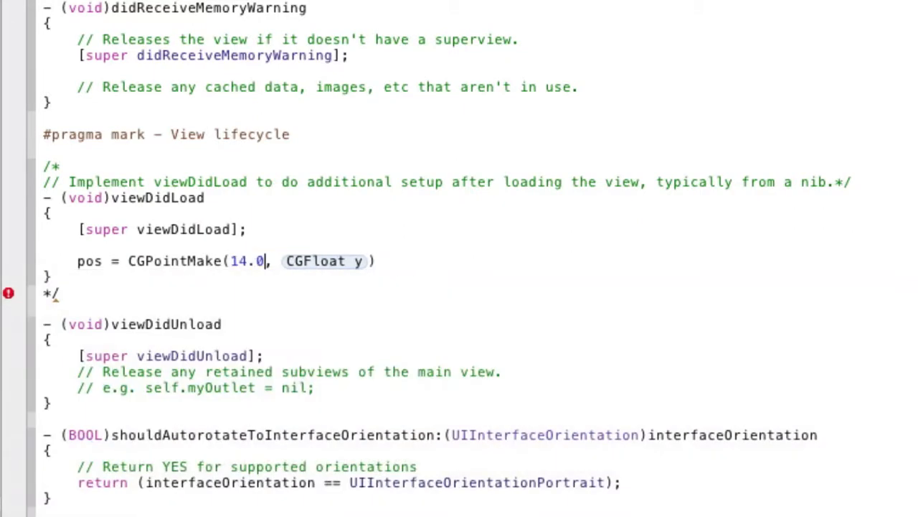
text(7.0)
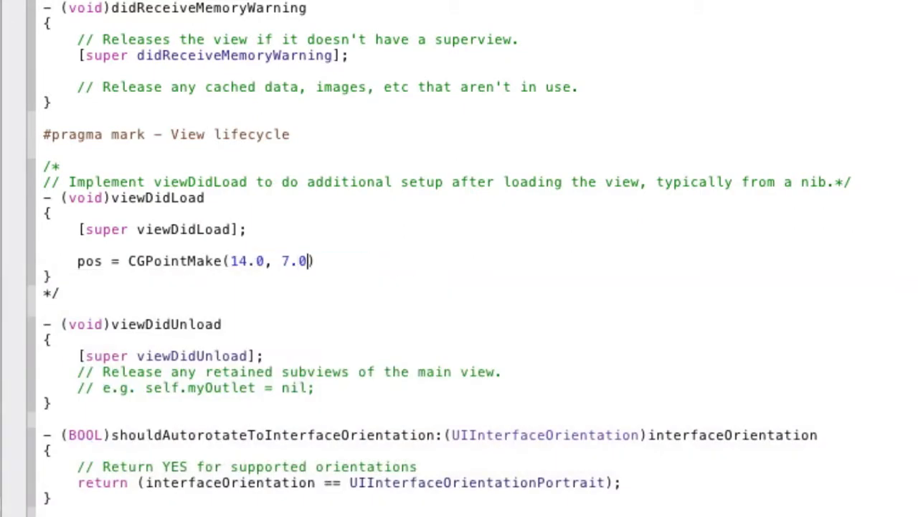
text();)
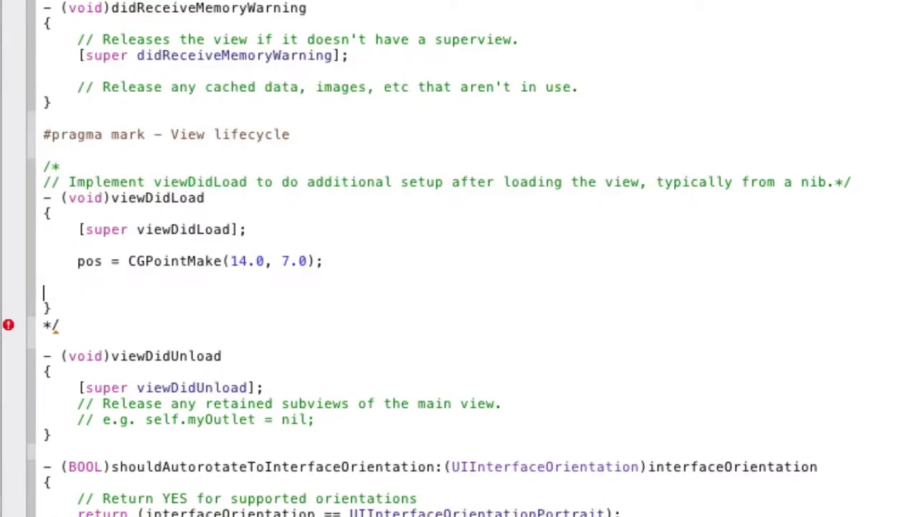
text([)
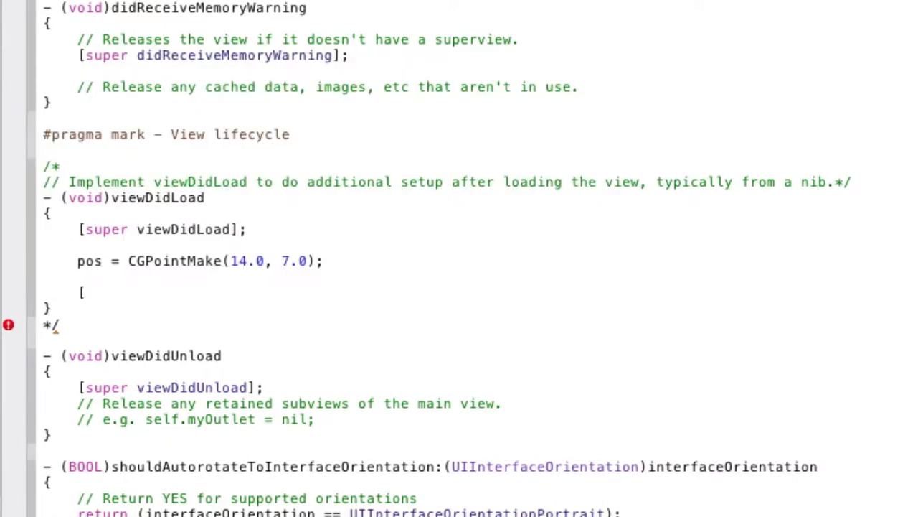
text(NSTimer)
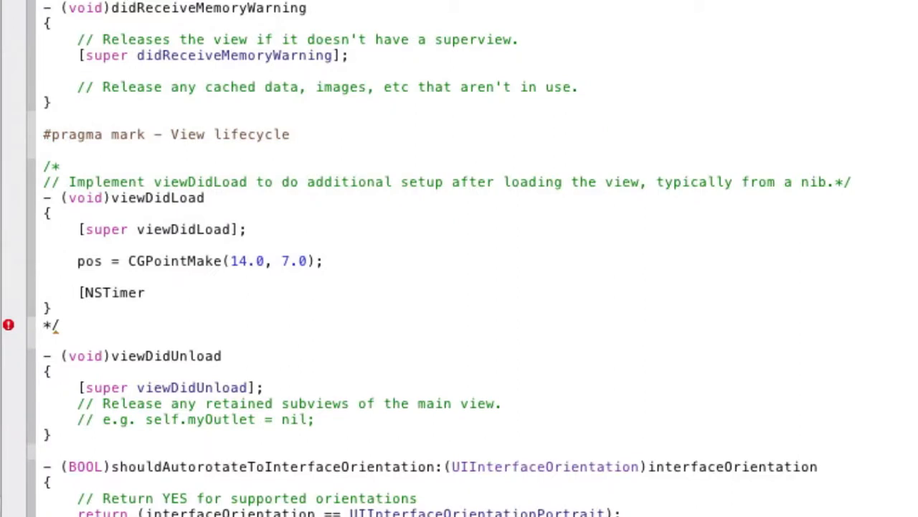
text(sch)
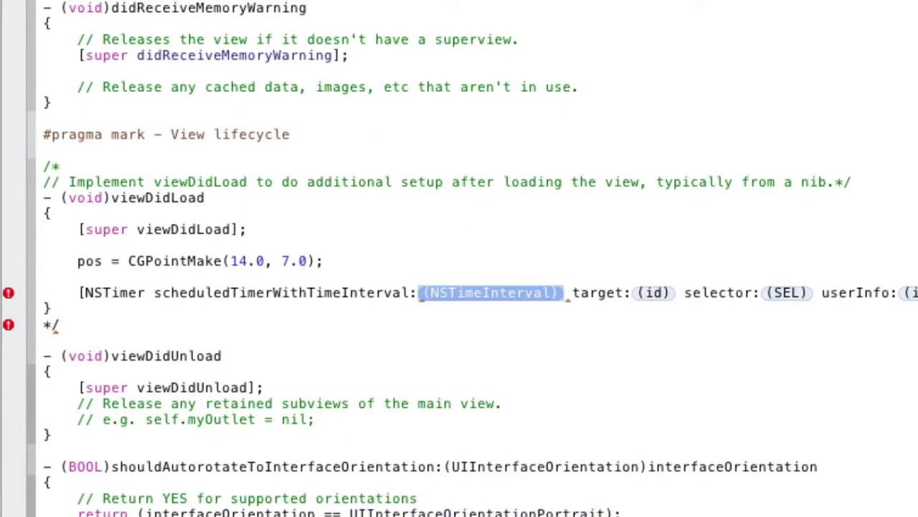
text(0.05)
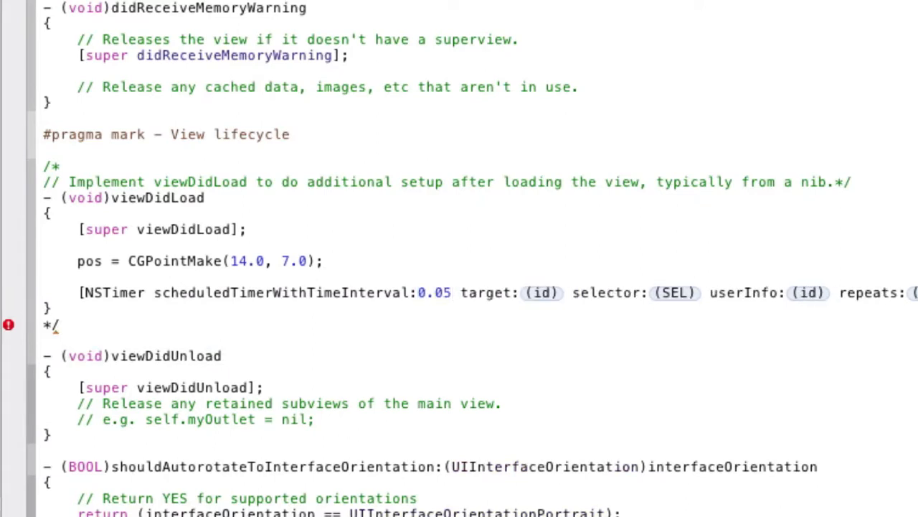
double_click(542, 292)
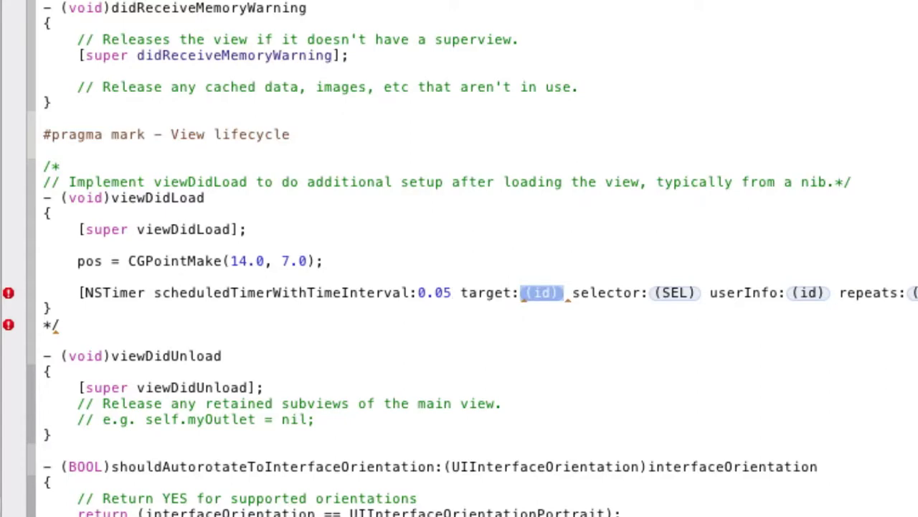
text(self)
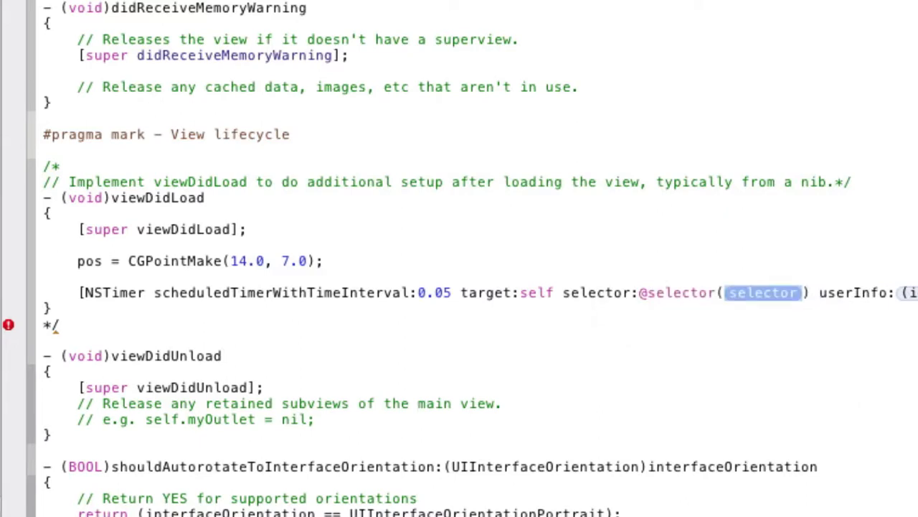
text(onTimer)
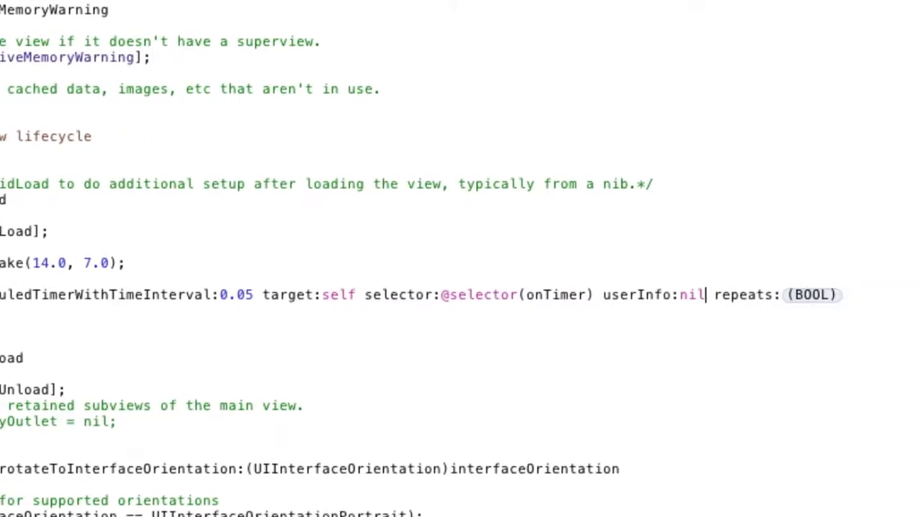
text(YES)
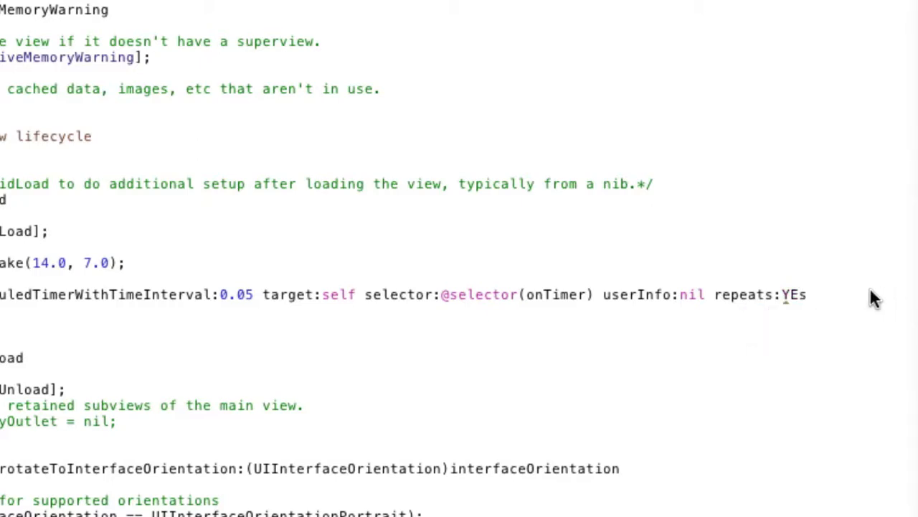
text(YES)
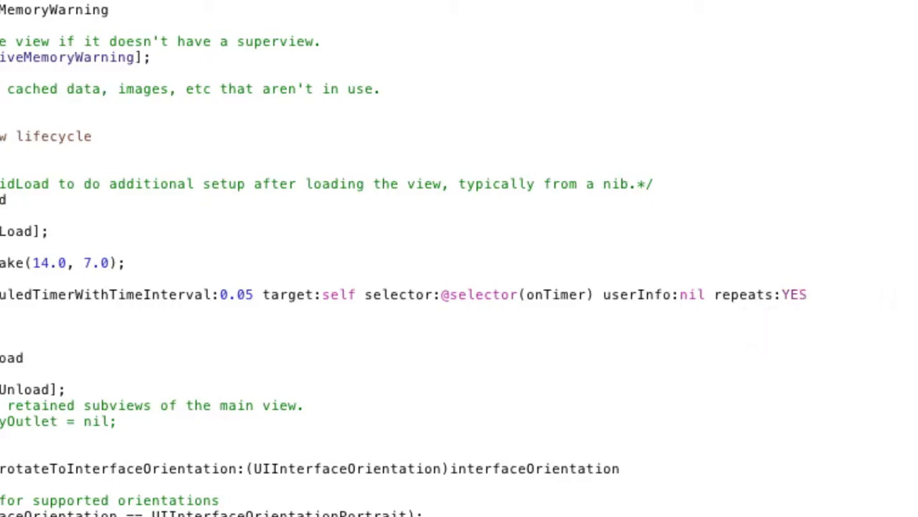
text(];)
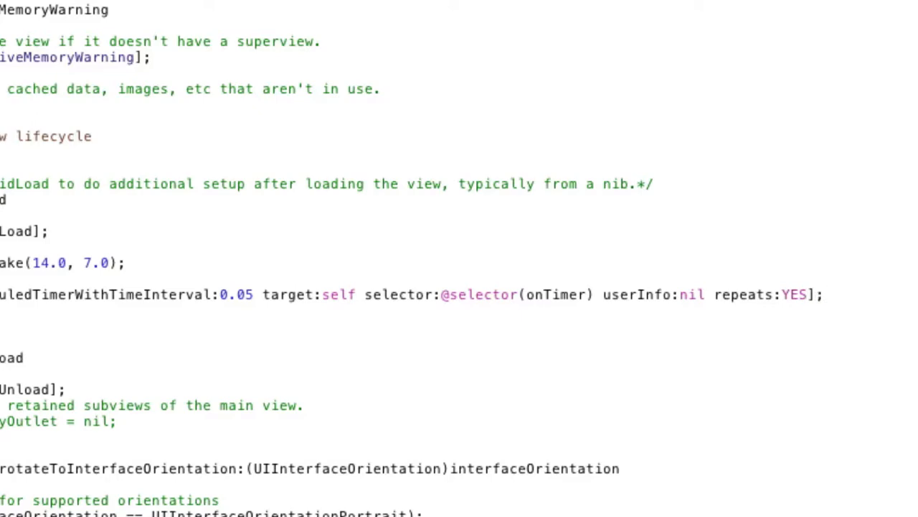
click(825, 294)
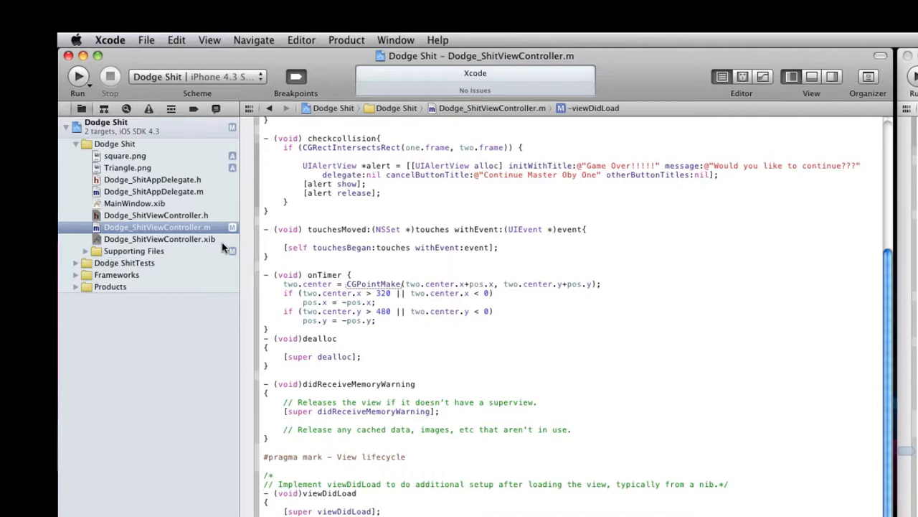
mouse_move(212, 246)
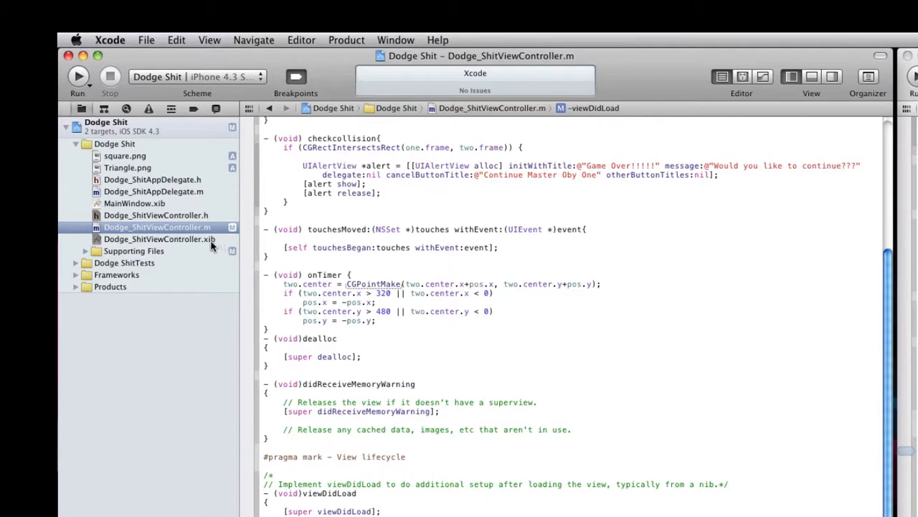
Open Dodge_ShitViewController.xib from the Project Navigator.
click(160, 239)
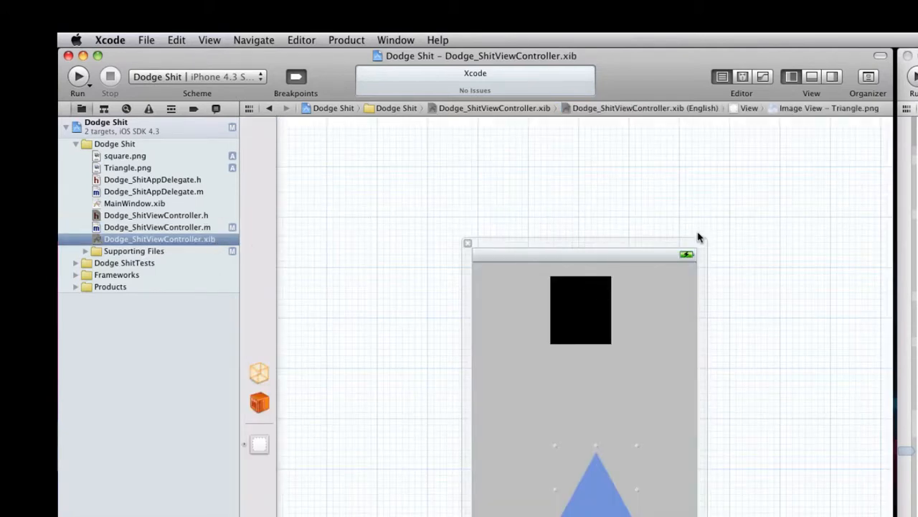
Show the File's Owner connections listing outlets one, two and view.
click(831, 76)
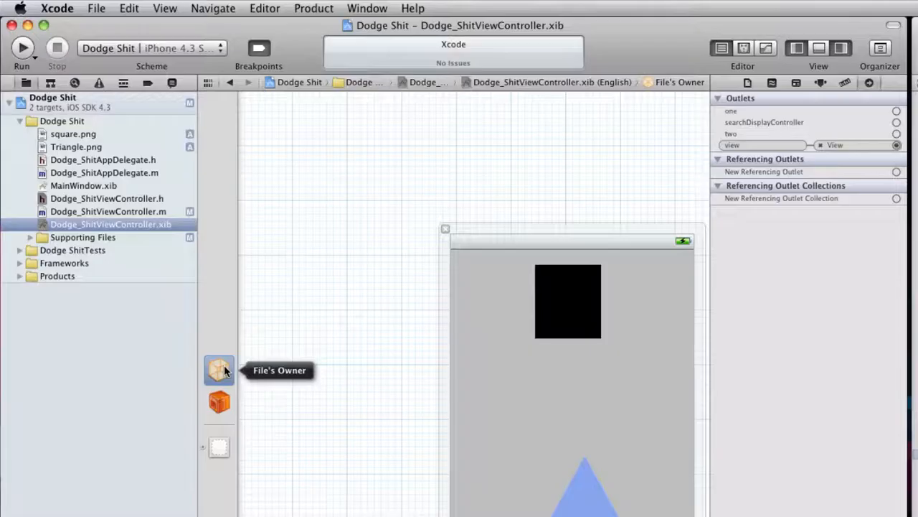
mouse_move(241, 380)
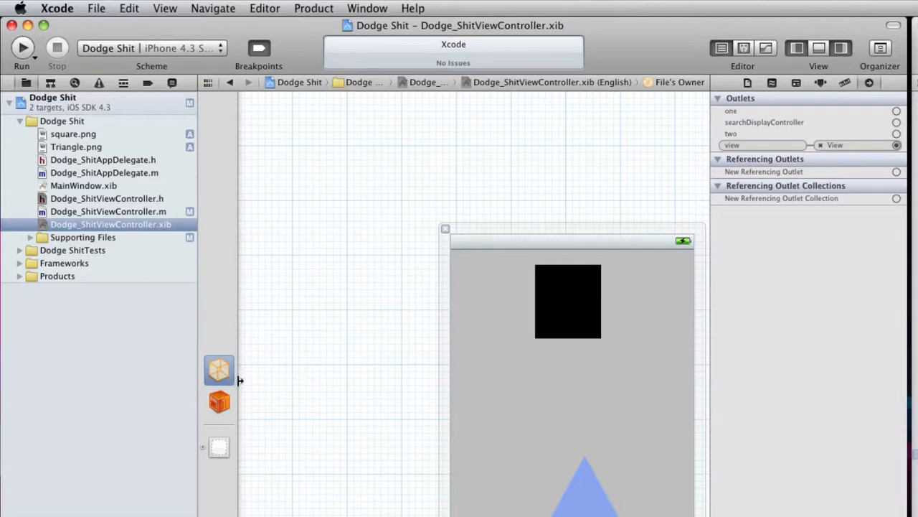
mouse_move(219, 369)
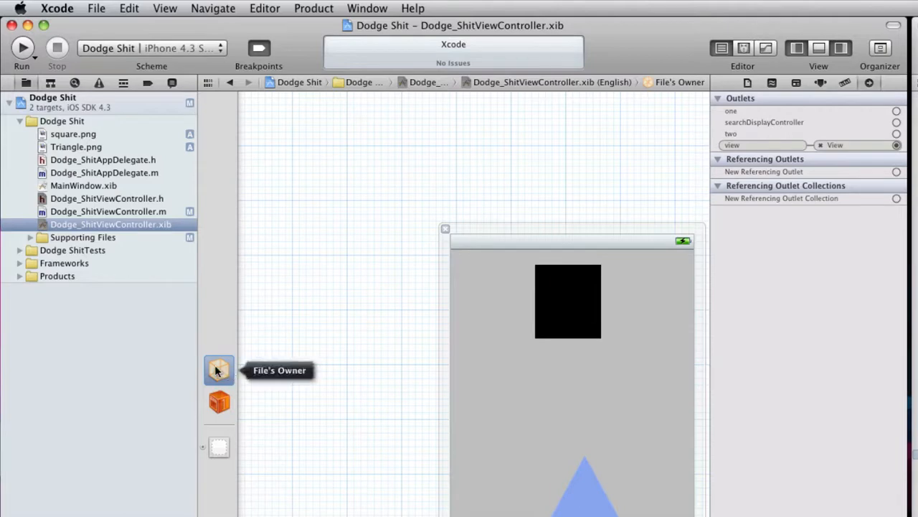
mouse_move(868, 86)
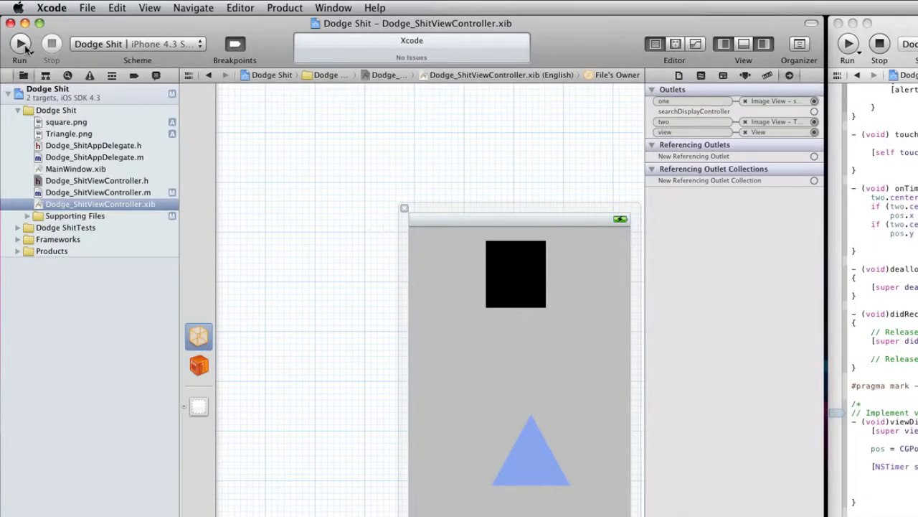
click(20, 44)
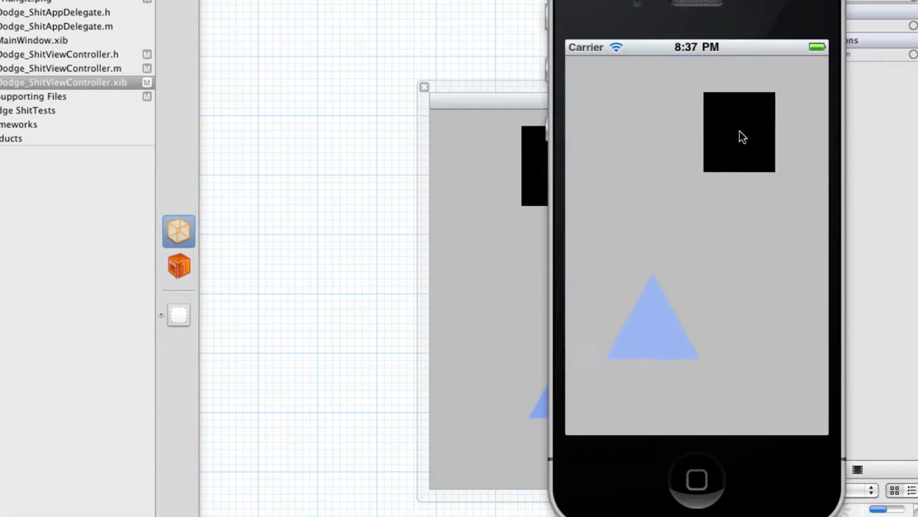
Drag the black square into the moving triangle to trigger the Game Over alert.
drag(739, 132, 631, 226)
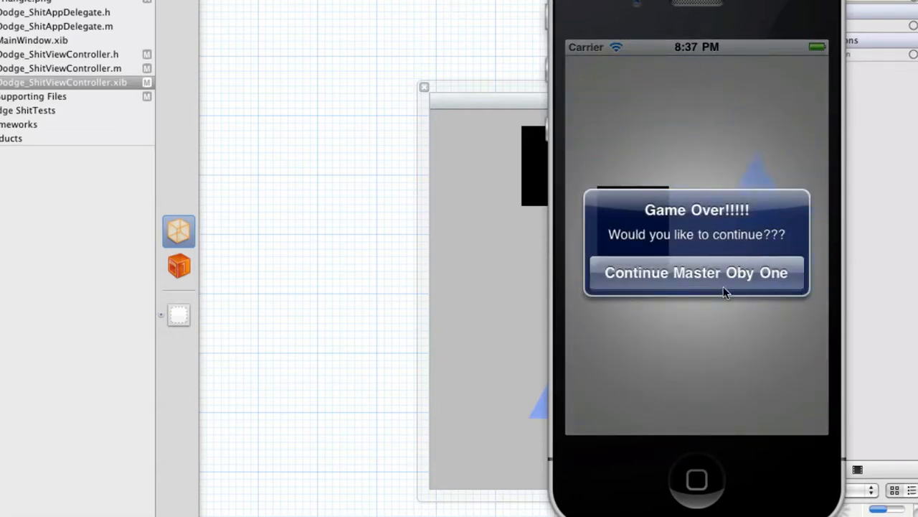
mouse_move(697, 238)
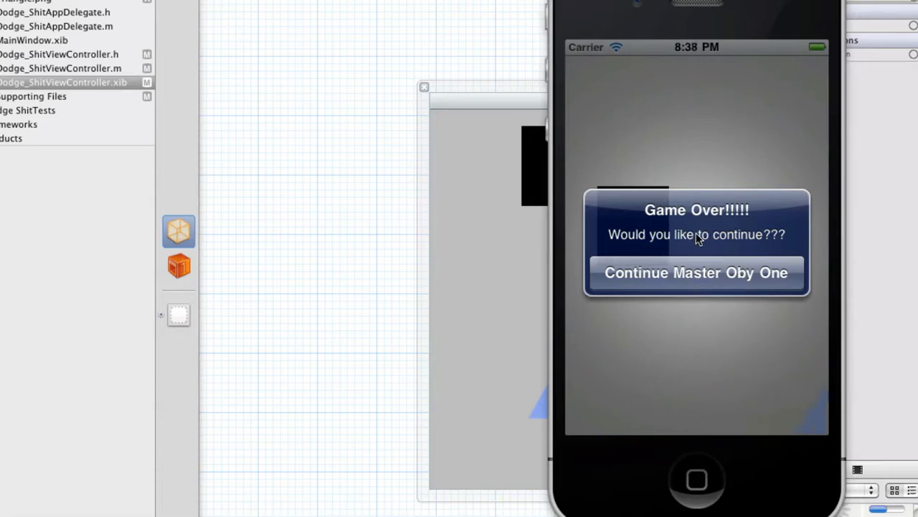